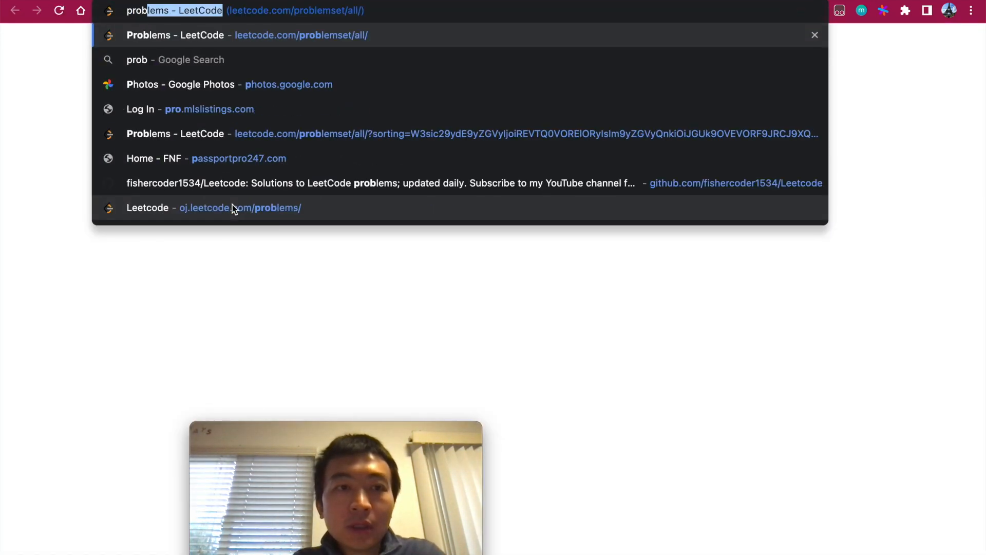
# Open the LeetCode problem set and scroll down the list to problem 1061.
pyautogui.click(174, 34)
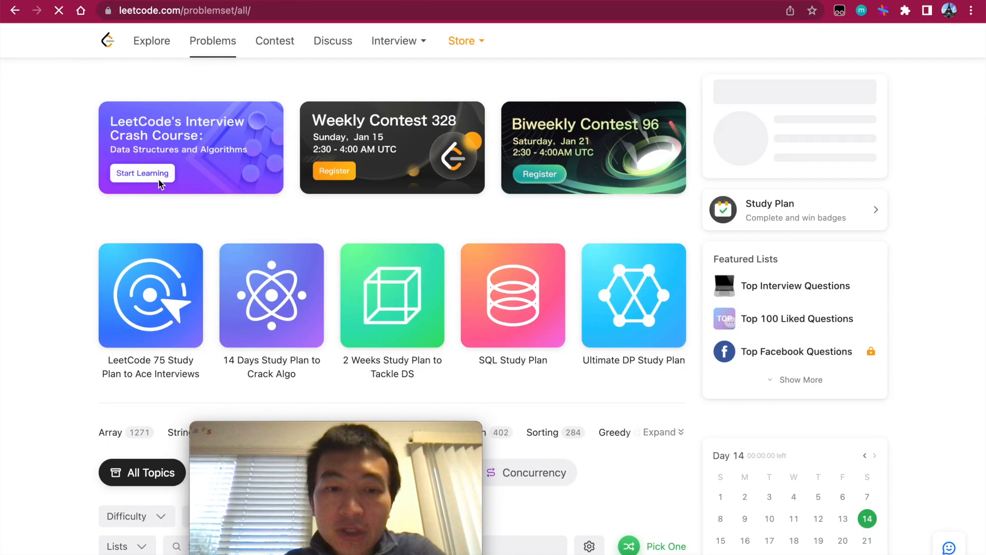
pyautogui.scroll(-3)
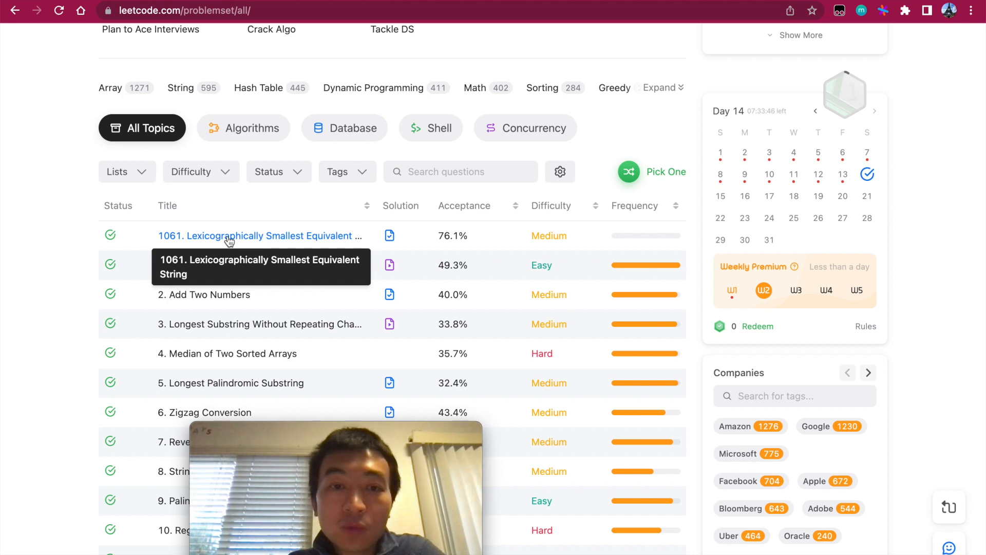
pyautogui.moveTo(291, 212)
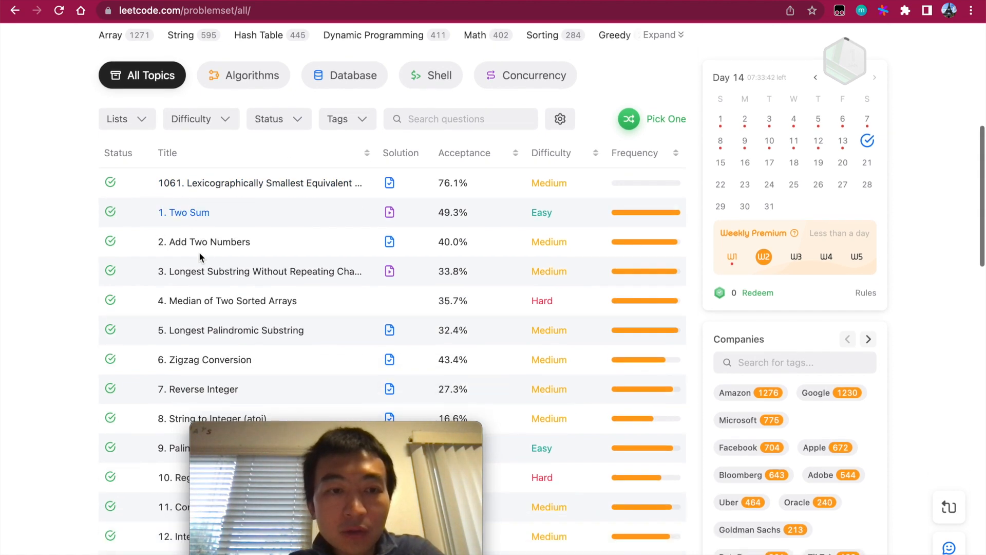
pyautogui.scroll(-3)
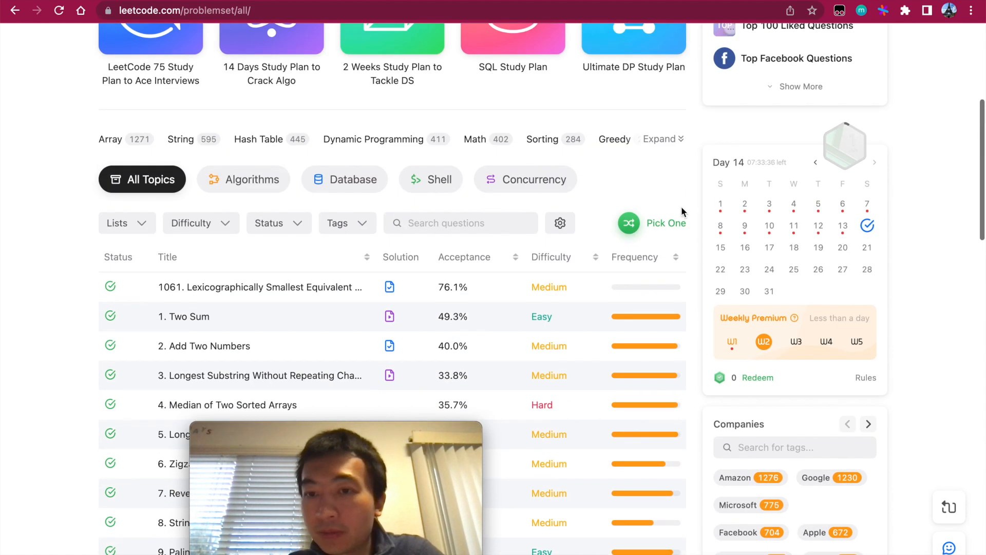
pyautogui.scroll(-3)
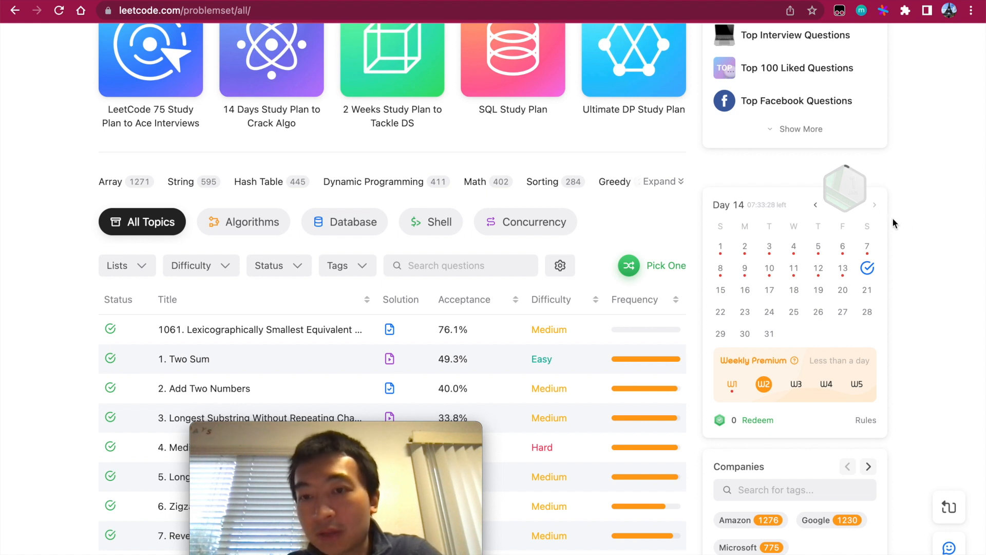
pyautogui.moveTo(867, 268)
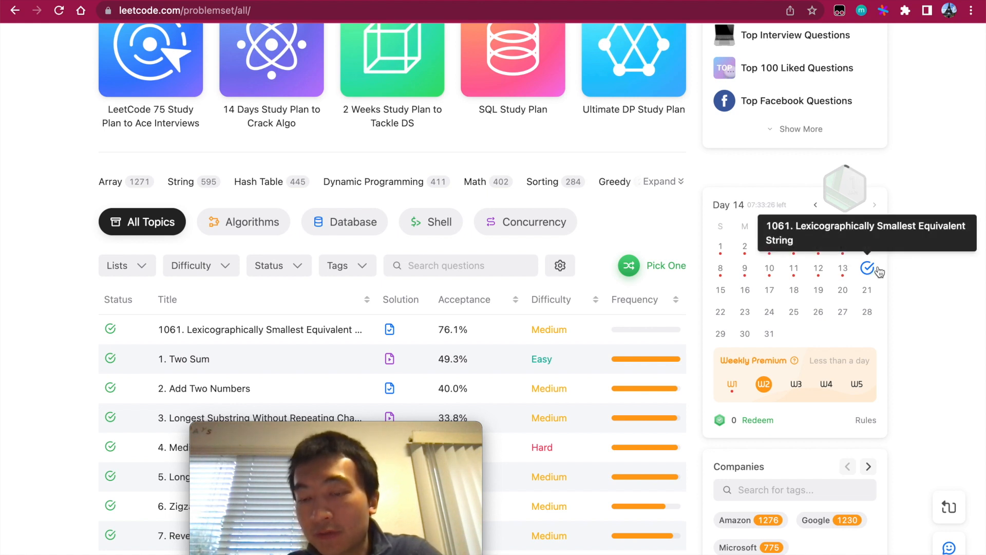
pyautogui.moveTo(894, 263)
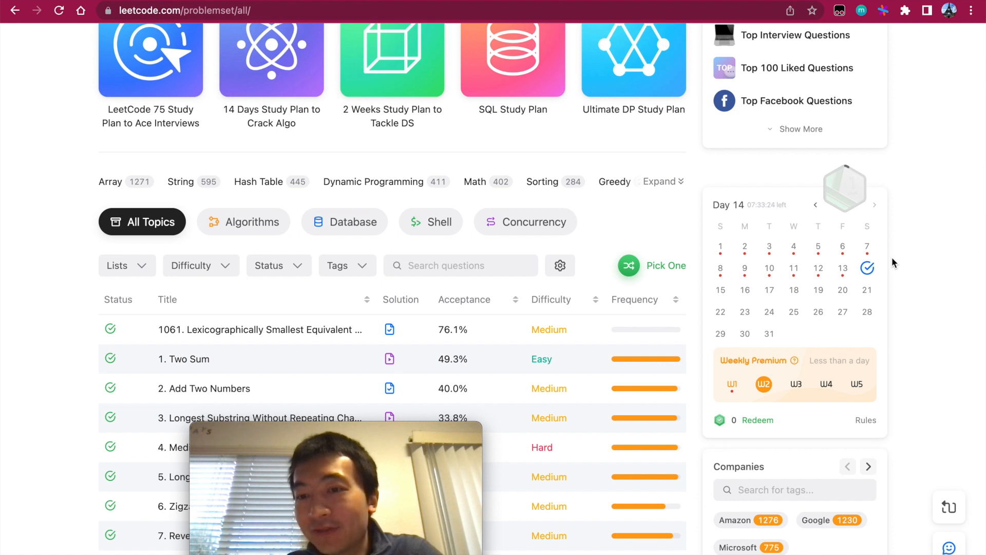
pyautogui.moveTo(866, 268)
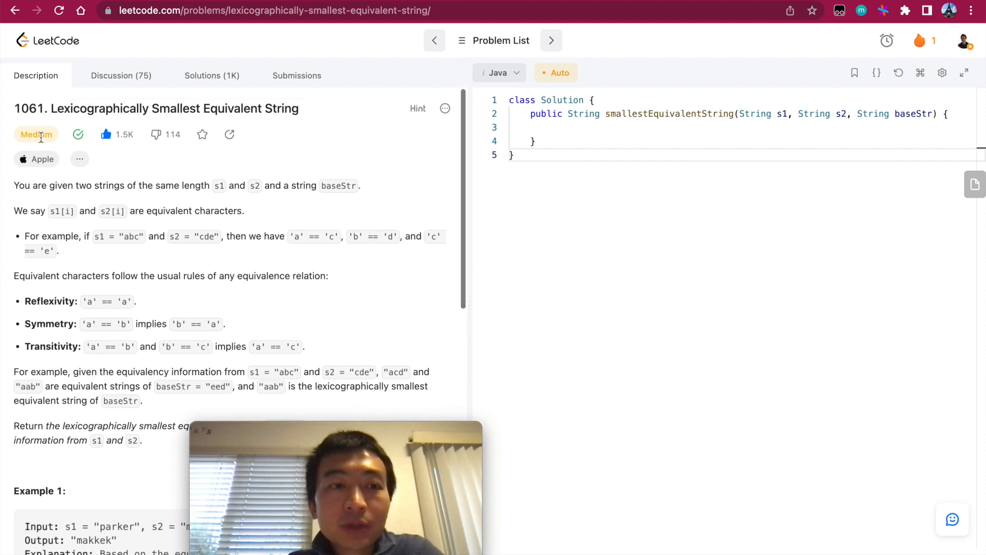
pyautogui.doubleClick(32, 108)
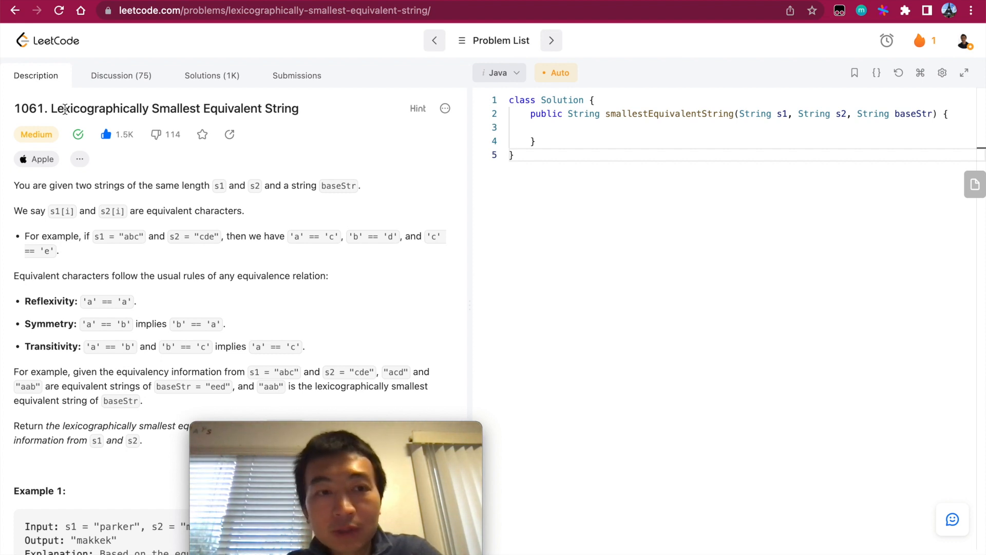
pyautogui.moveTo(30, 109); pyautogui.dragTo(75, 109)
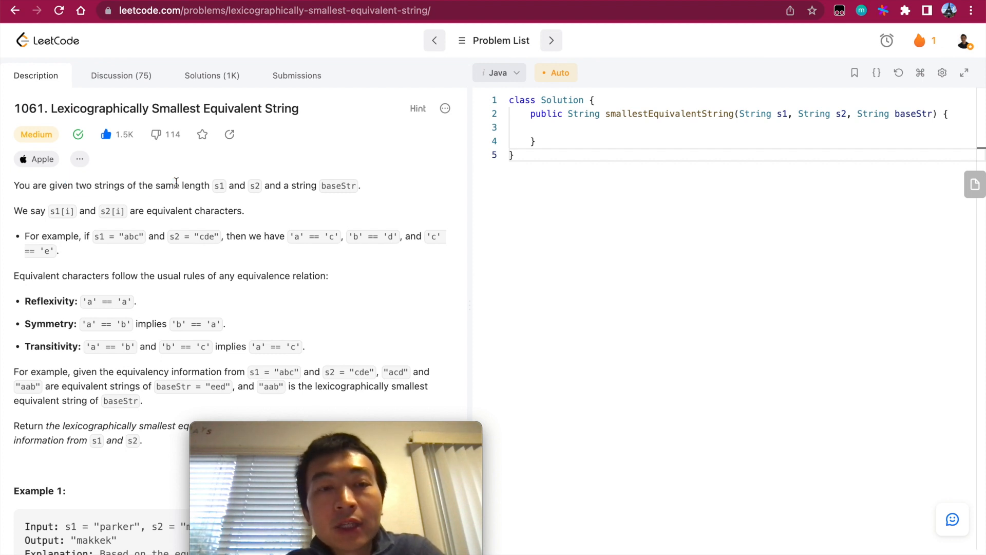
pyautogui.moveTo(230, 196)
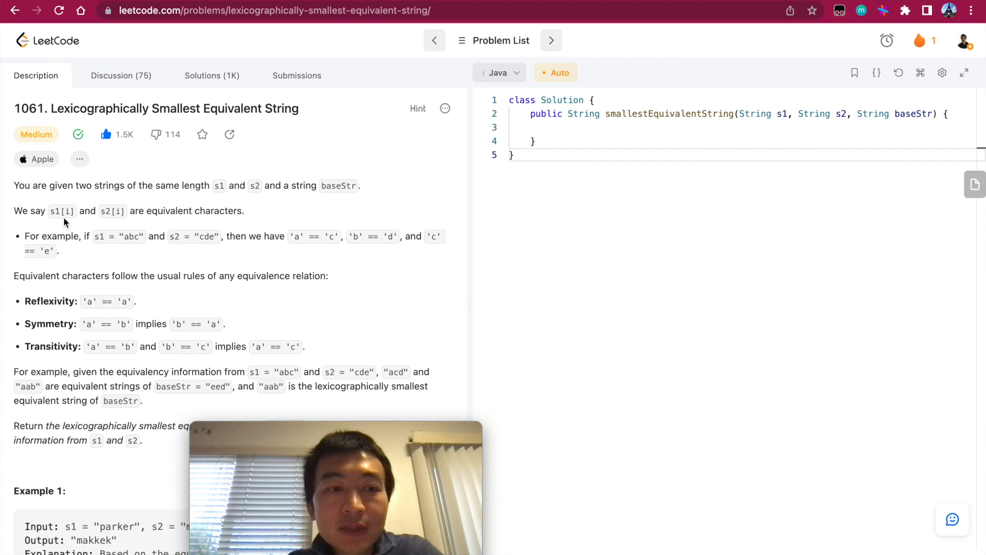
pyautogui.moveTo(160, 207)
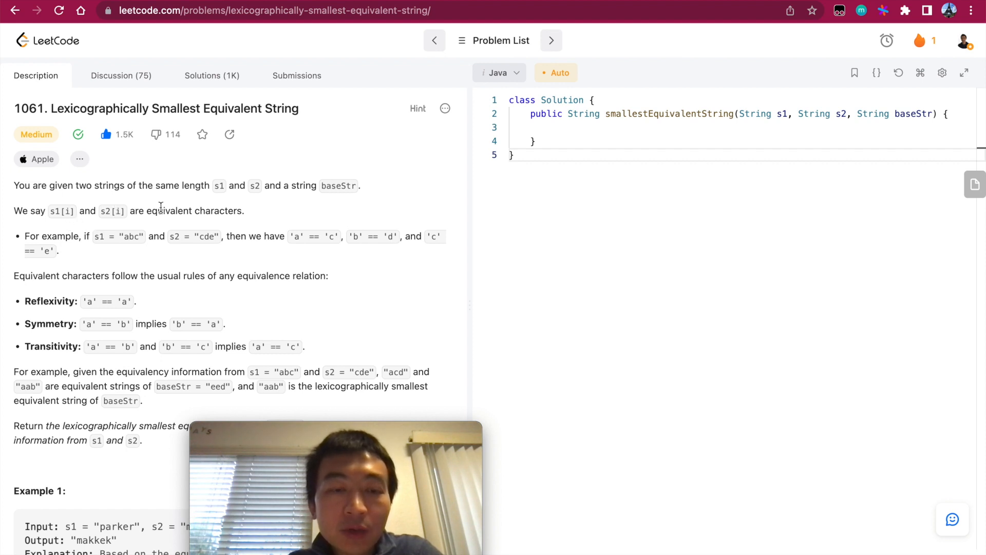
pyautogui.moveTo(188, 221)
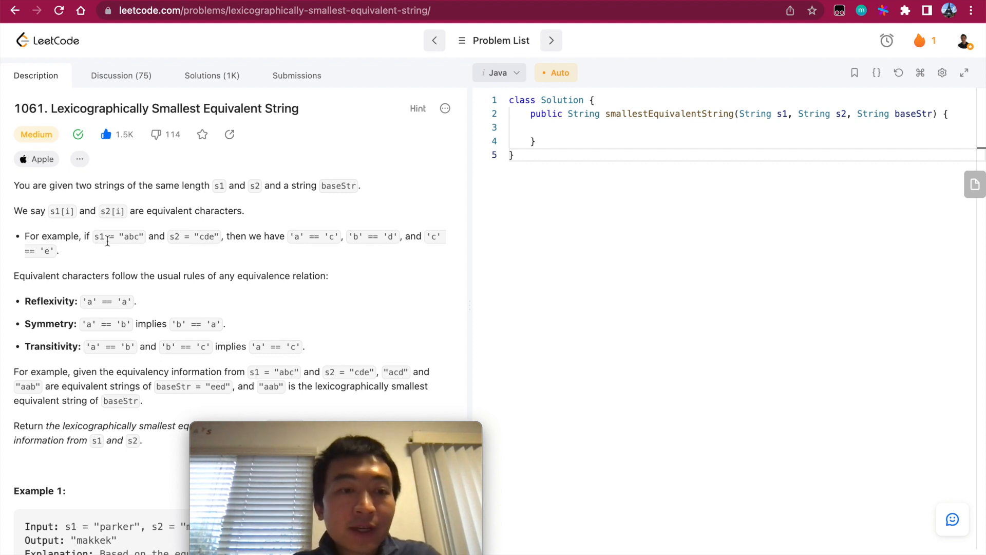
pyautogui.moveTo(187, 242)
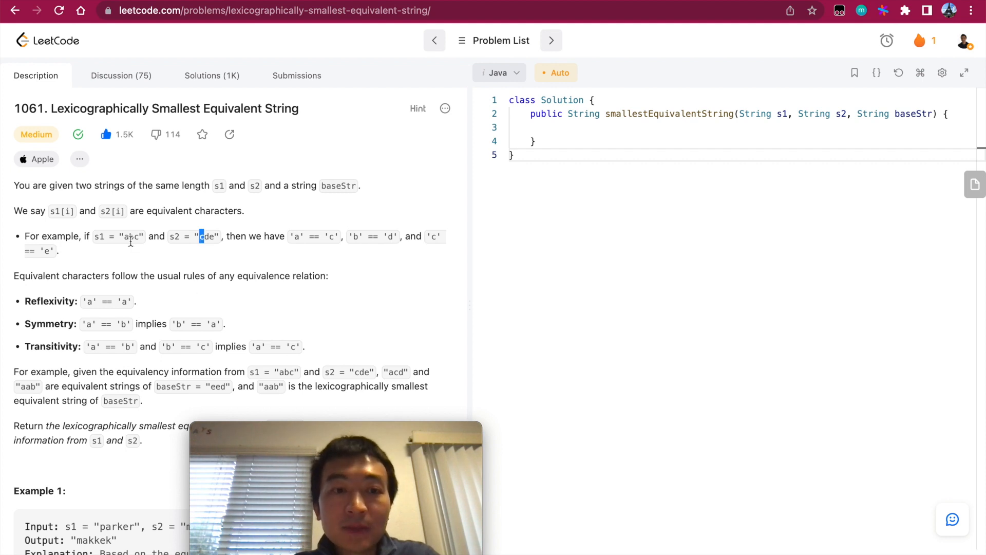
pyautogui.moveTo(375, 233)
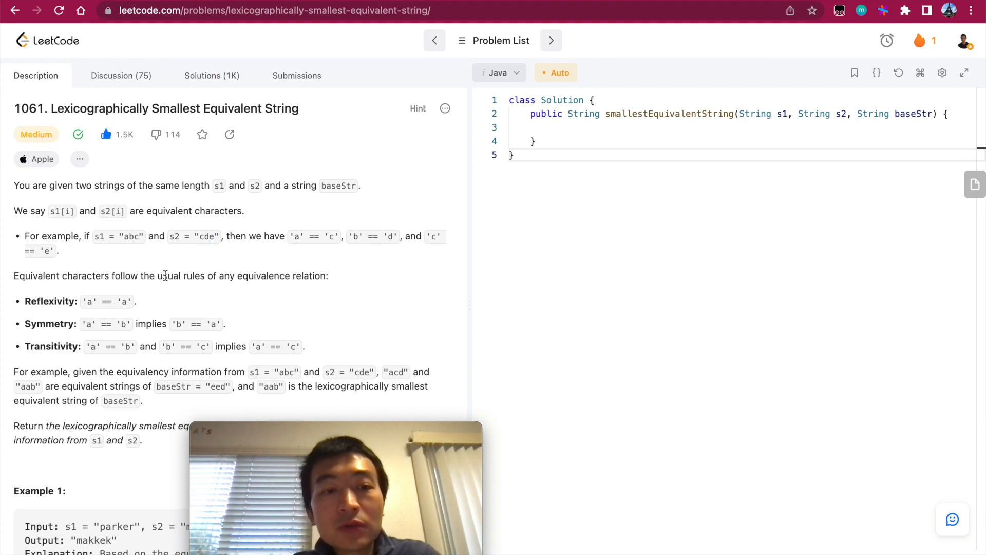
pyautogui.moveTo(163, 276); pyautogui.dragTo(261, 275)
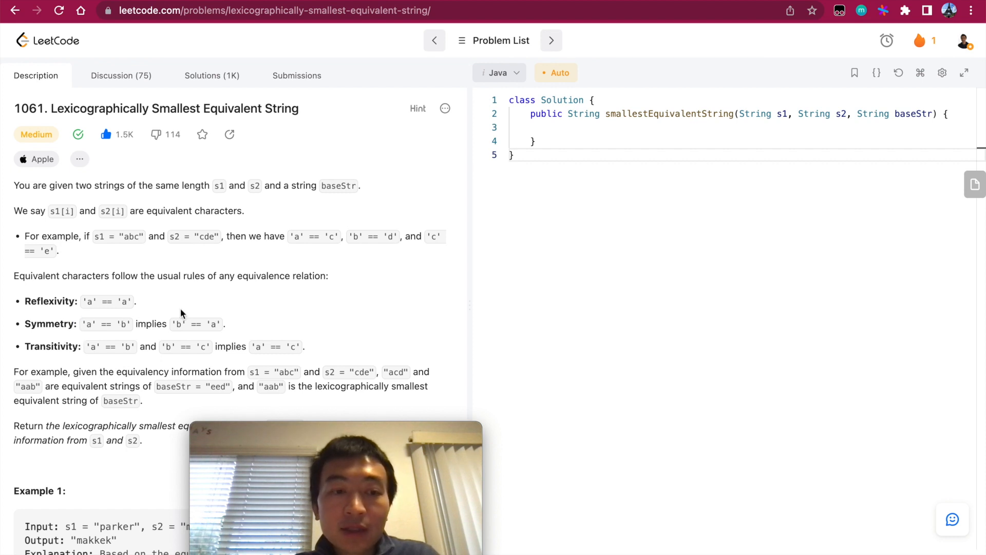
pyautogui.moveTo(72, 348)
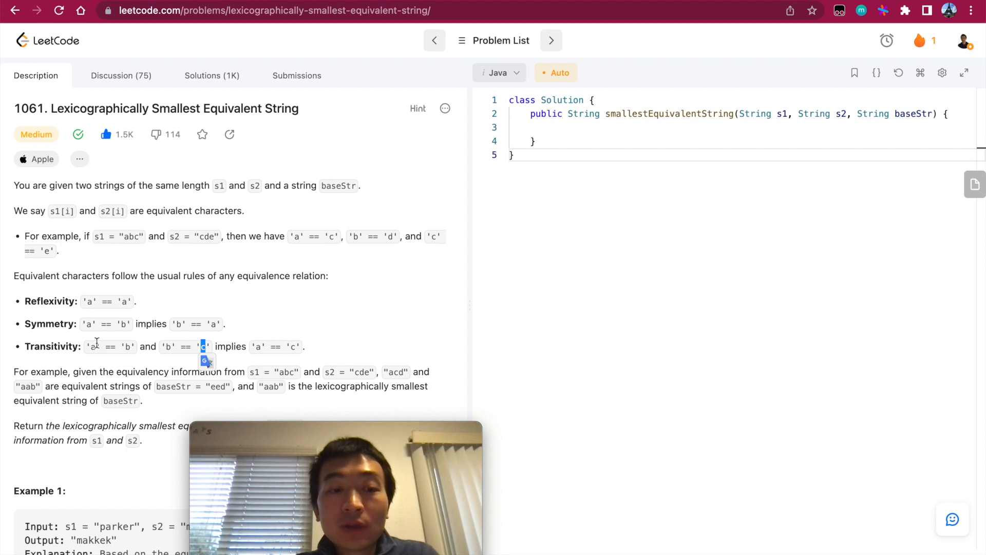
pyautogui.scroll(3)
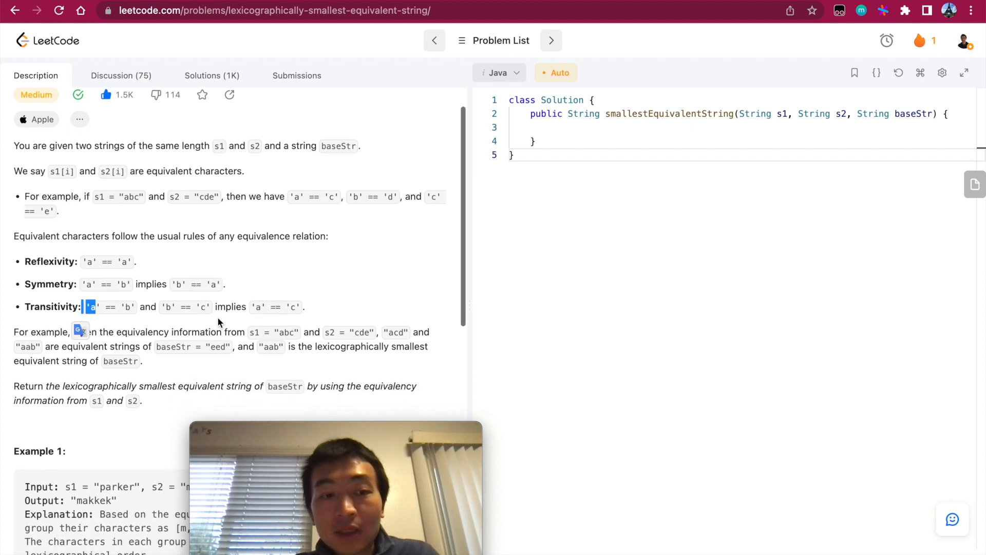
pyautogui.scroll(-3)
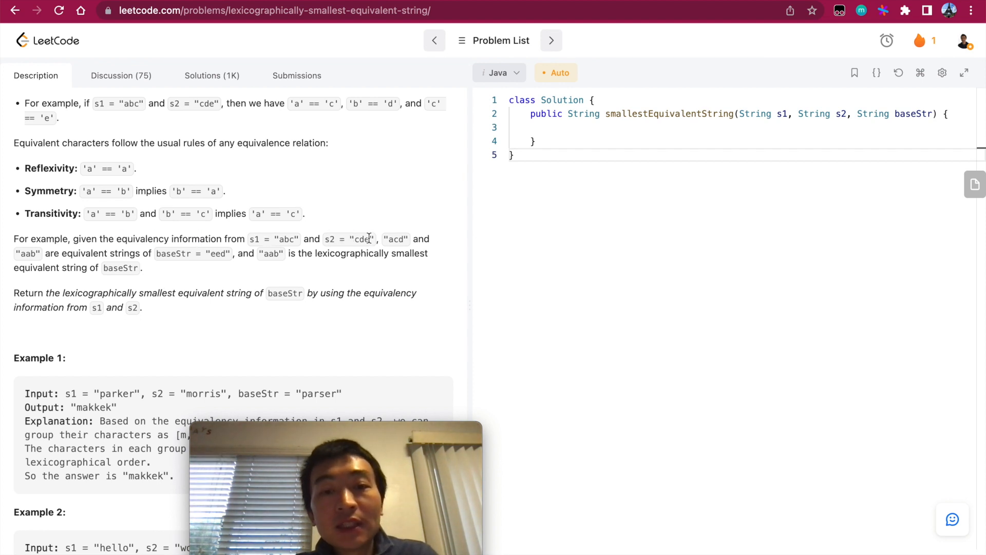
pyautogui.moveTo(44, 258)
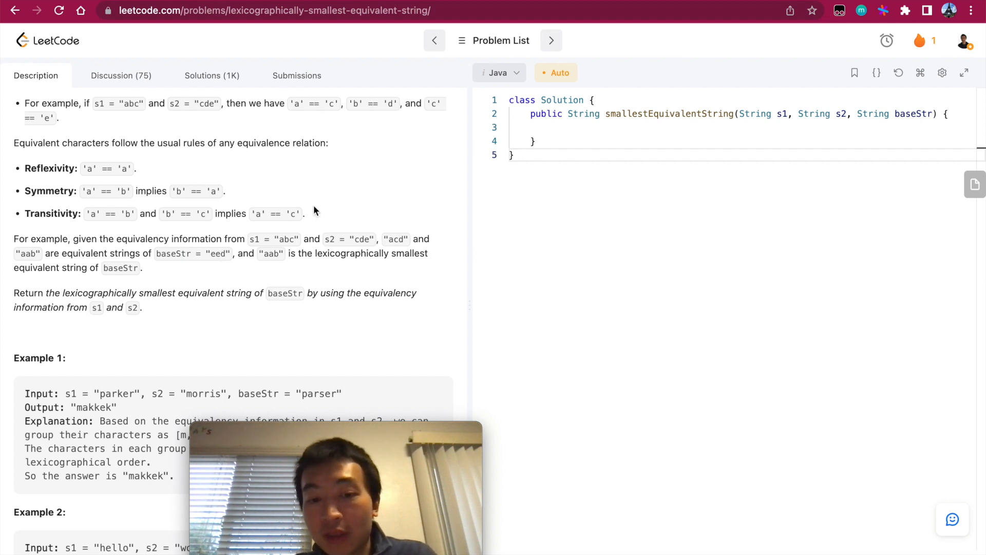
pyautogui.doubleClick(782, 115)
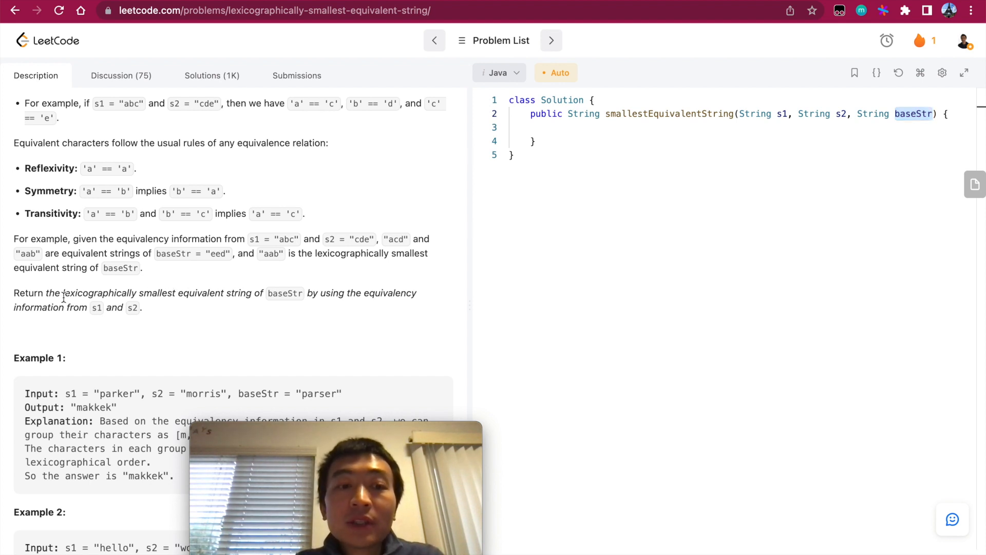
pyautogui.moveTo(61, 293); pyautogui.dragTo(174, 293)
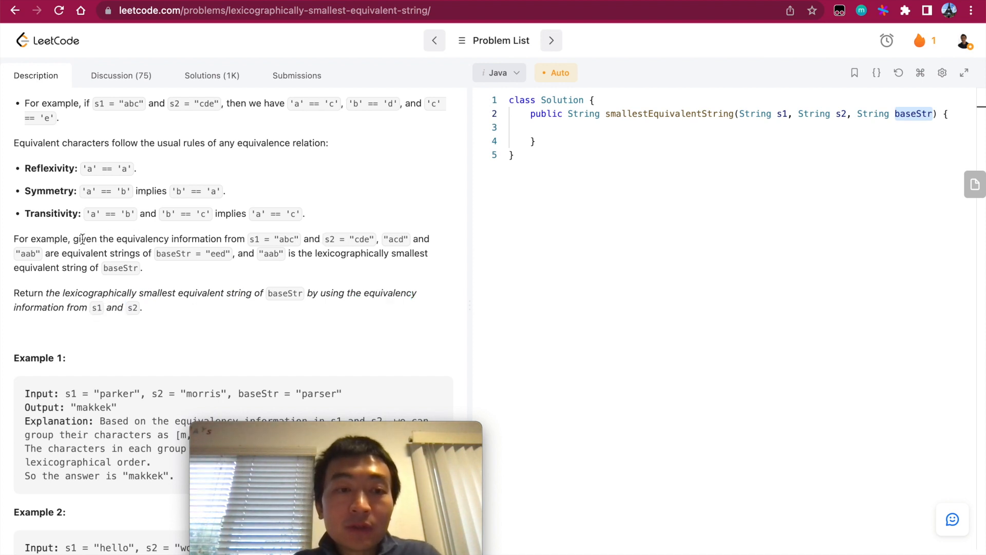
pyautogui.moveTo(73, 238); pyautogui.dragTo(144, 267)
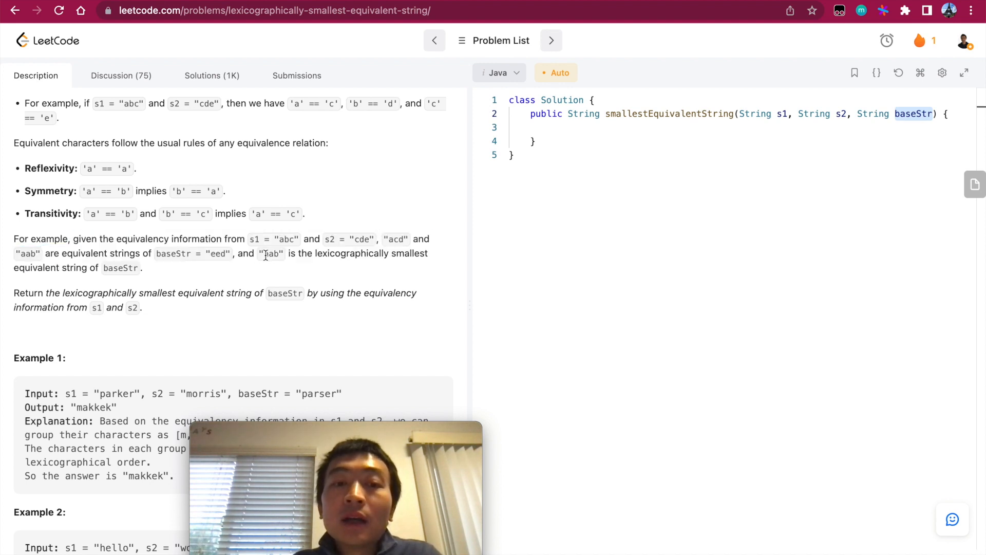
pyautogui.doubleClick(217, 253)
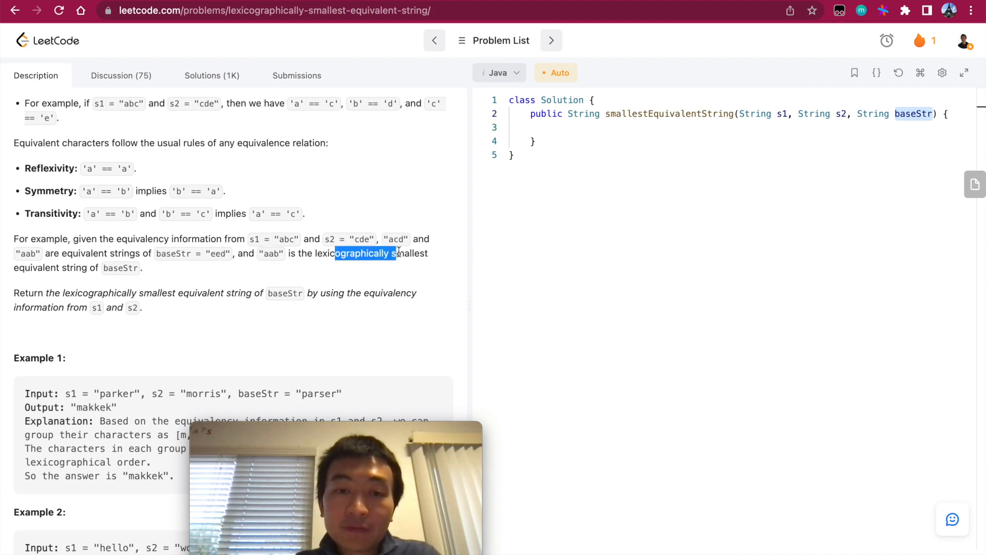
pyautogui.scroll(-3)
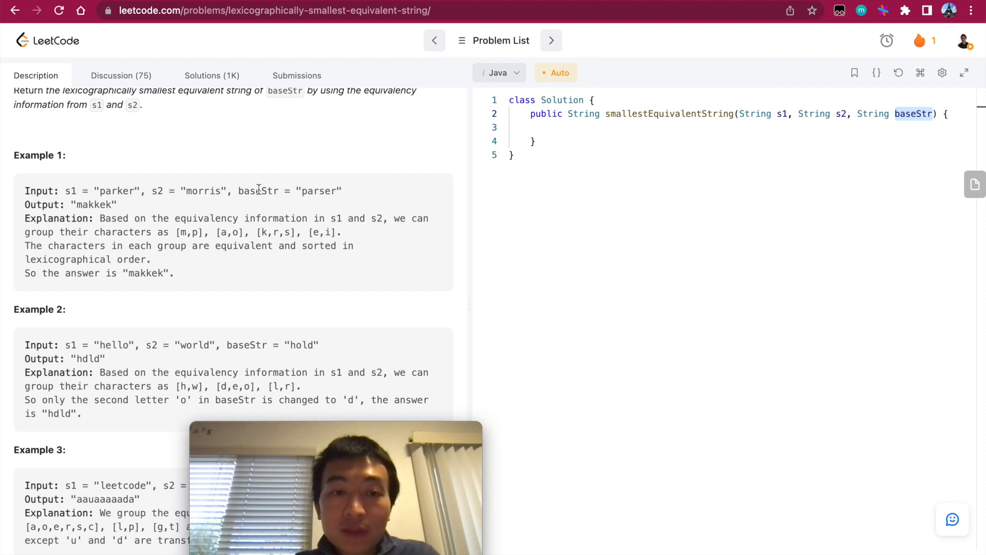
pyautogui.doubleClick(317, 191)
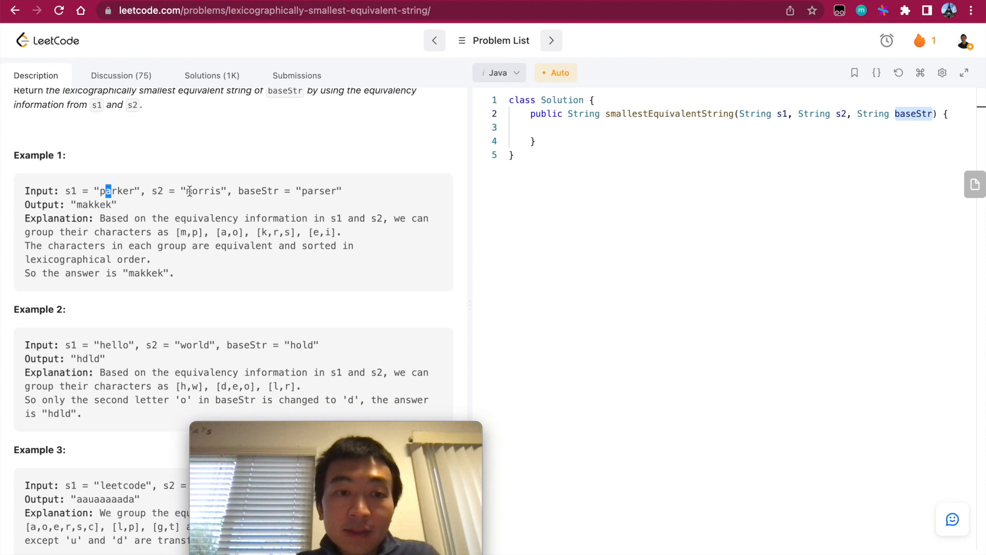
pyautogui.doubleClick(230, 232)
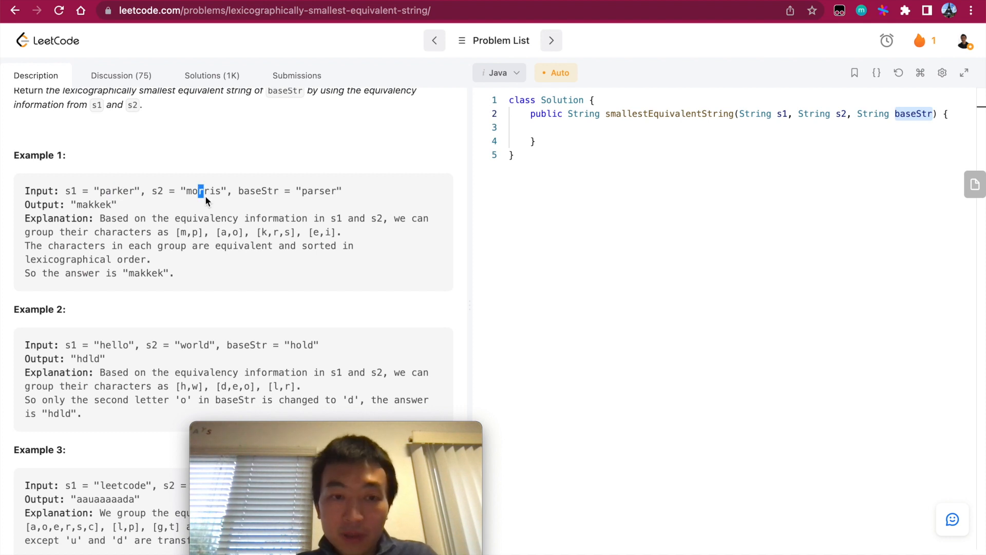
pyautogui.moveTo(267, 230)
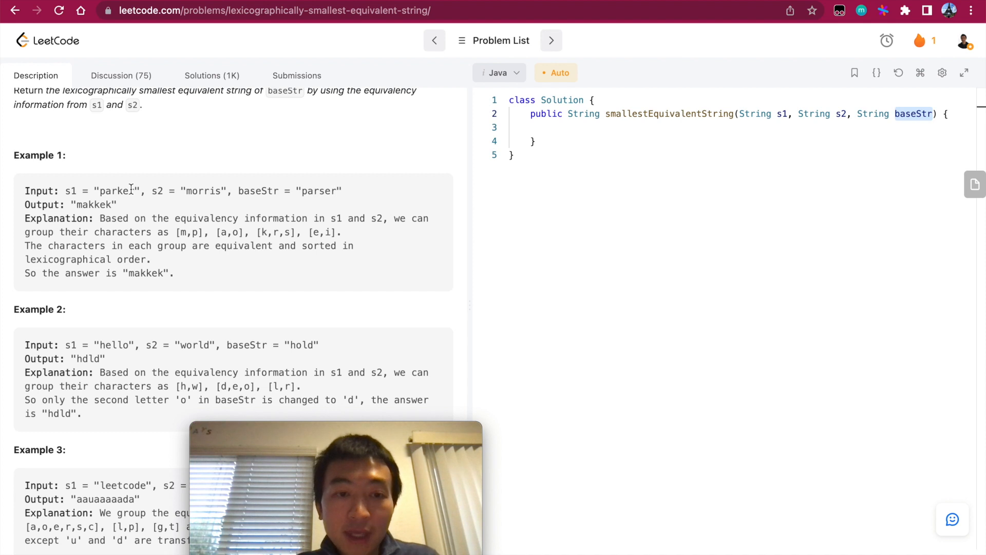
pyautogui.moveTo(278, 238)
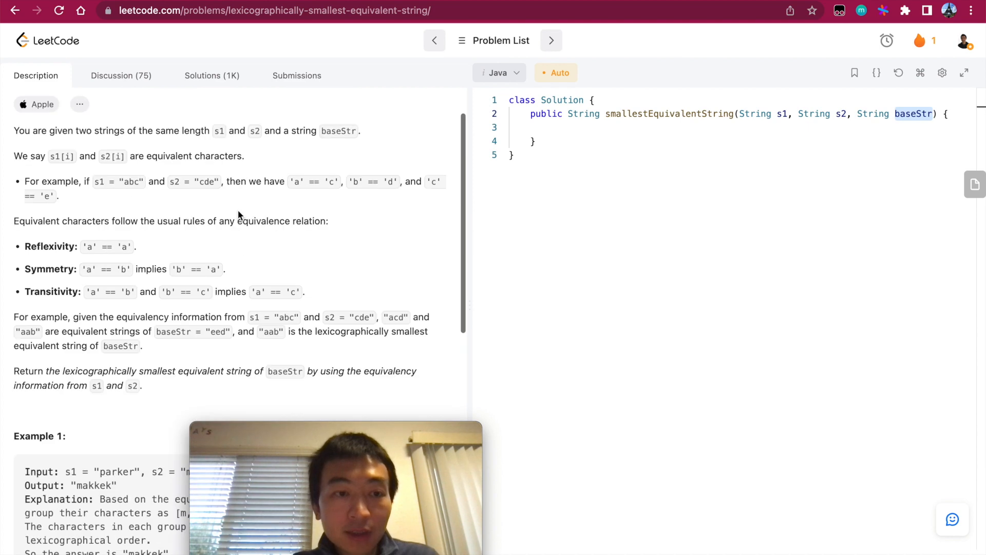
pyautogui.scroll(-3)
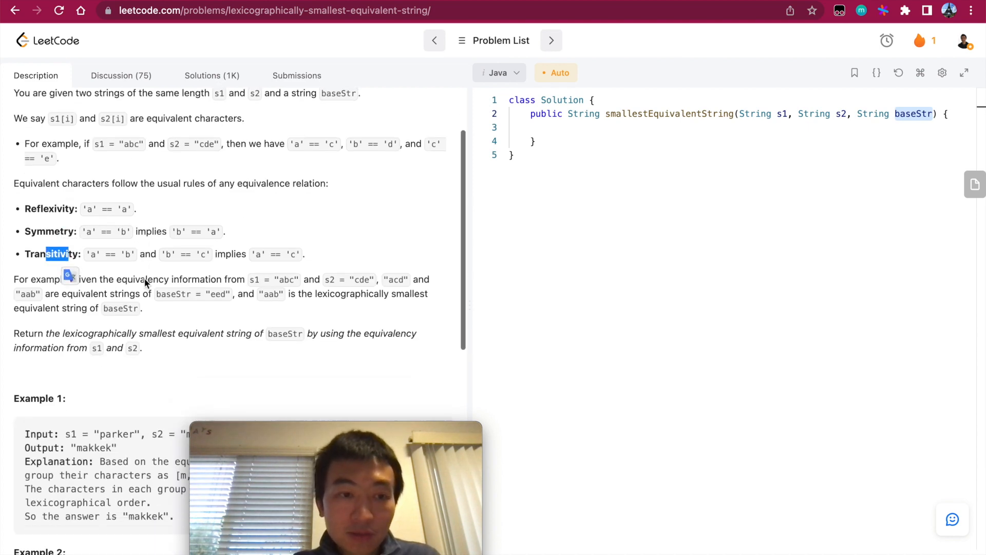
pyautogui.scroll(-3)
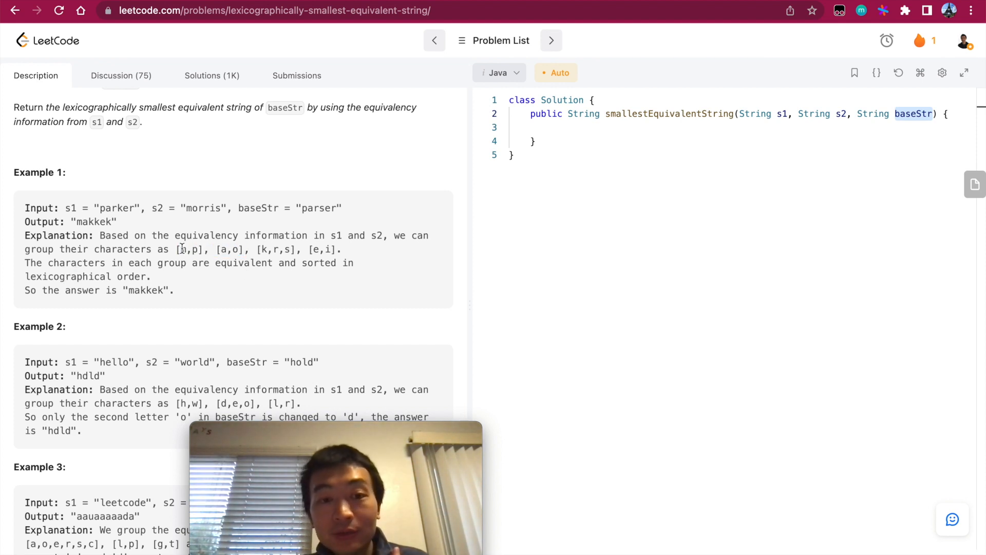
pyautogui.doubleClick(191, 250)
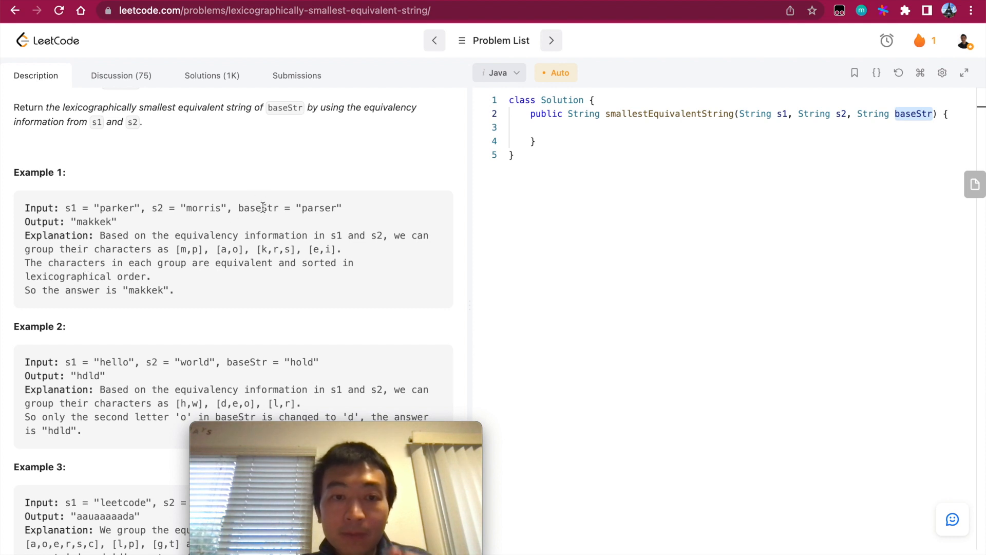
pyautogui.doubleClick(258, 207)
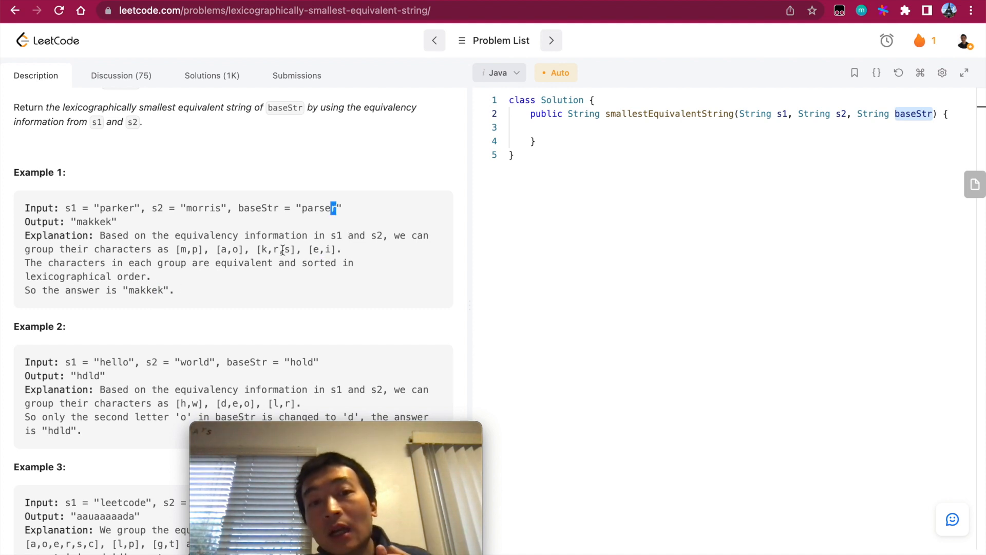
pyautogui.doubleClick(278, 249)
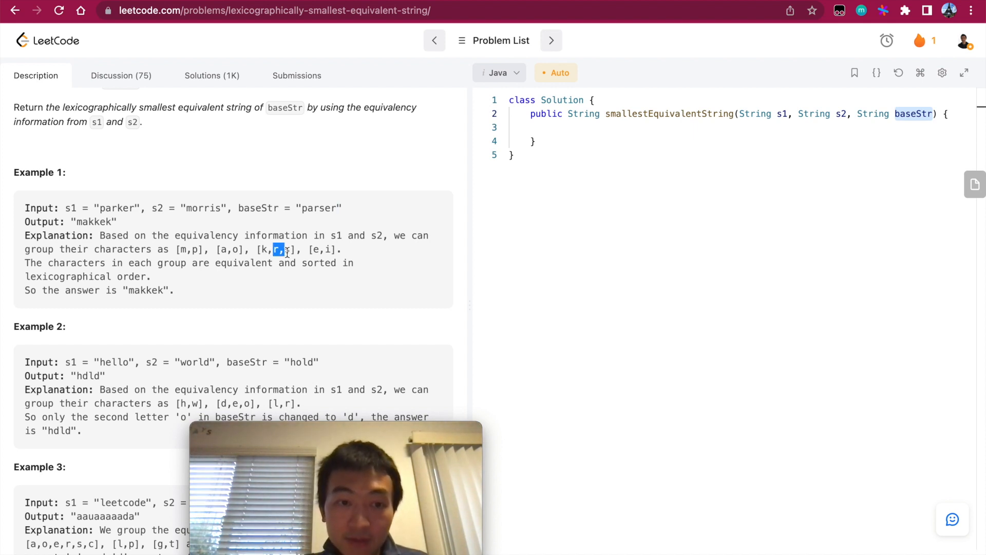
pyautogui.doubleClick(145, 290)
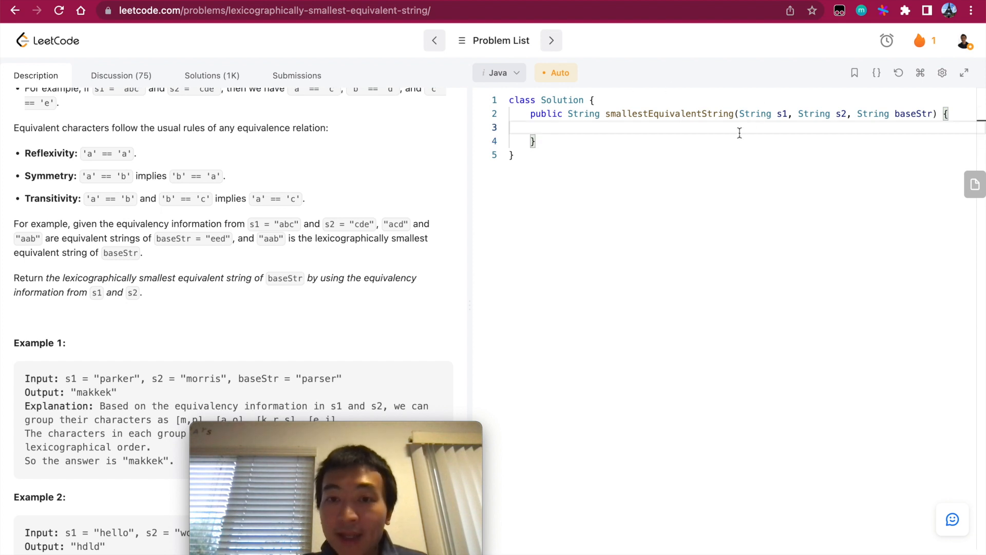
pyautogui.doubleClick(913, 114)
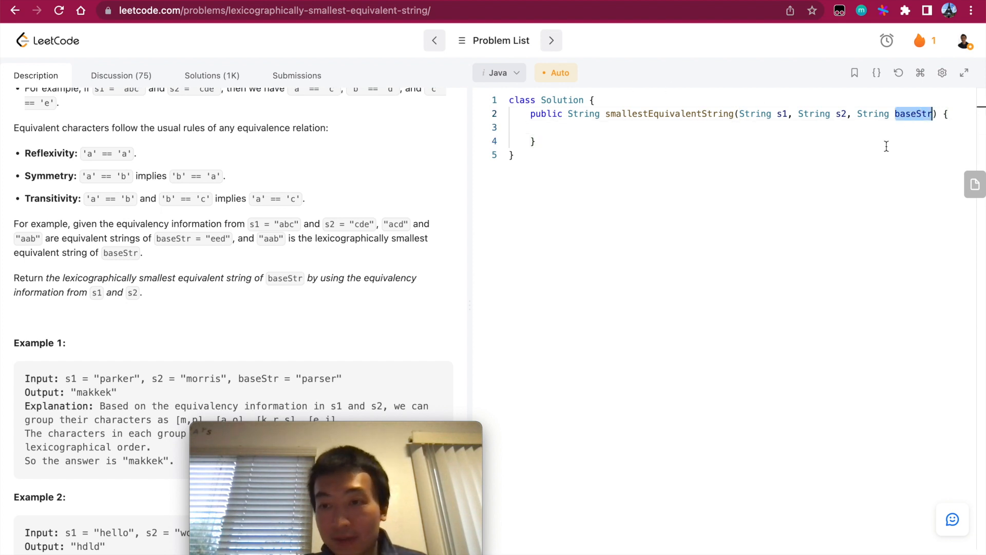
pyautogui.moveTo(871, 168)
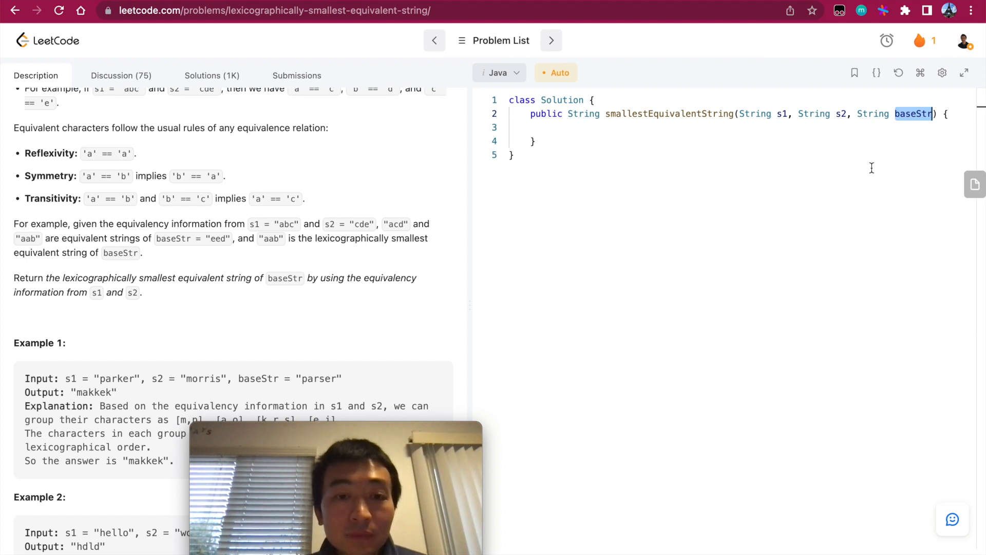
pyautogui.moveTo(102, 209)
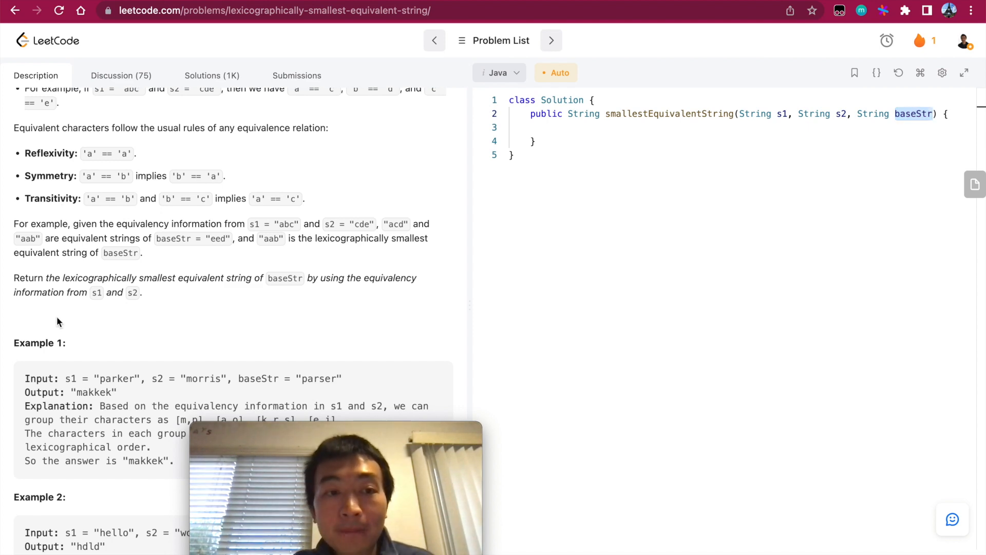
pyautogui.scroll(-3)
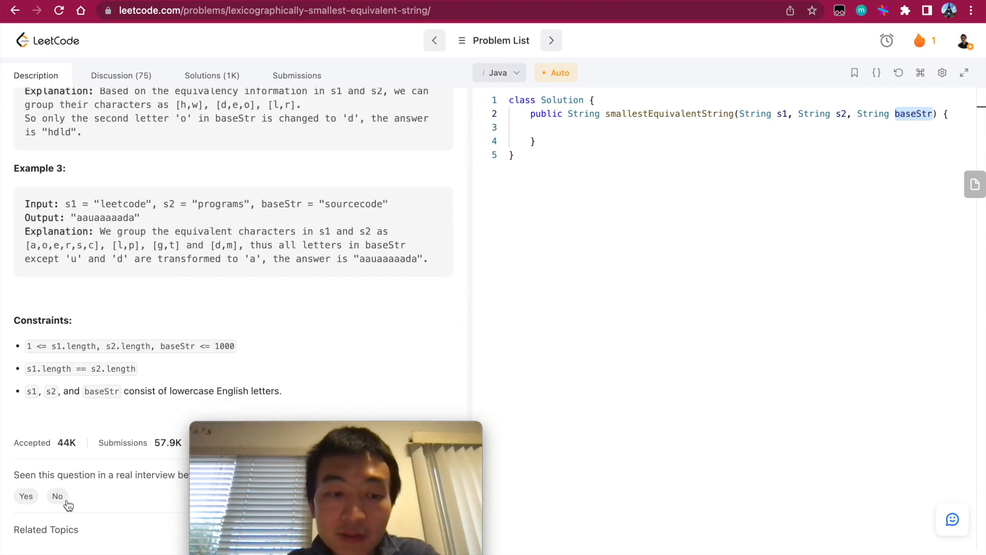
pyautogui.scroll(-3)
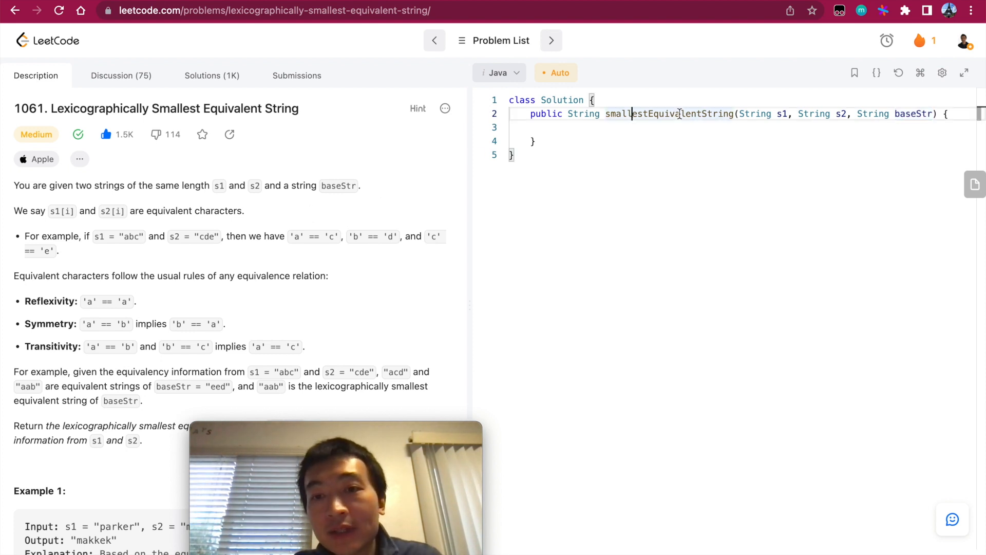
# Declare a nested UnionFind class with an int[] ids field below the method.
pyautogui.write('c')
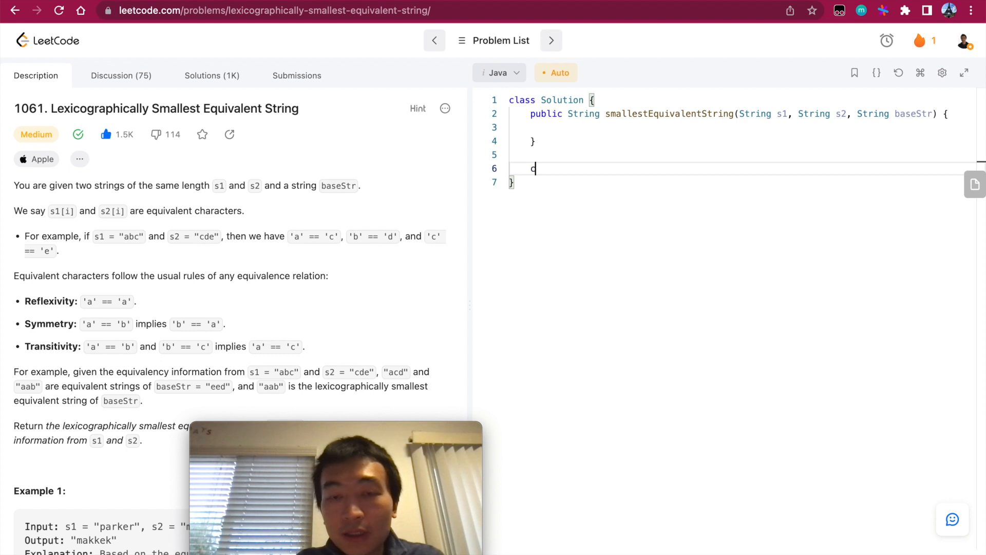
pyautogui.write('lass UnionF')
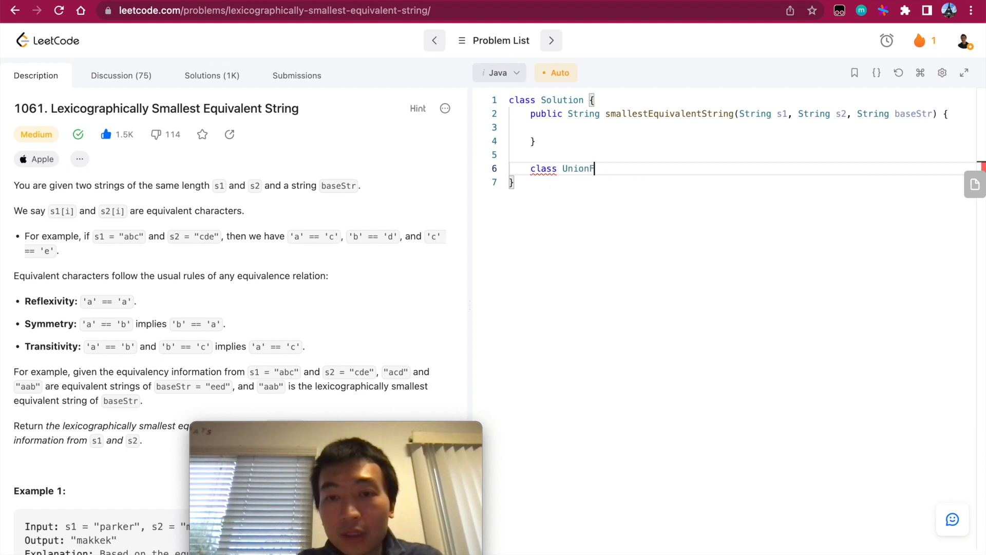
pyautogui.write('ind {')
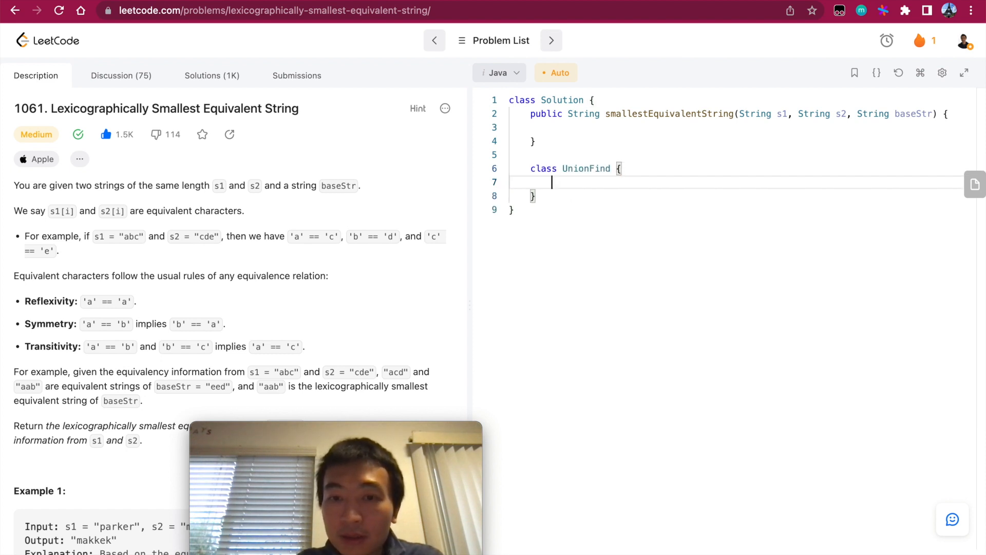
pyautogui.write('int []')
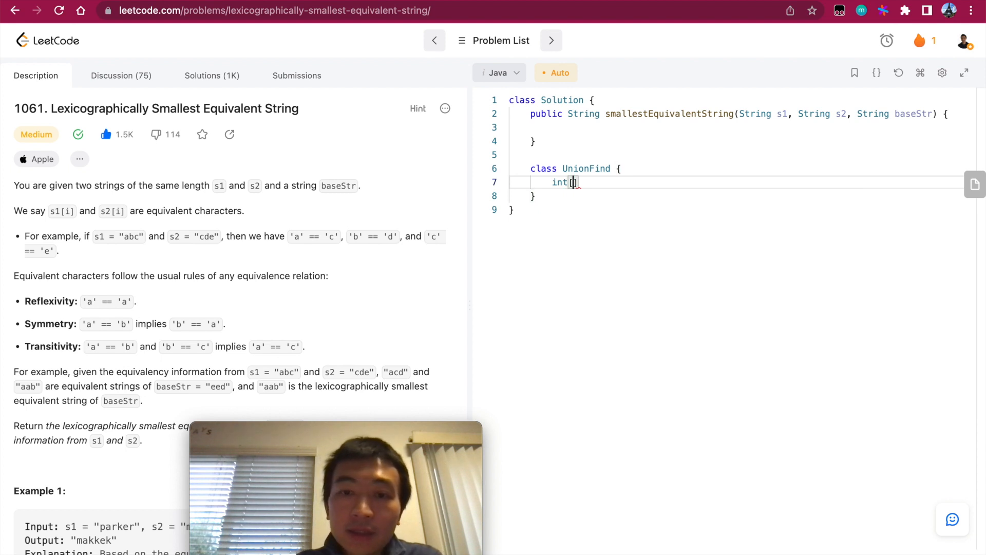
pyautogui.write('[] idx')
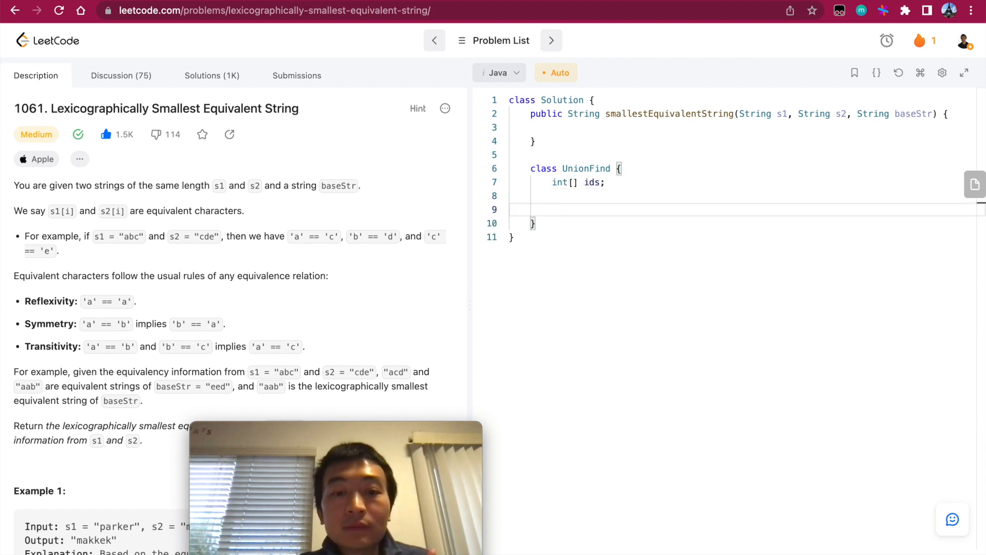
pyautogui.scroll(-3)
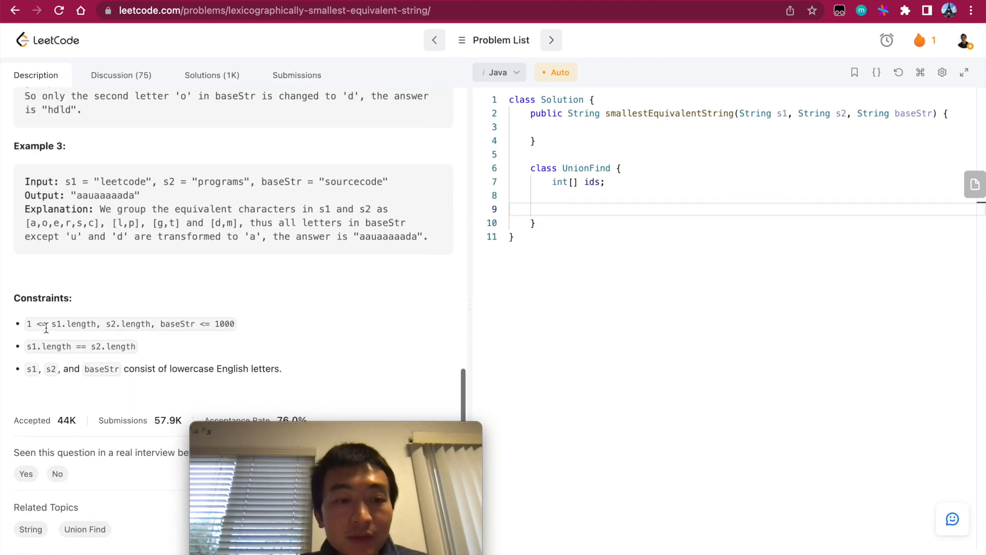
pyautogui.moveTo(159, 369); pyautogui.dragTo(221, 369)
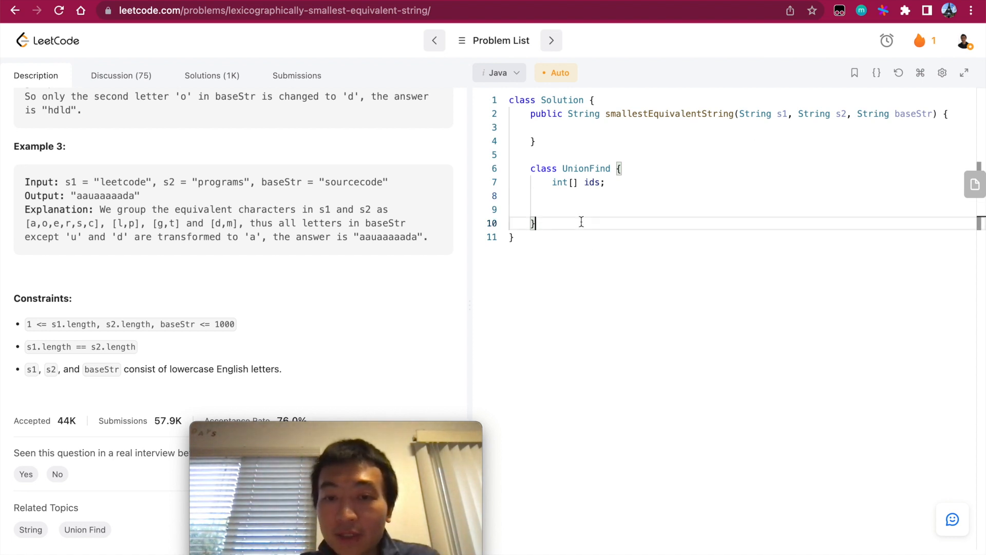
pyautogui.write('//*** */')
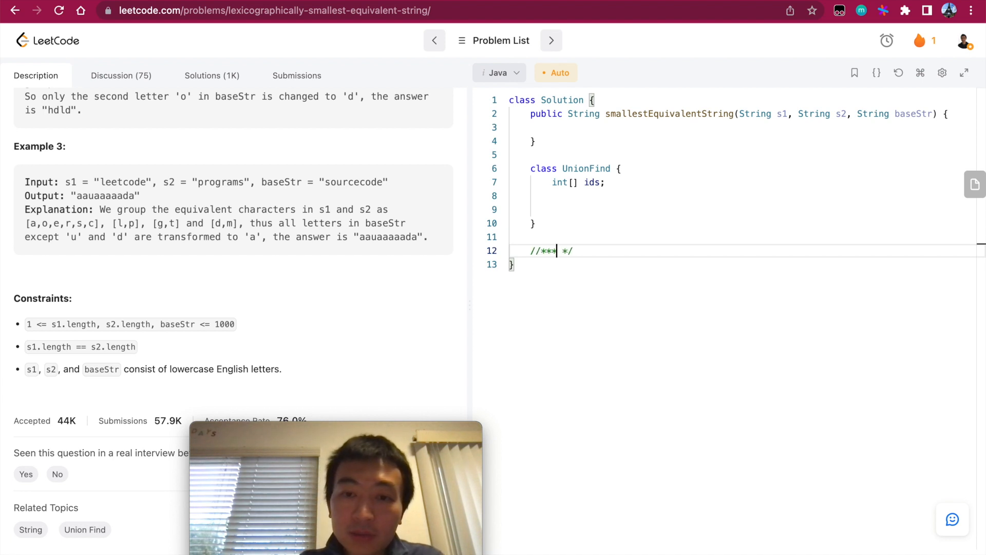
pyautogui.press('enter')
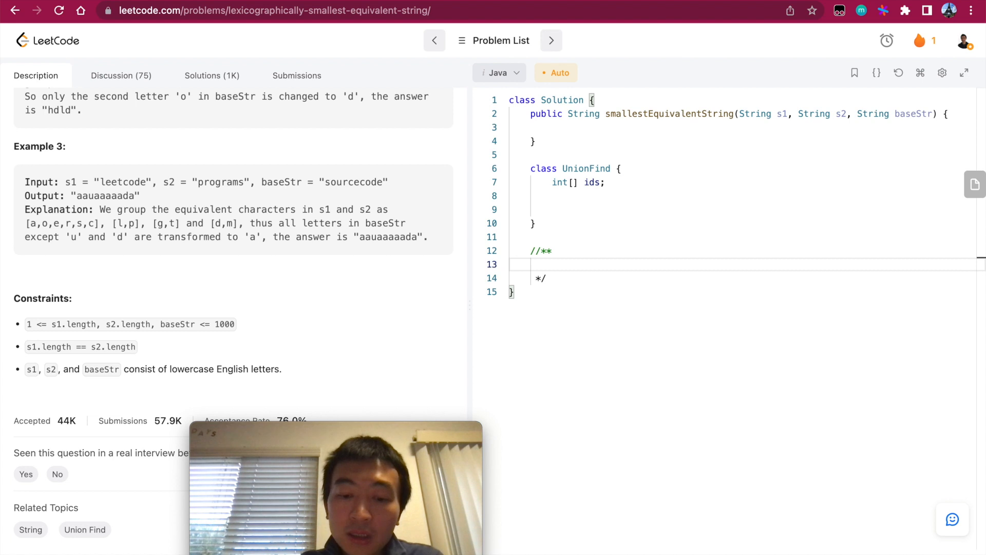
pyautogui.write('a,, b, c')
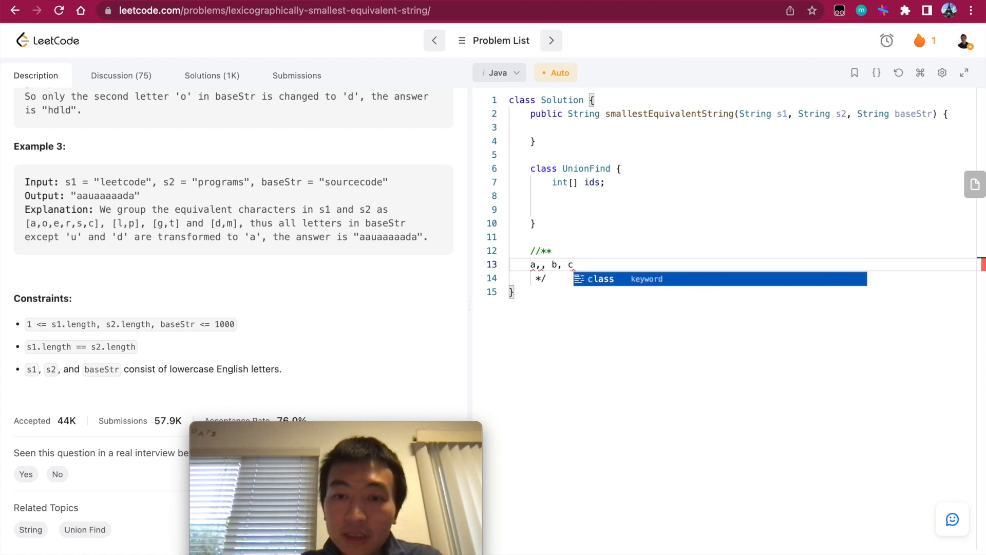
pyautogui.write('d,')
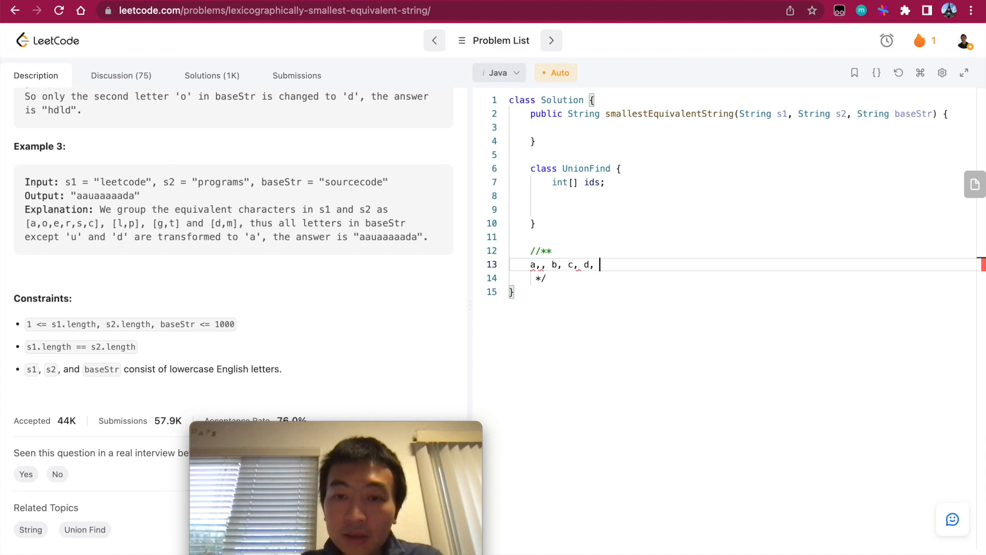
pyautogui.write('....z')
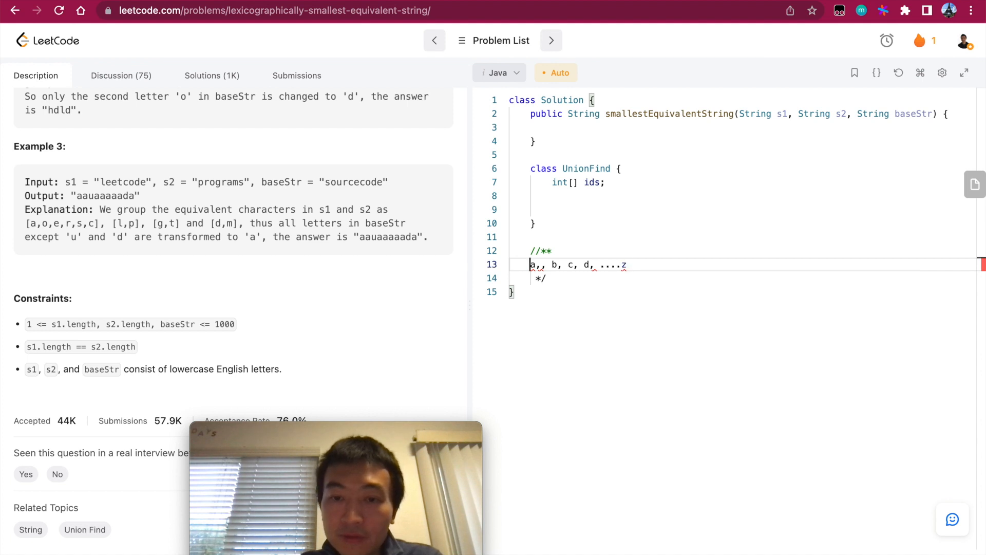
pyautogui.press('enter')
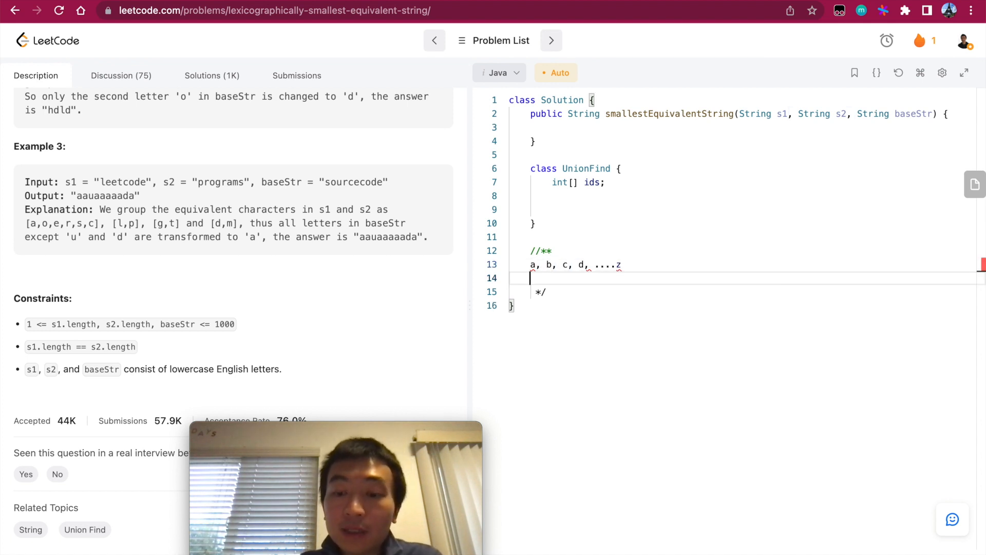
pyautogui.write('0, 1, 2,')
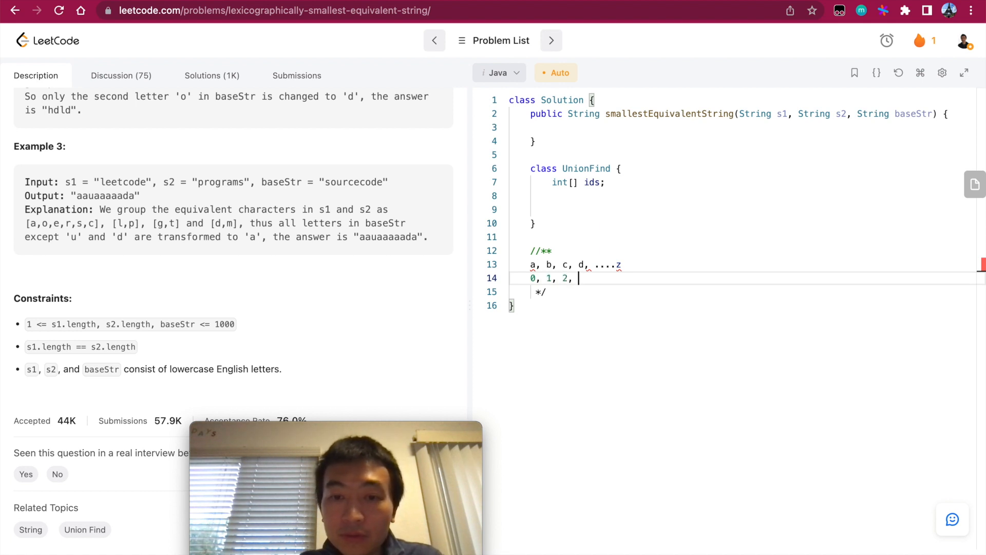
pyautogui.write('3,')
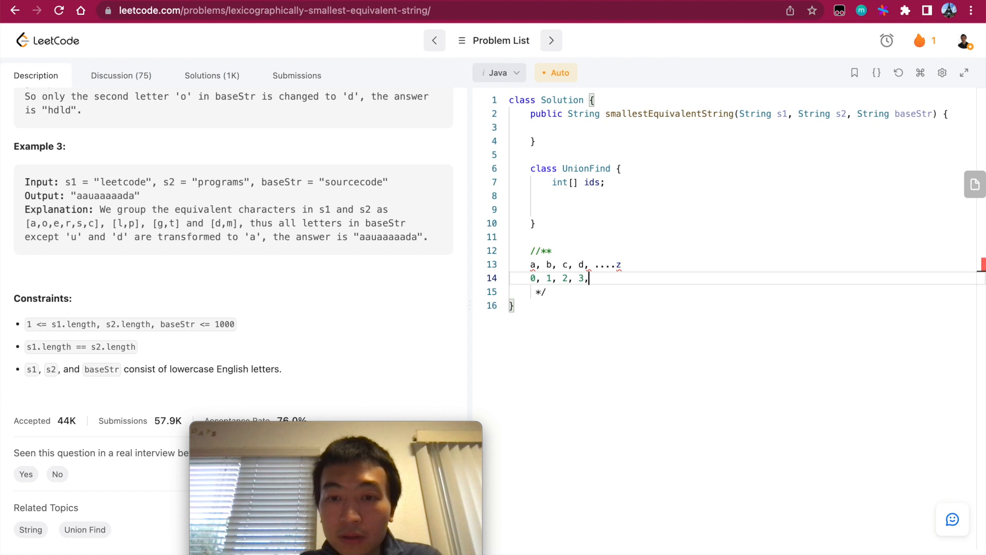
pyautogui.write('....')
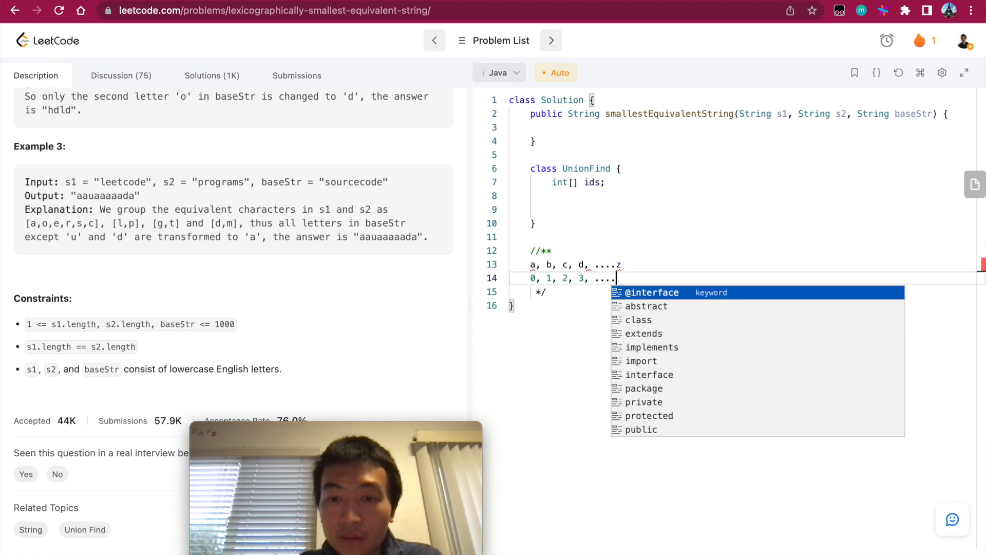
pyautogui.write('25')
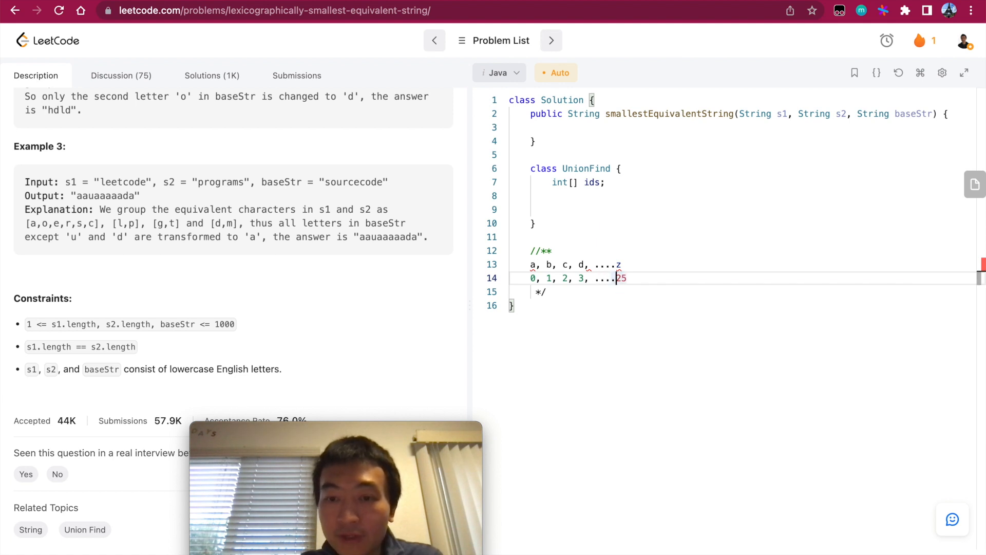
pyautogui.moveTo(619, 278); pyautogui.dragTo(532, 291)
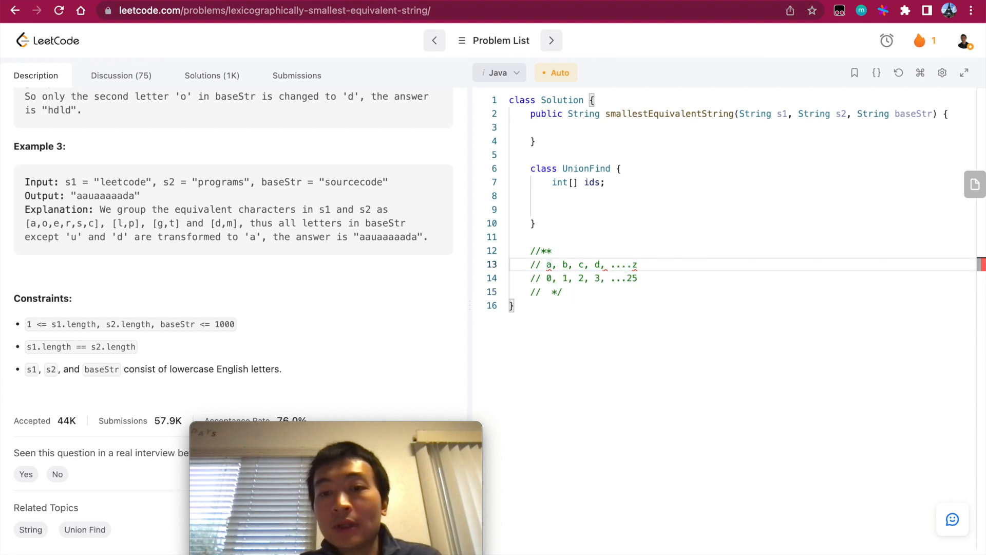
pyautogui.moveTo(575, 274)
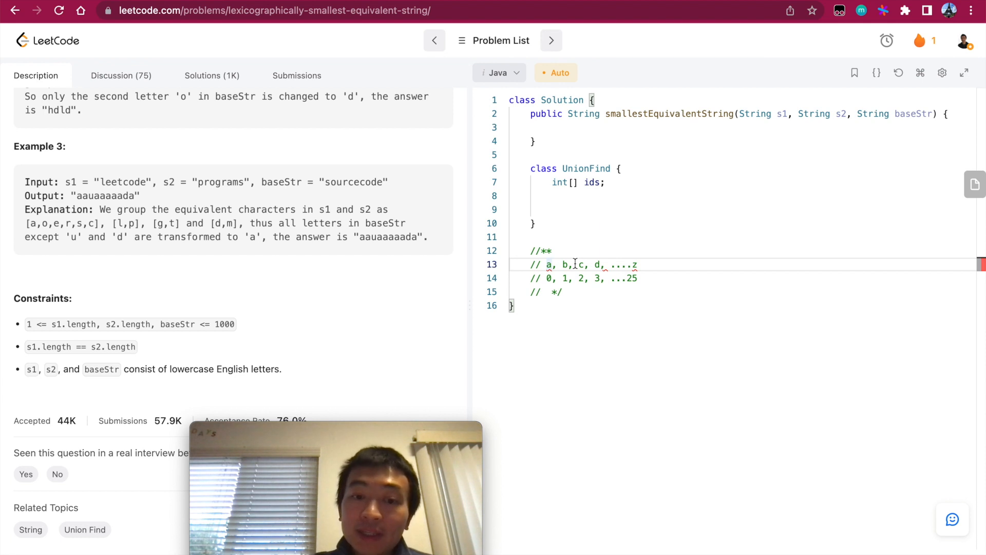
pyautogui.doubleClick(914, 114)
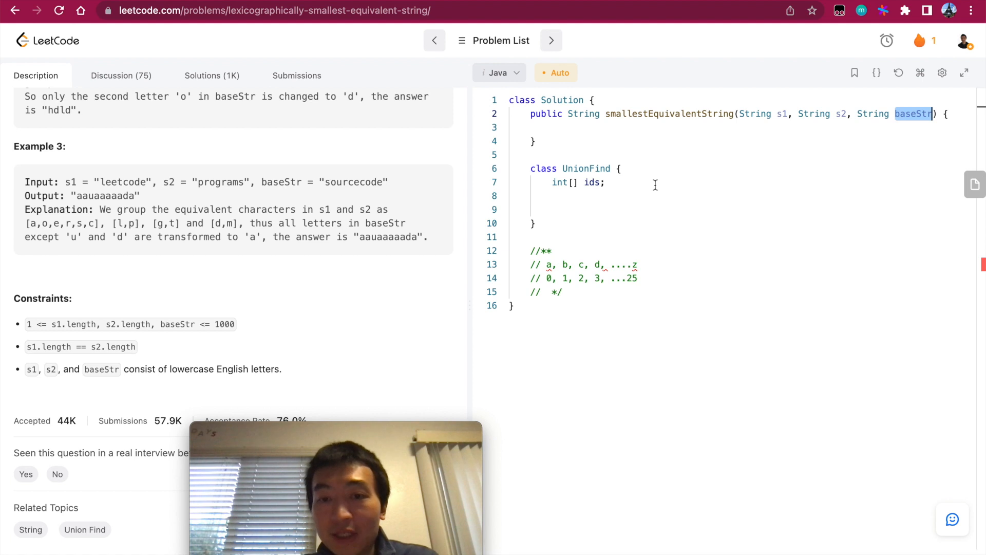
pyautogui.click(641, 183)
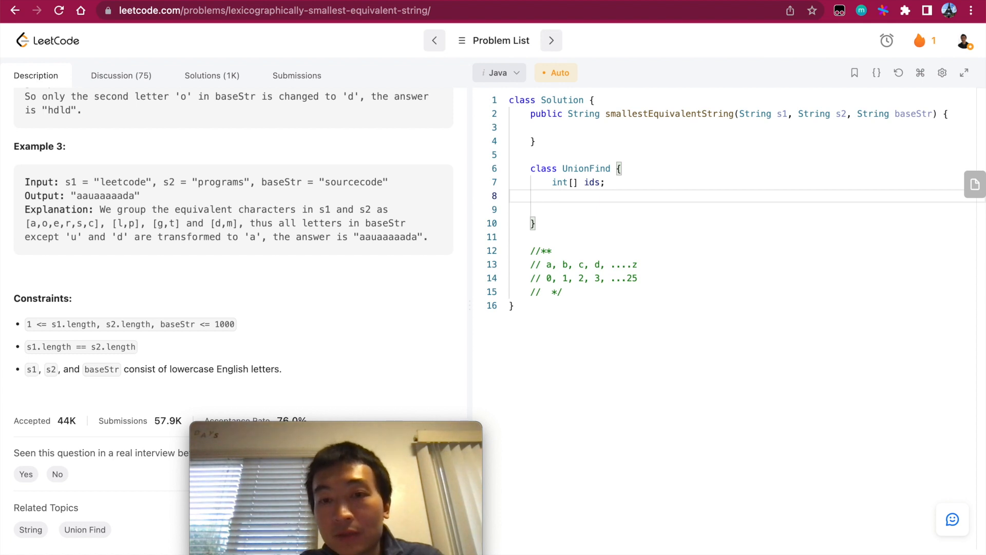
# Write a public UnionFind() constructor that allocates ids = new int[26].
pyautogui.write('public')
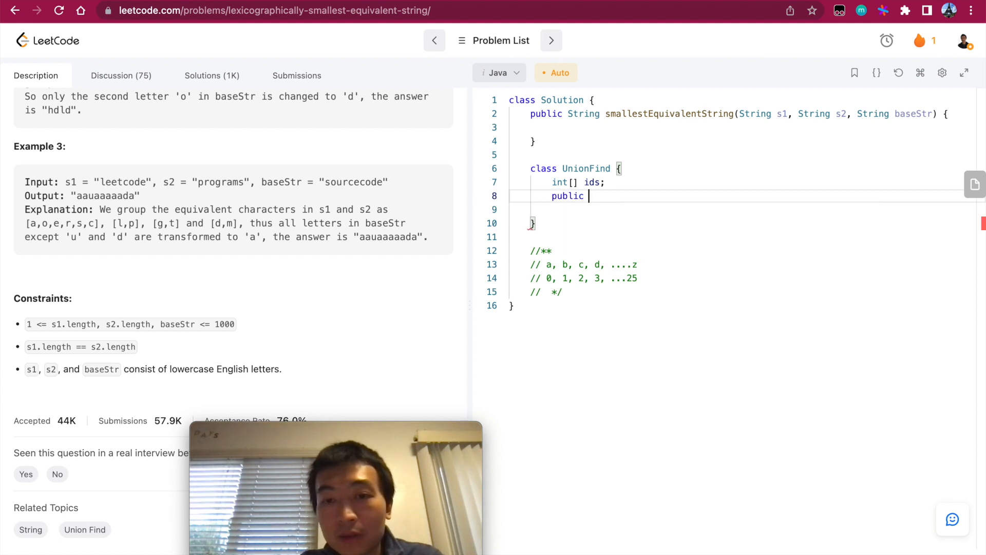
pyautogui.write('Uni')
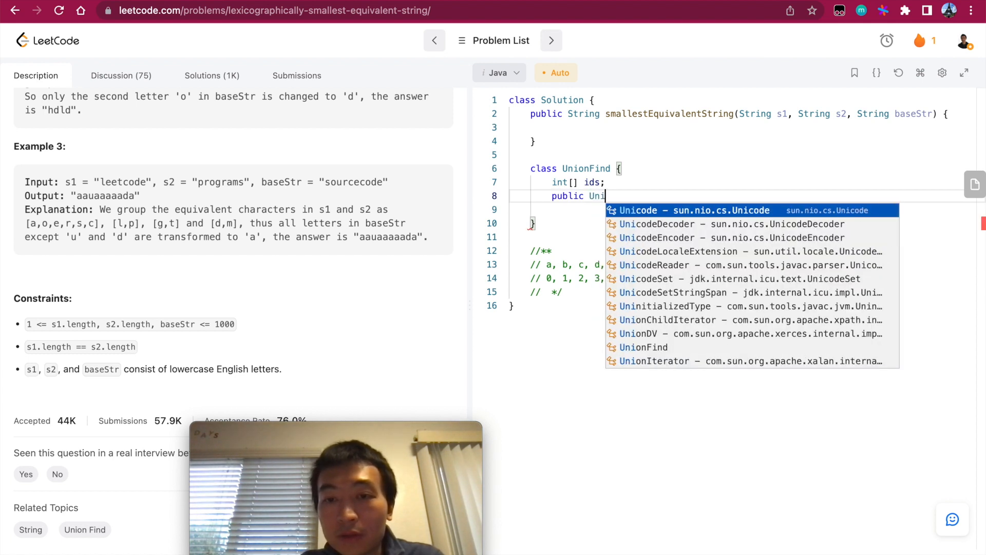
pyautogui.write('onFind()')
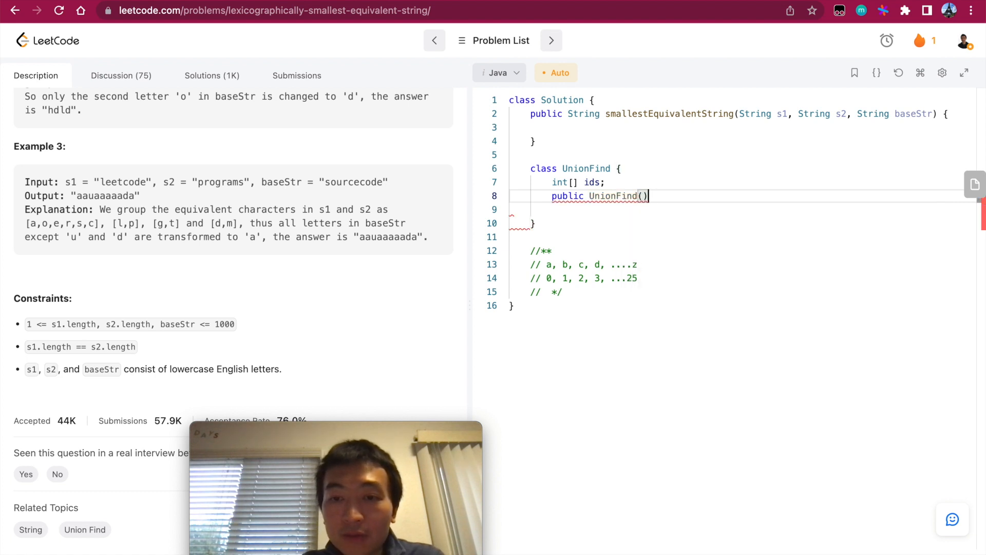
pyautogui.write('{')
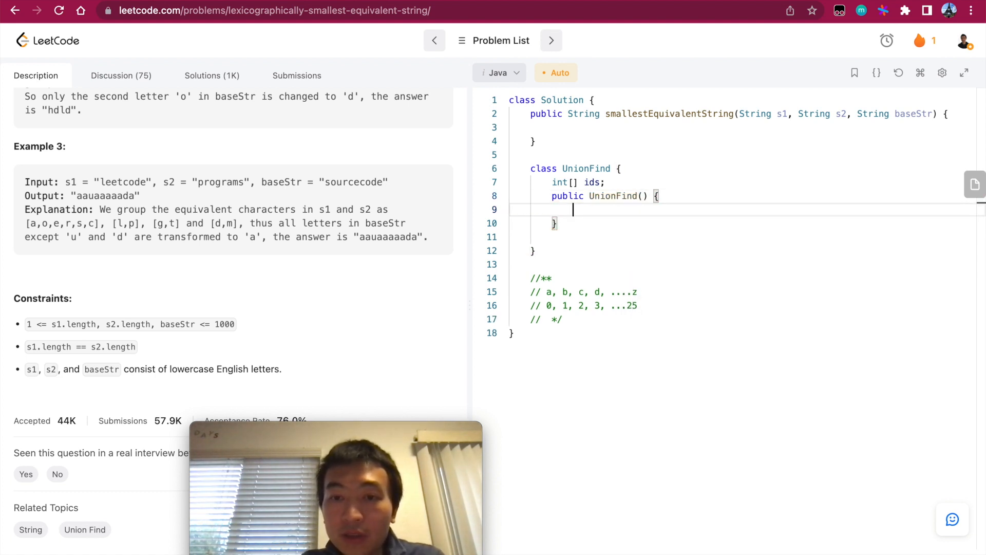
pyautogui.write('ids = new in')
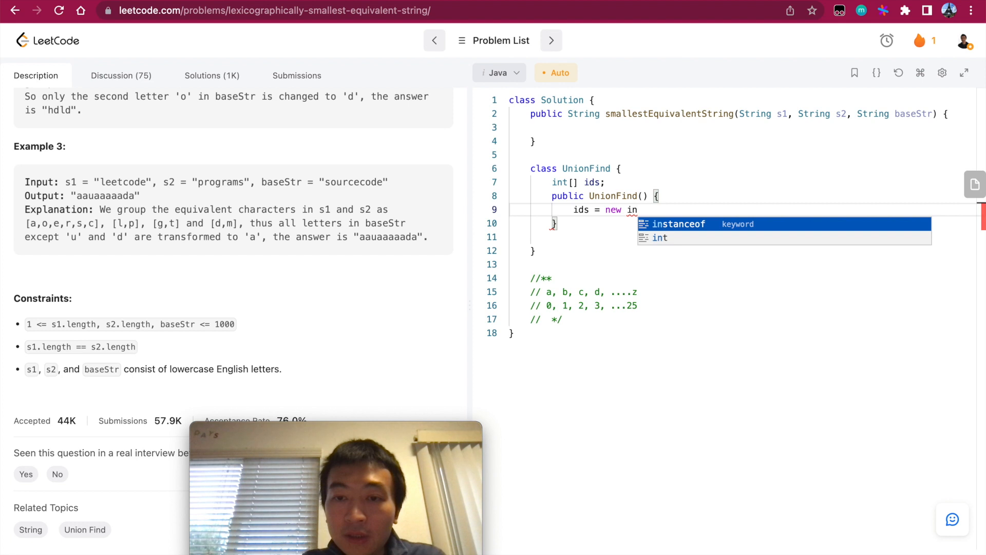
pyautogui.write('t[]')
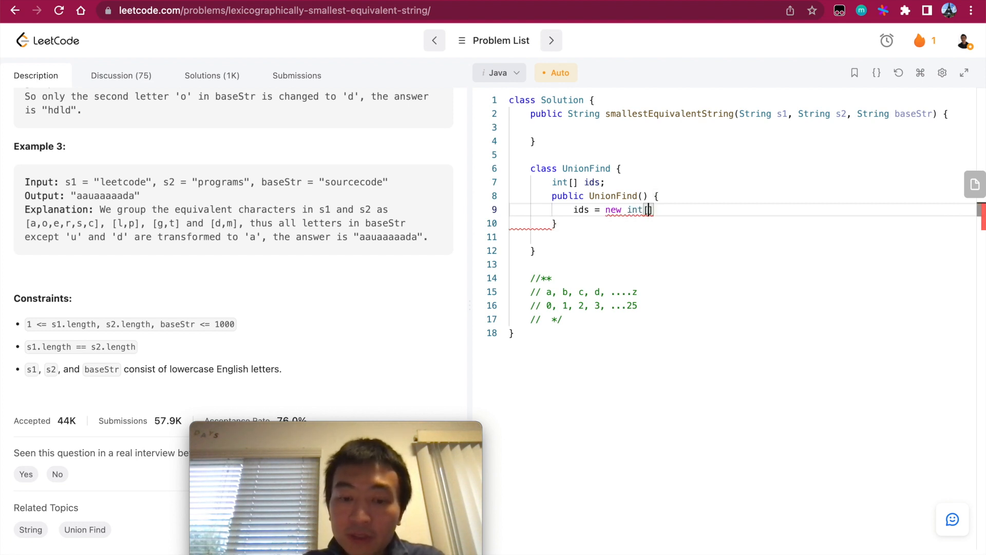
pyautogui.write('26];')
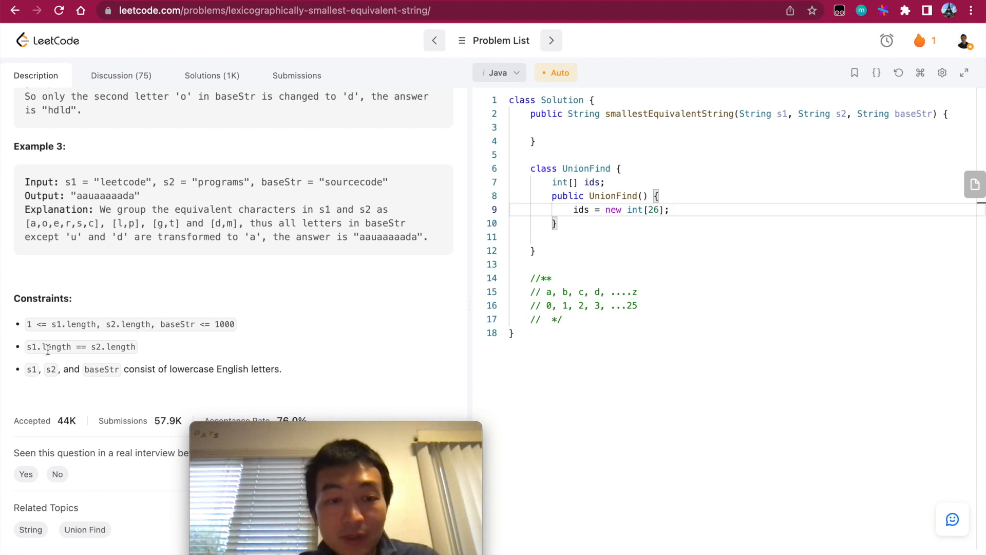
# Add a loop over 26 letters setting ids[i] = i.
pyautogui.moveTo(184, 368); pyautogui.dragTo(249, 368)
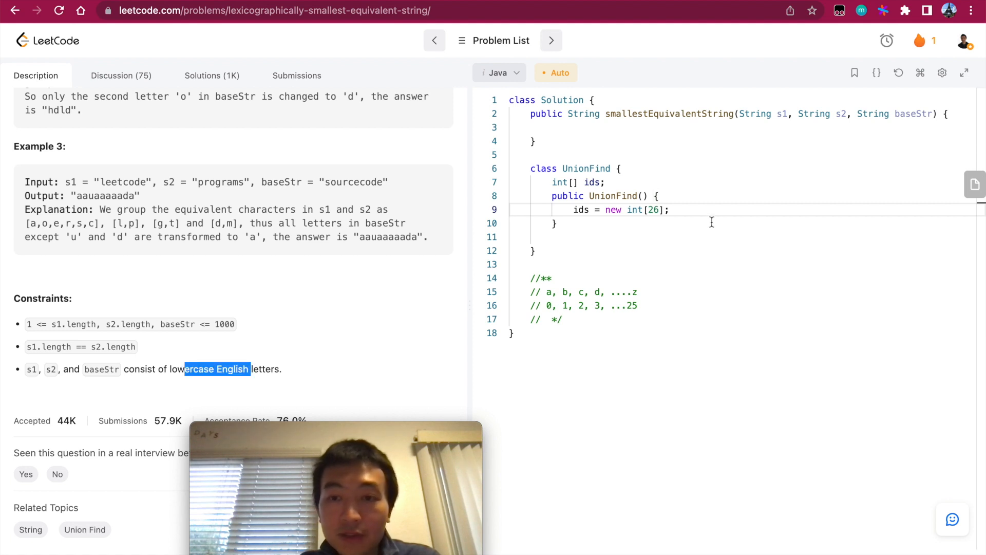
pyautogui.write('for (int i')
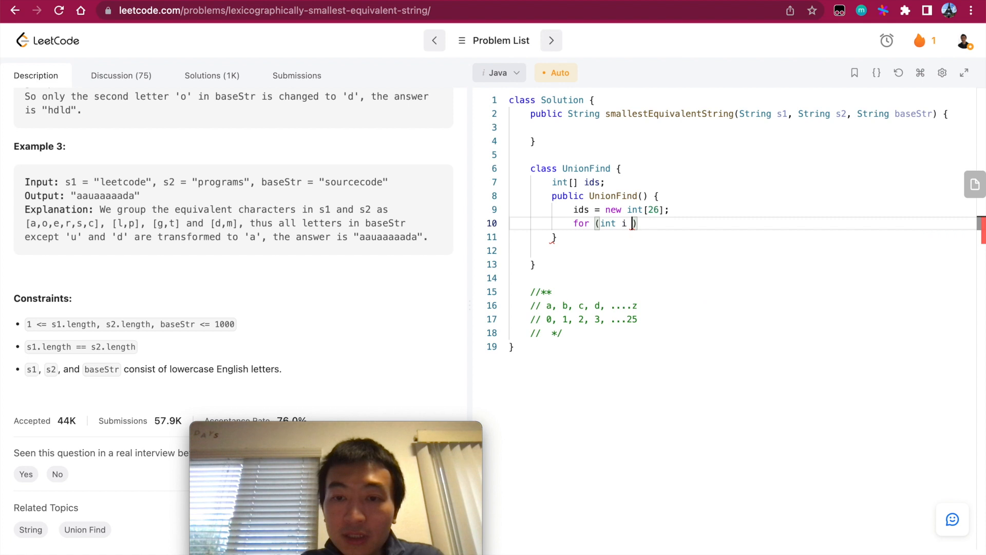
pyautogui.write('= 0; i <')
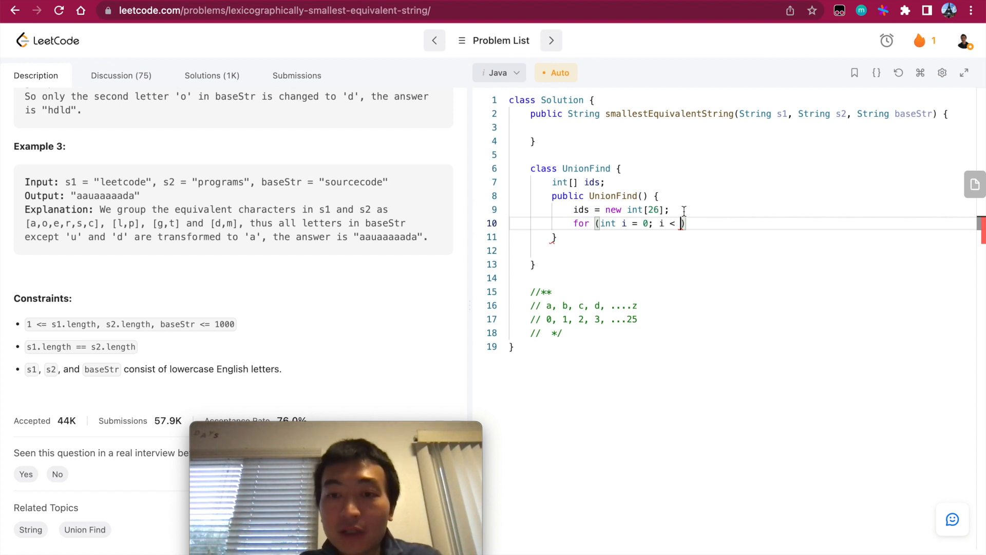
pyautogui.write('26; i++')
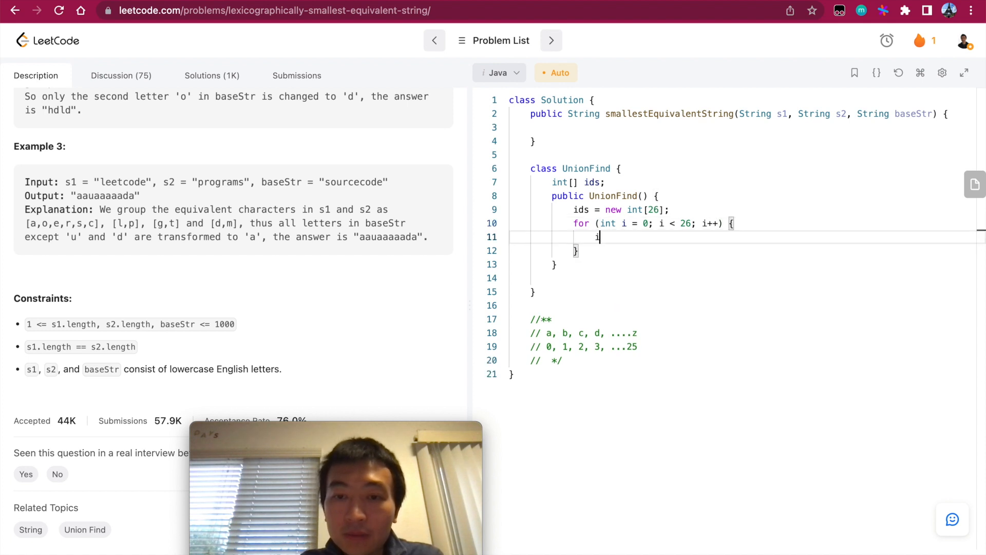
pyautogui.write('ds[i] = i;')
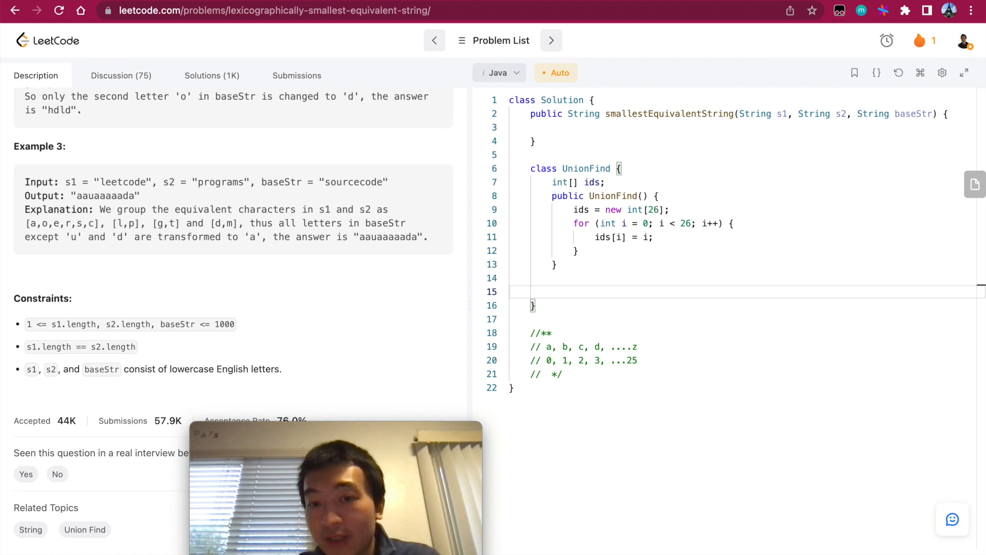
# Add an empty public void union(char a, char b) method after the constructor.
pyautogui.write('public void')
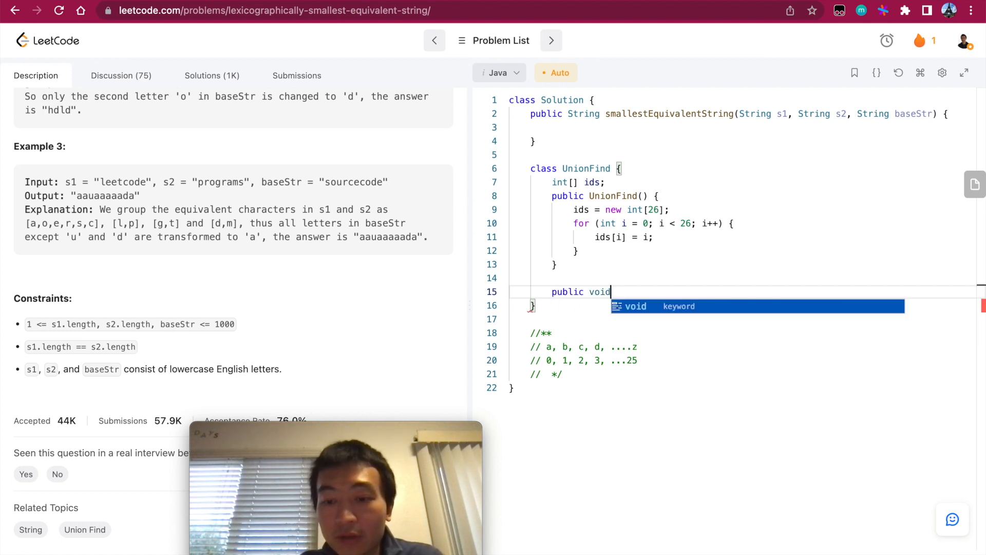
pyautogui.write('union()')
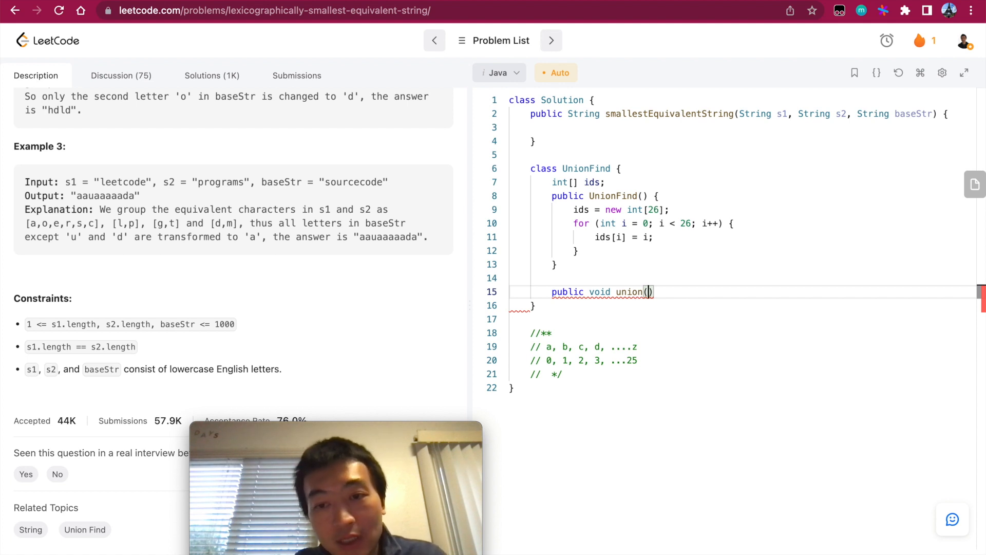
pyautogui.write('char')
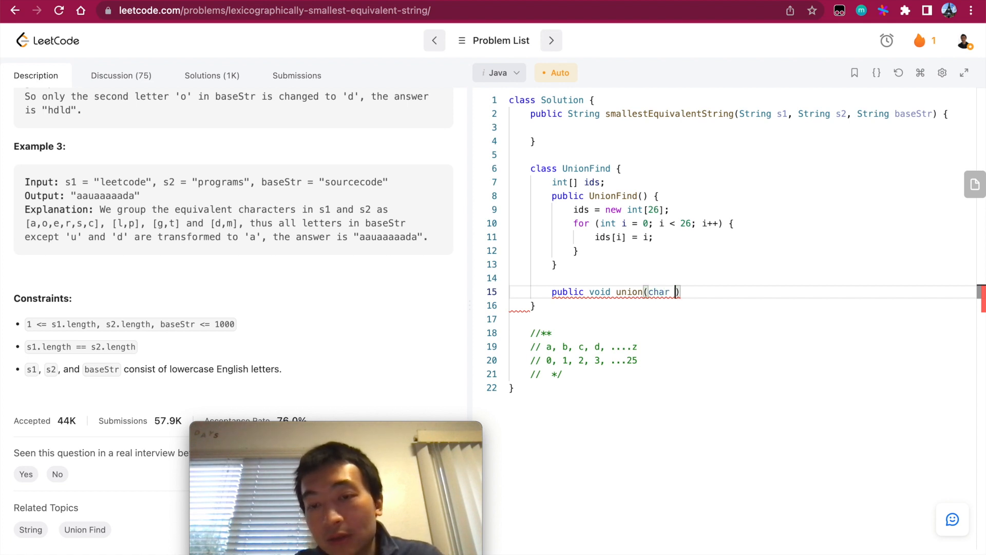
pyautogui.write(', char b')
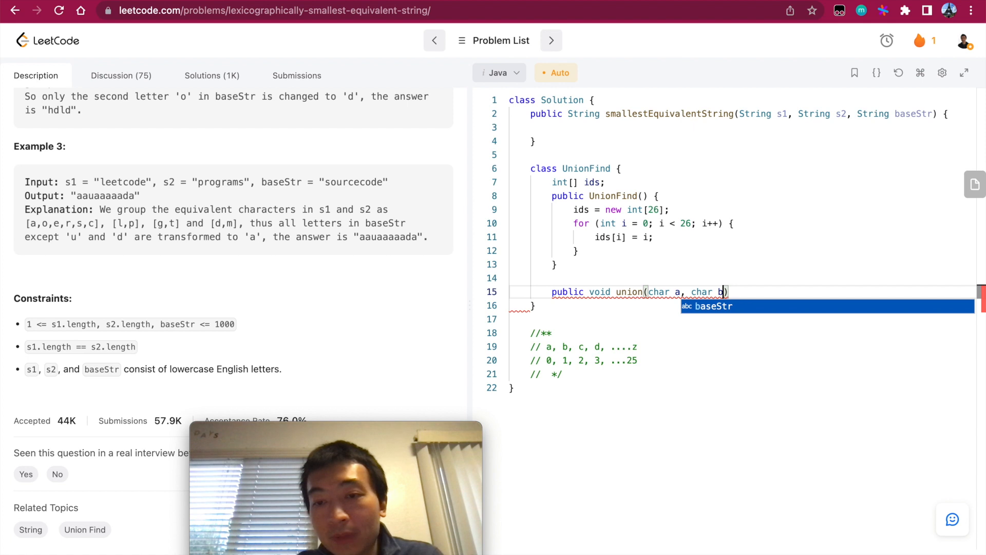
pyautogui.write('{')
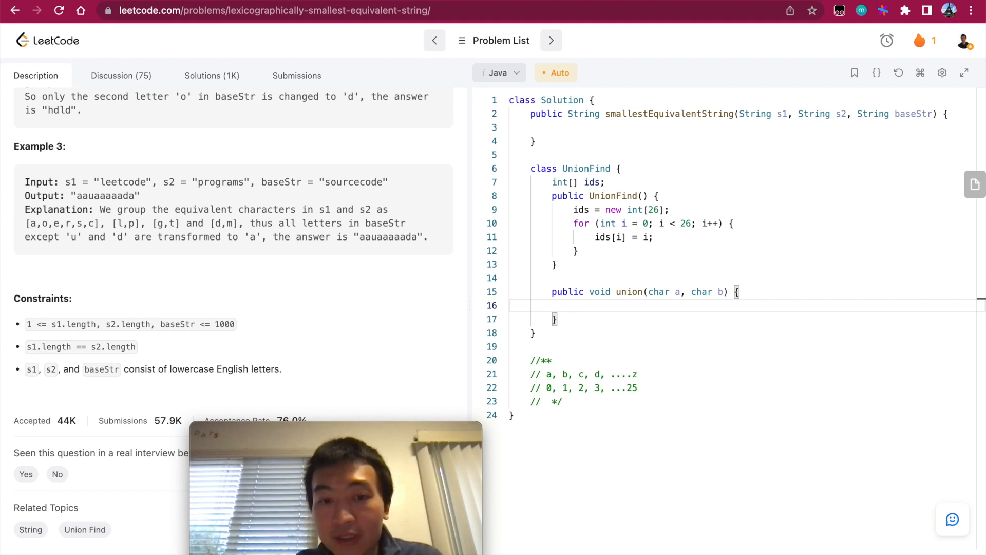
# In union, set x = find(a), y = find(b); if x < y, ids[y] = x, else.
pyautogui.write('int')
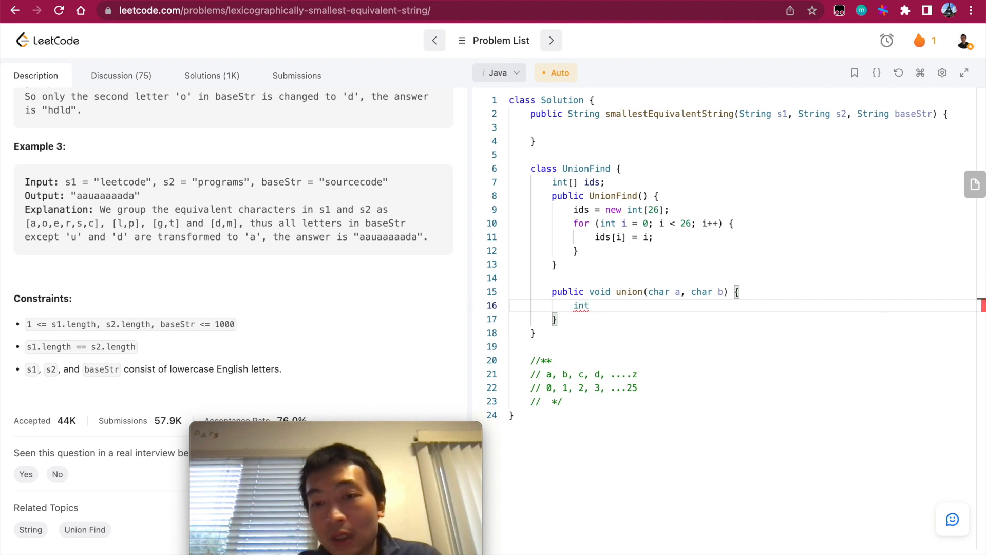
pyautogui.write('x =')
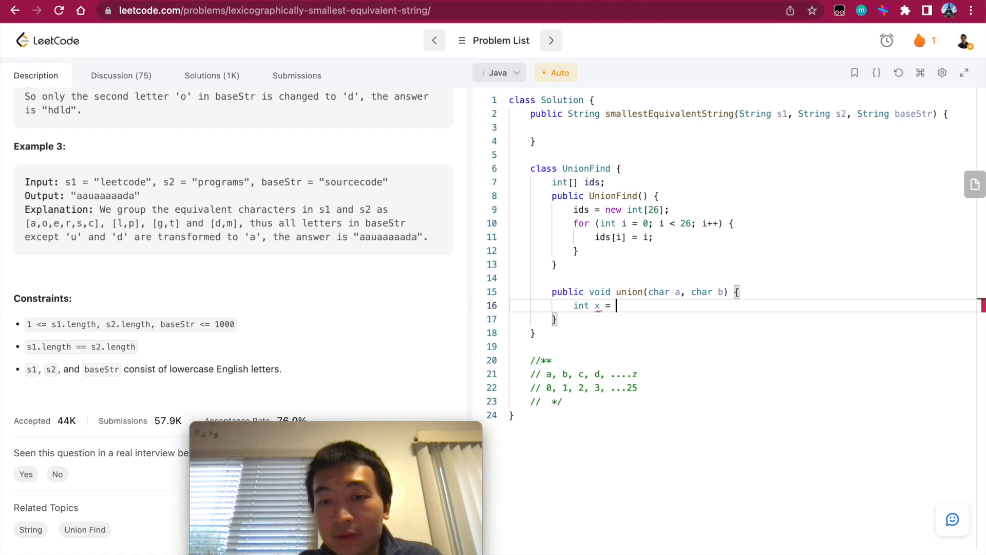
pyautogui.write('find(a);')
pyautogui.write('int')
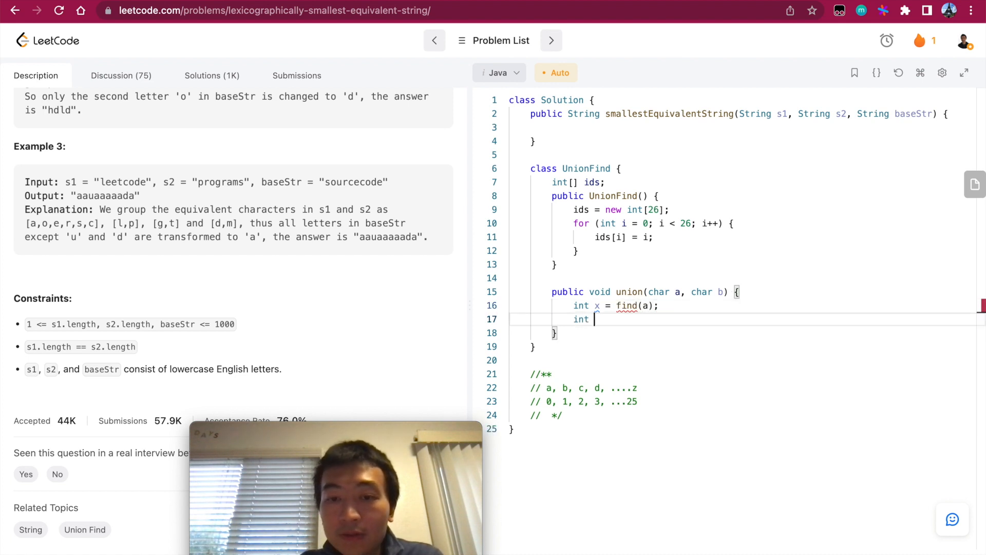
pyautogui.write('y = find(b);')
pyautogui.write('if (')
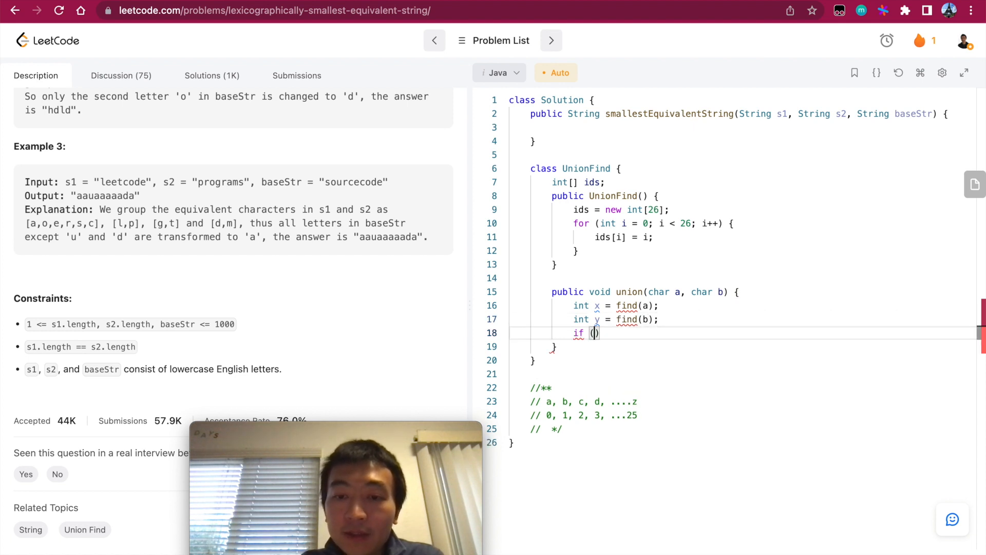
pyautogui.write('x <.')
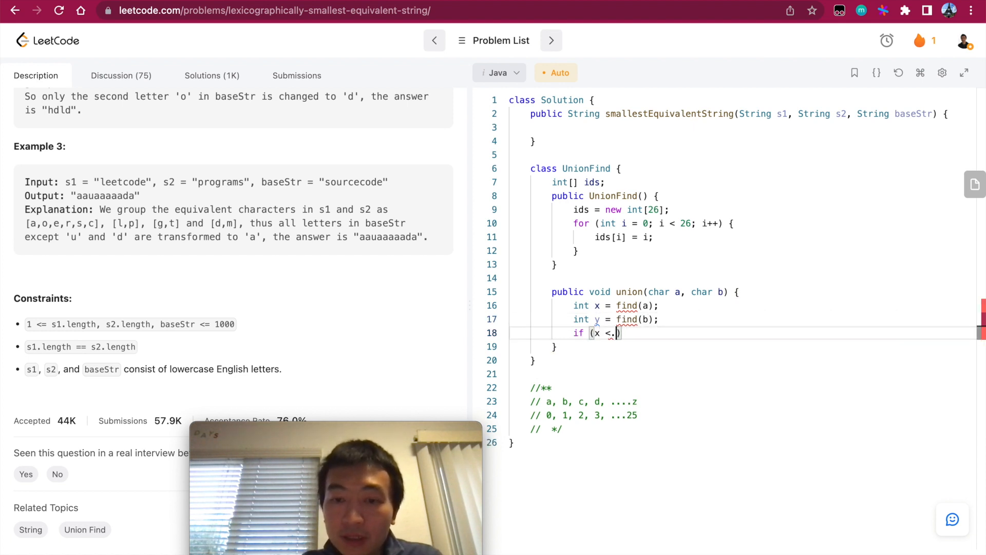
pyautogui.write('y)')
pyautogui.write('} else {')
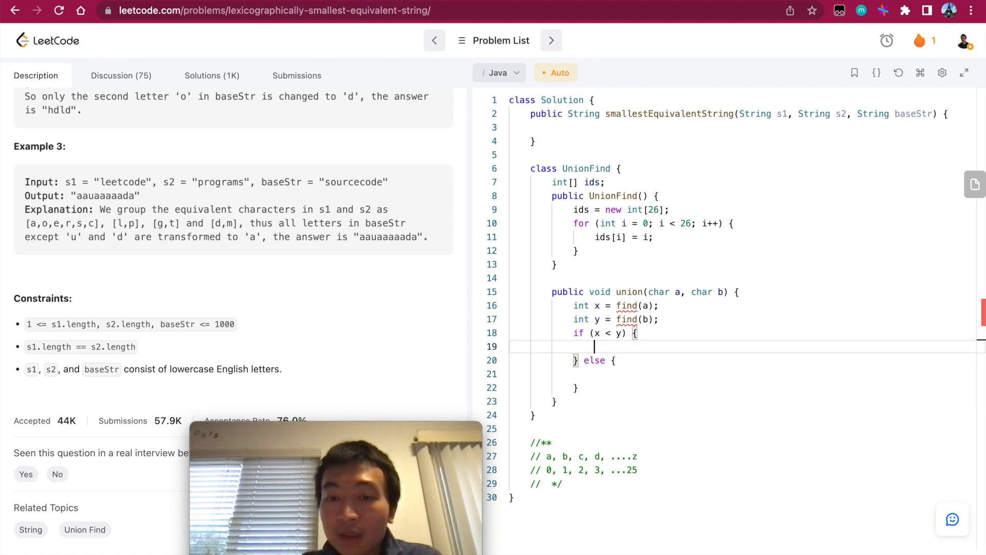
pyautogui.write('ids[]')
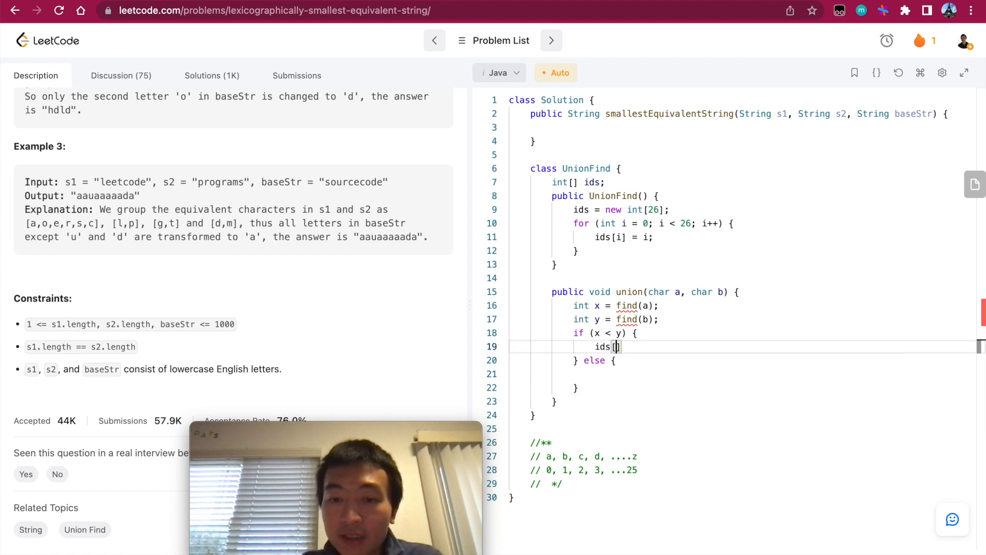
pyautogui.write('y] =')
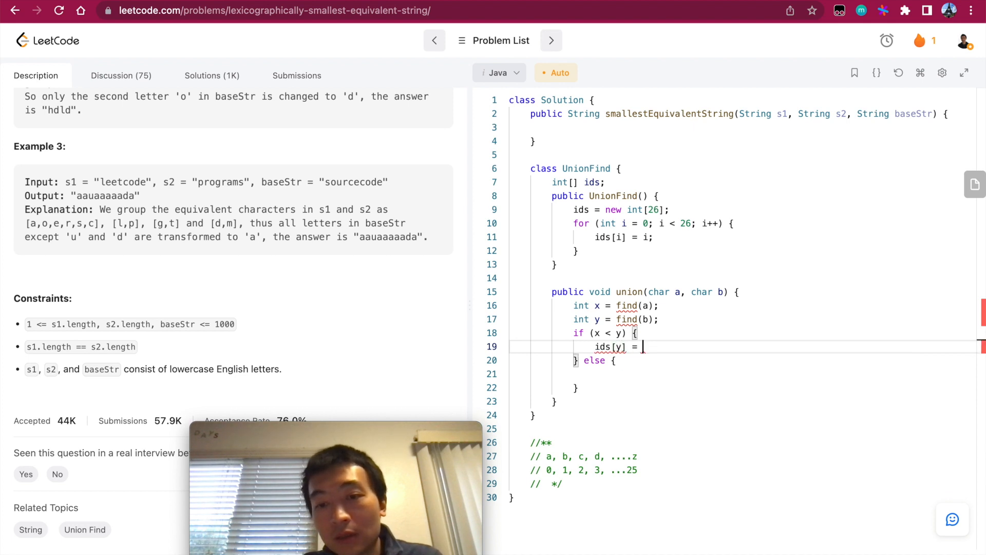
pyautogui.write('x;')
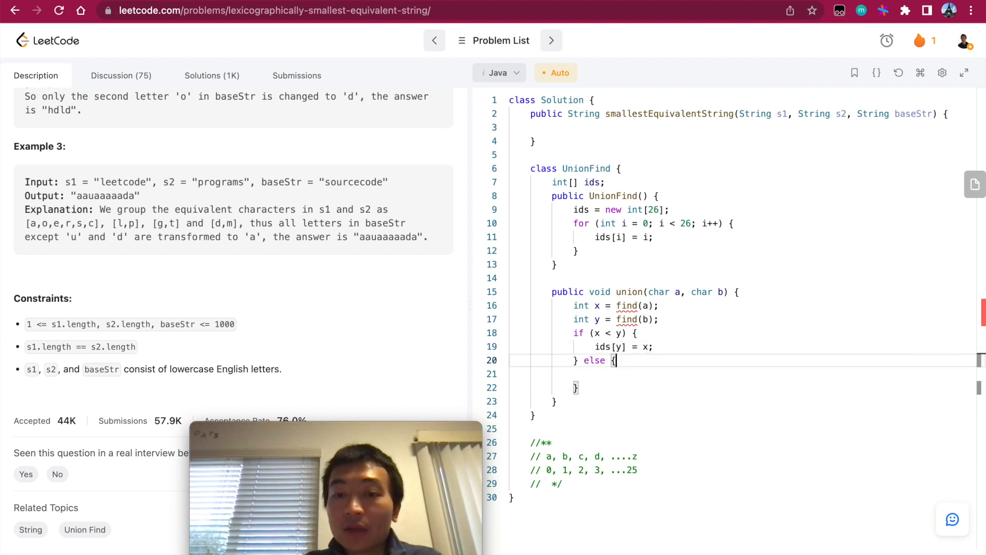
pyautogui.write('ids[x] = y;')
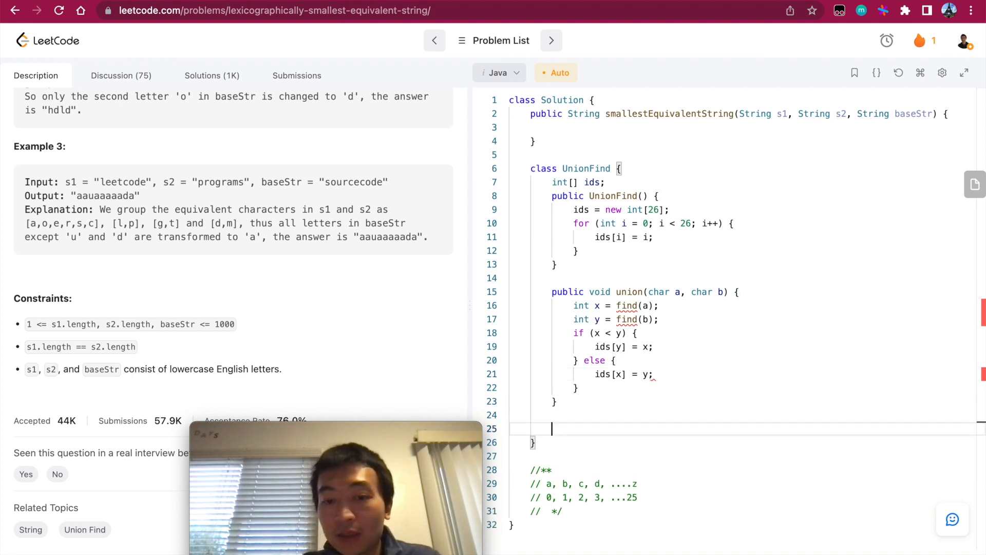
# Start public int find(char x) with a while loop on x - 'a' != ids[x - 'a'].
pyautogui.write('public')
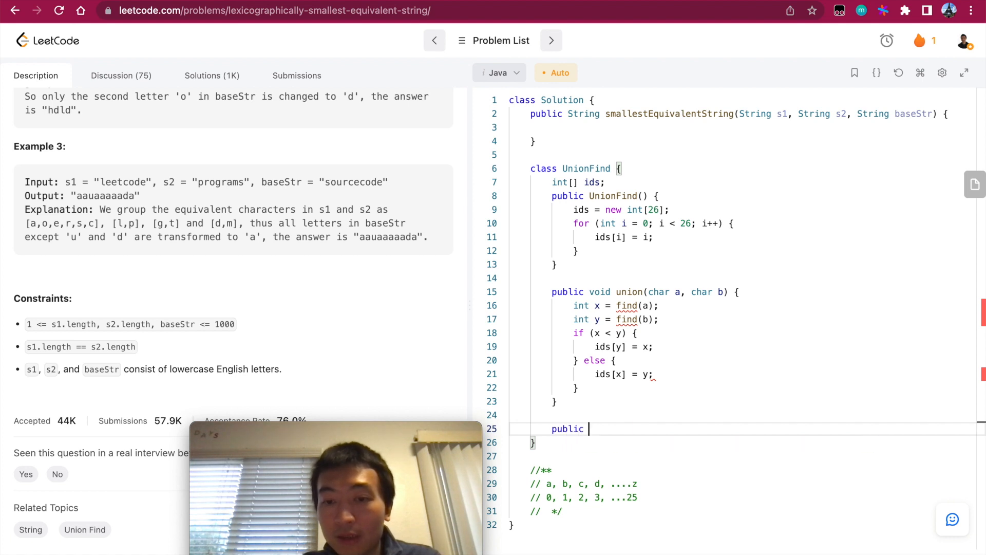
pyautogui.write('int find()')
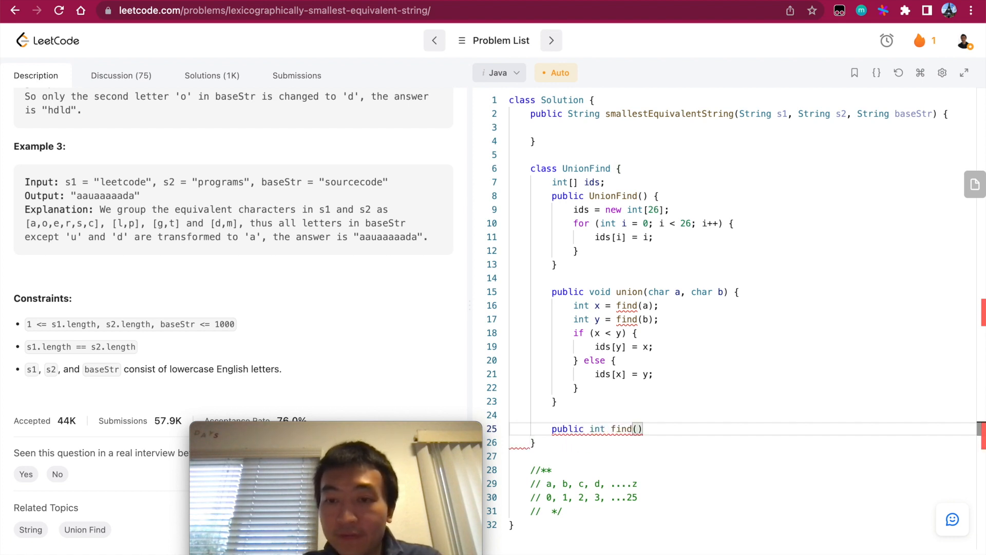
pyautogui.write('char')
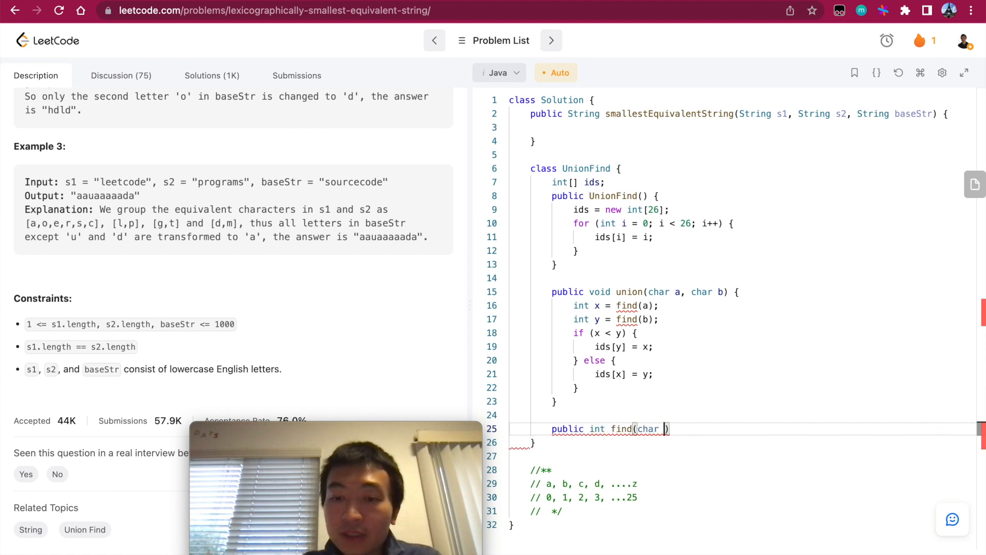
pyautogui.write('x) {')
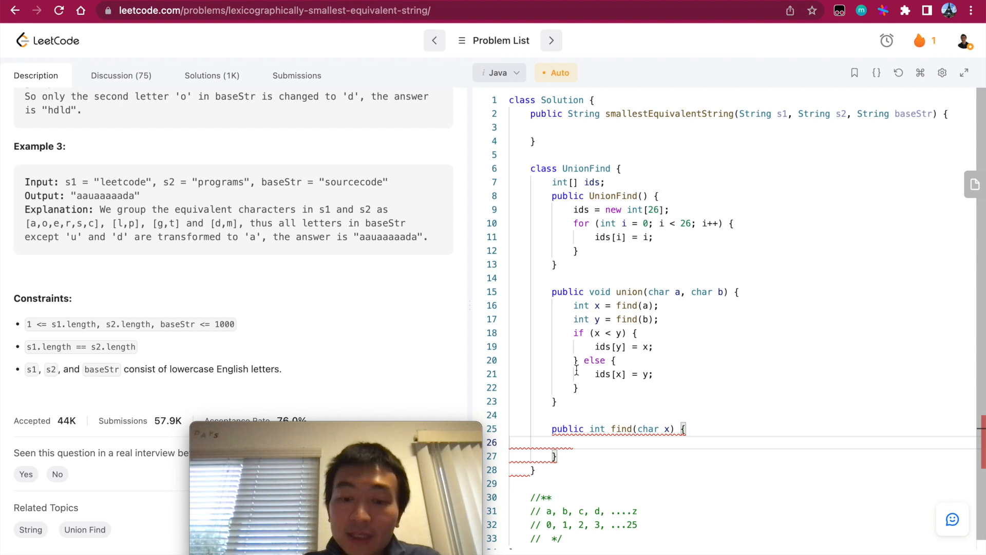
pyautogui.write('while ()')
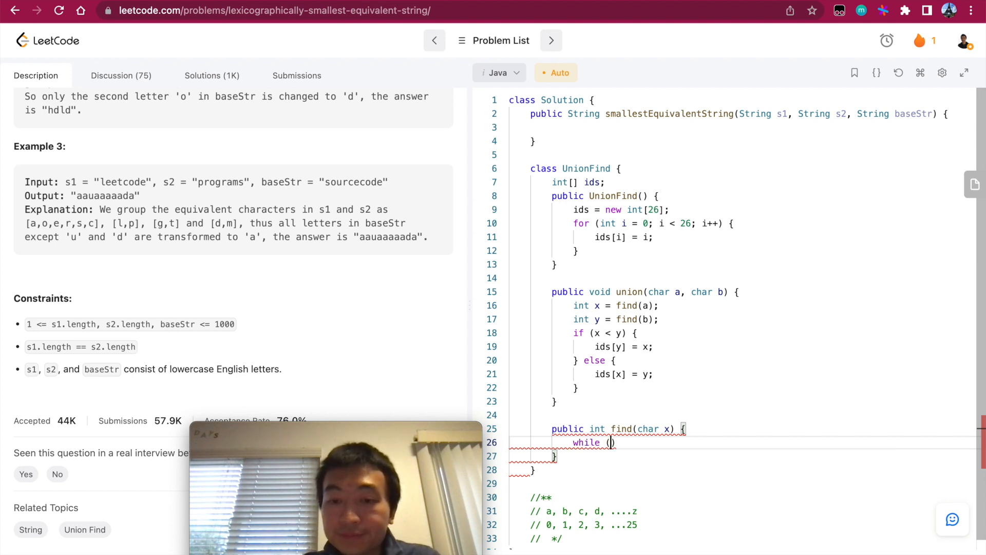
pyautogui.write('x')
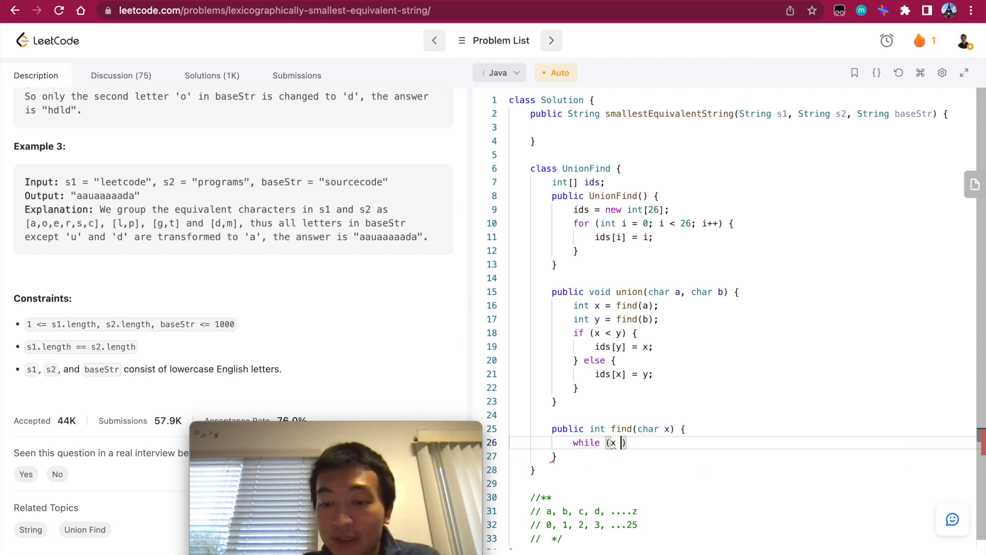
pyautogui.write("- 'a'")
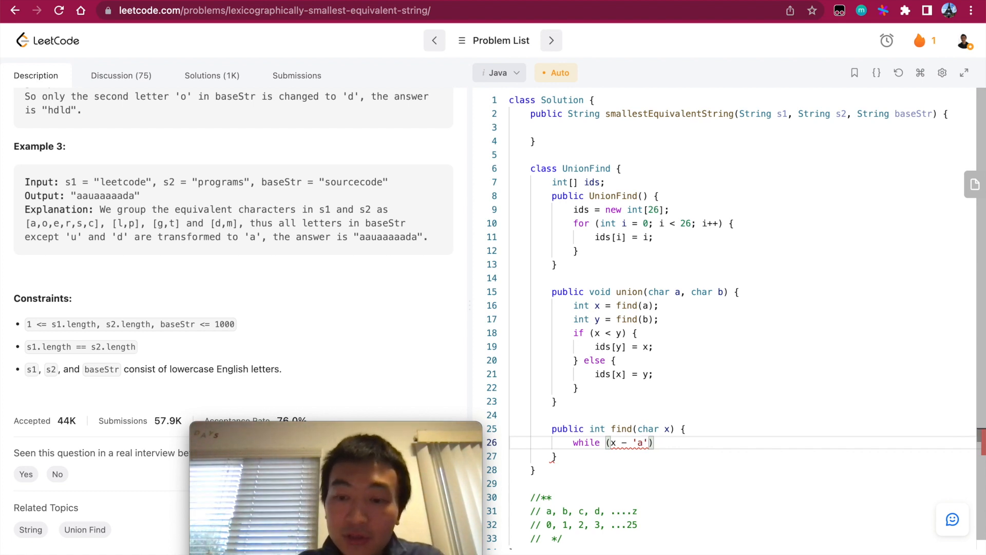
pyautogui.write('!=')
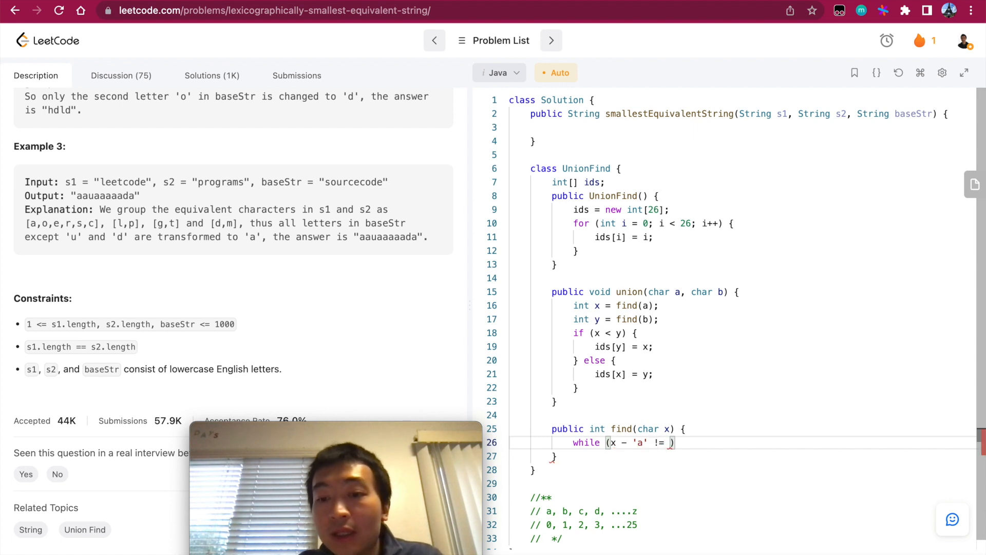
pyautogui.write("ids[x - 'a']")
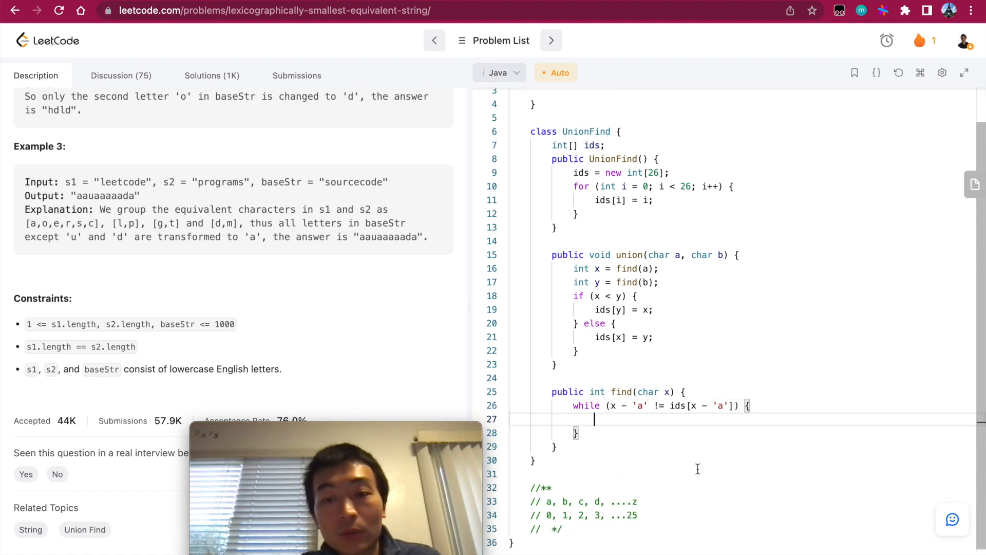
# Add path compression in find's loop, advancing x to (char)(ids[x - 'a'] + 'a').
pyautogui.write('ids[')
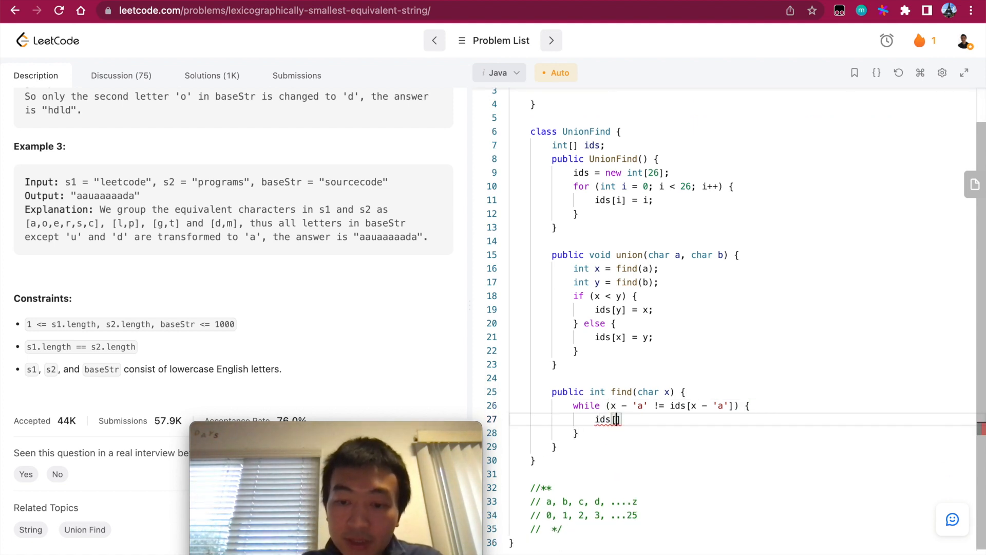
pyautogui.write("x - 'a'")
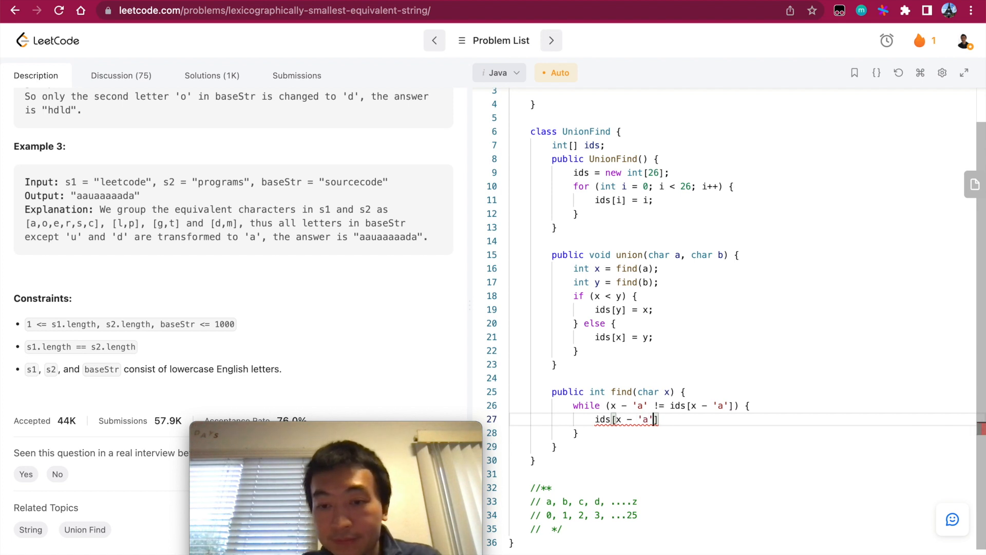
pyautogui.write("= ids[ids[x - 'a']];")
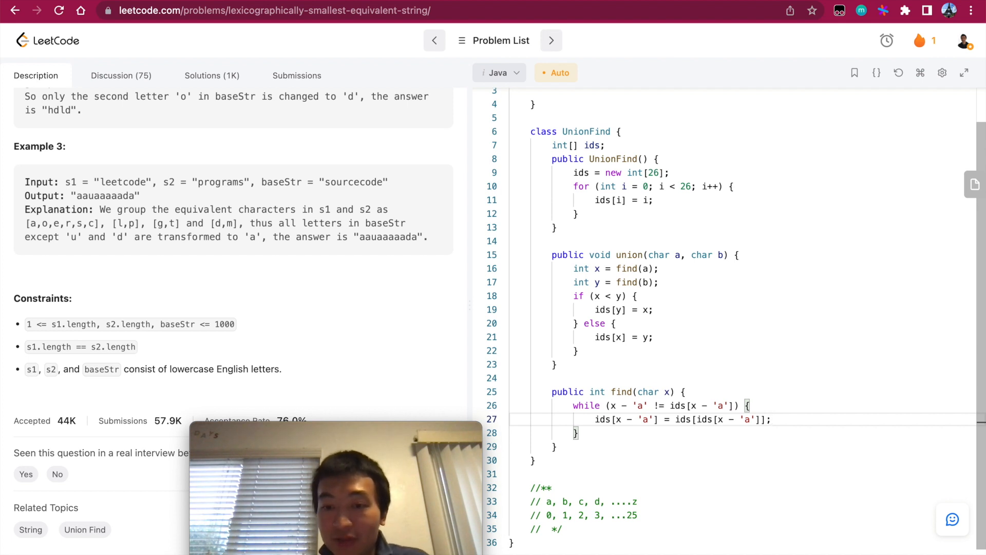
pyautogui.write('x =')
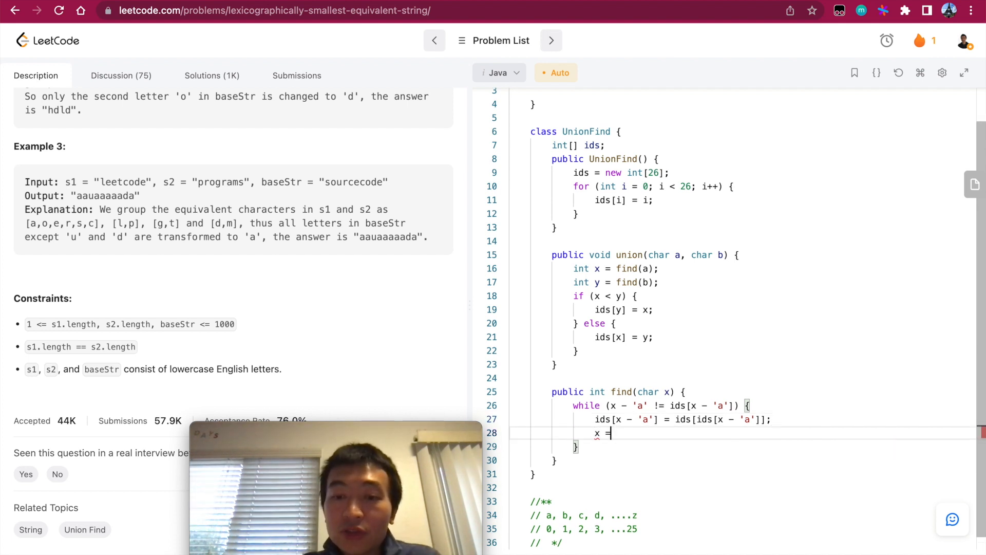
pyautogui.write('(char)')
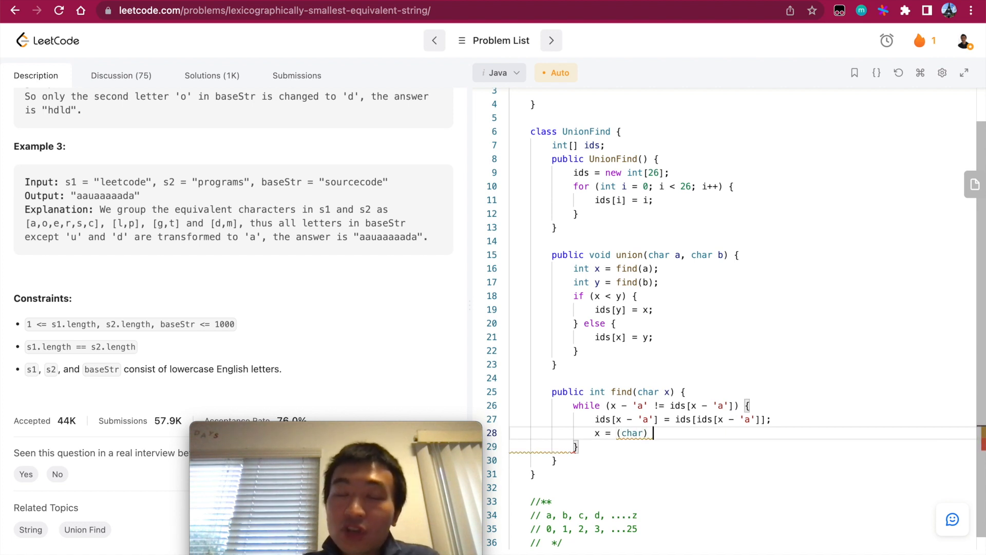
pyautogui.write('ids[]')
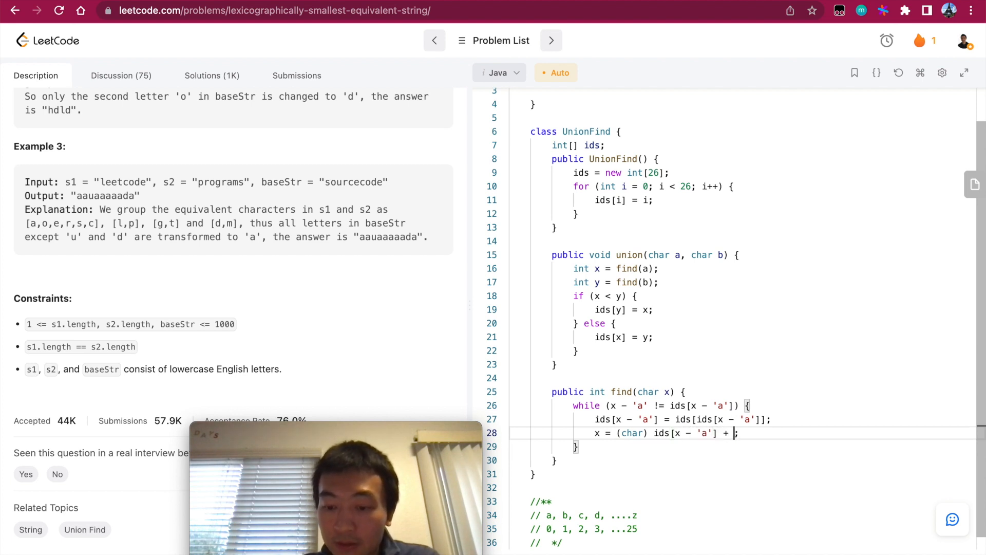
pyautogui.write("'a');")
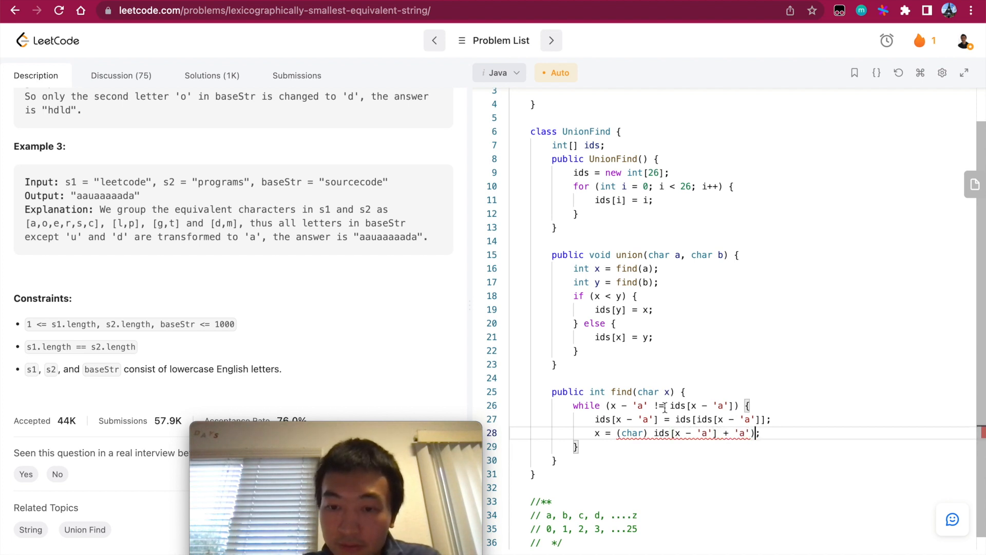
pyautogui.write('()')
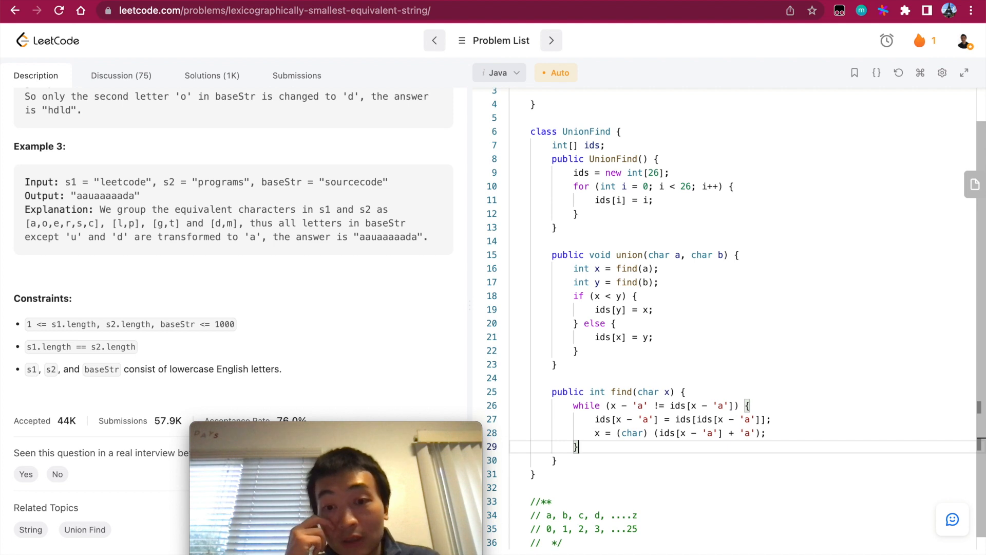
# Return x - 'a' after the loop in find.
pyautogui.write('return')
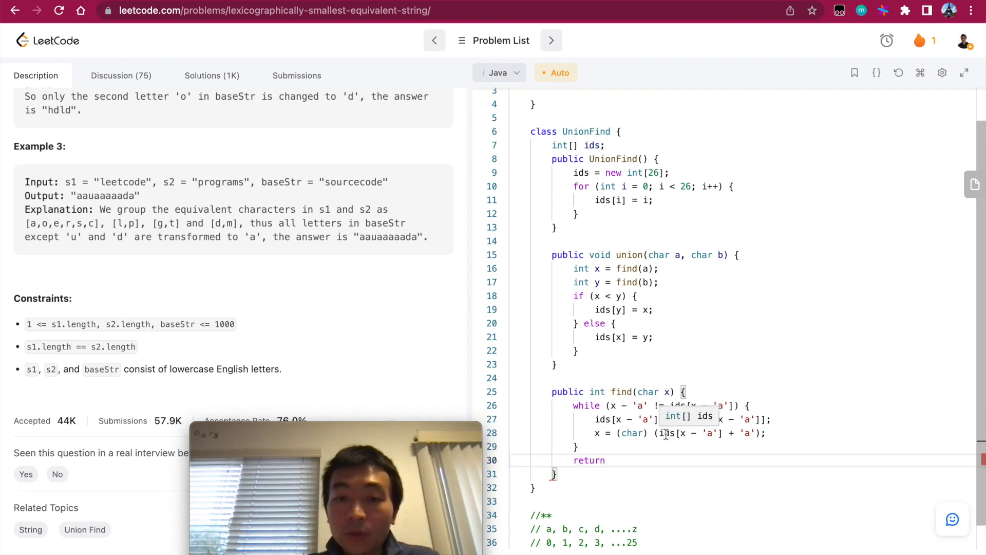
pyautogui.write('x')
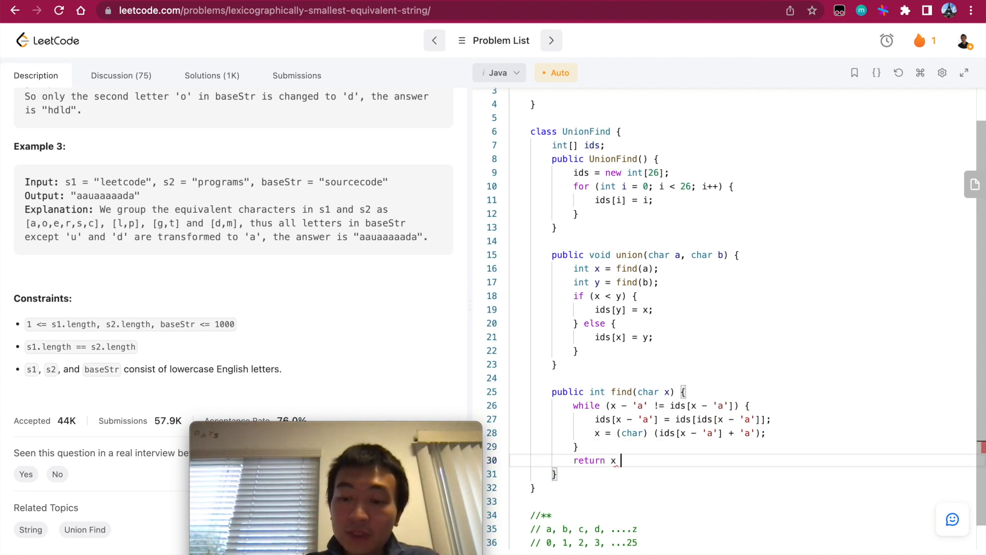
pyautogui.write("'a';")
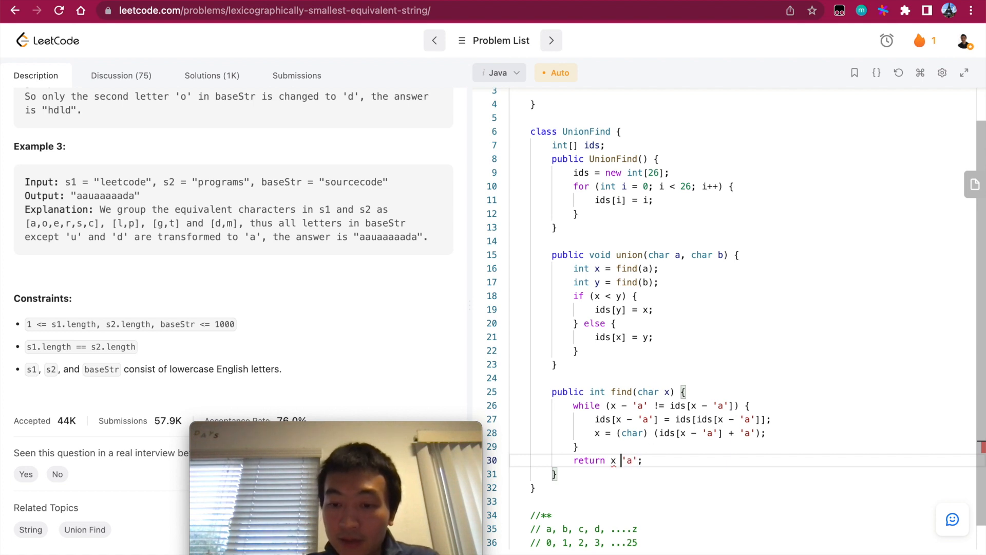
pyautogui.write('-')
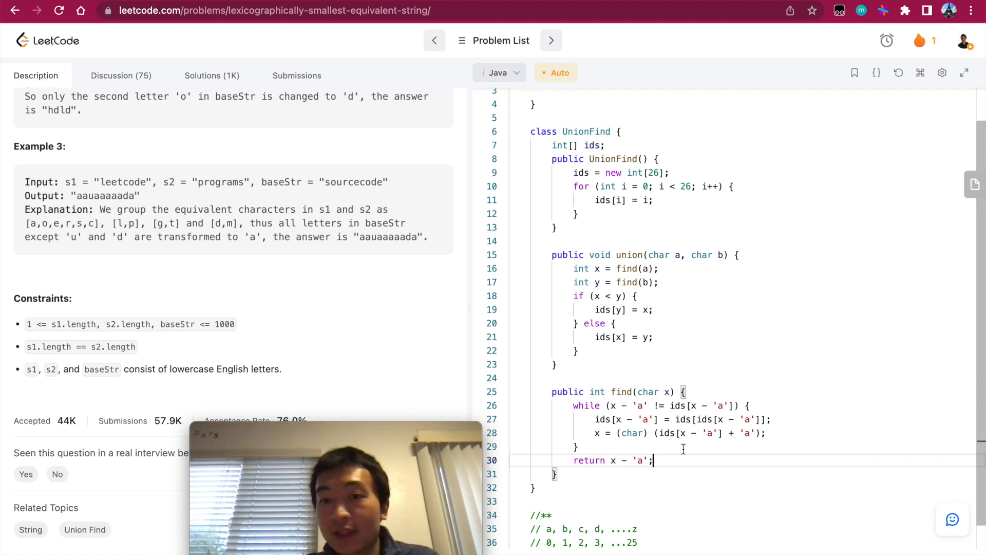
pyautogui.scroll(-3)
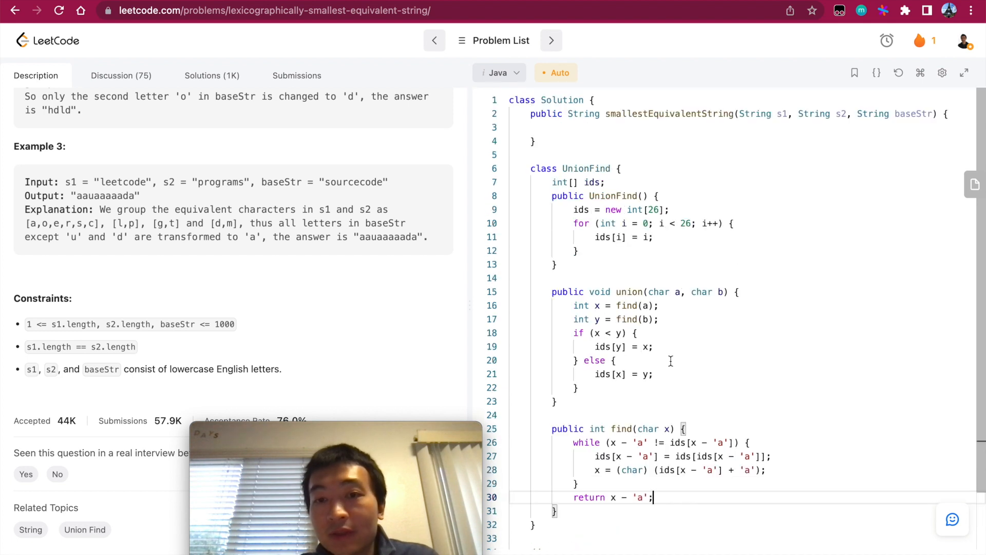
pyautogui.scroll(-3)
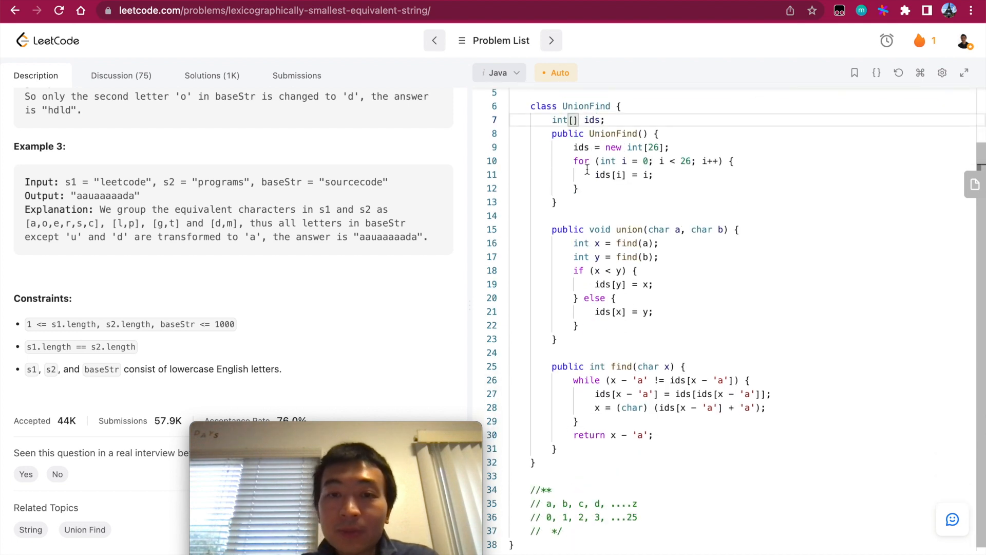
pyautogui.moveTo(531, 106); pyautogui.dragTo(532, 476)
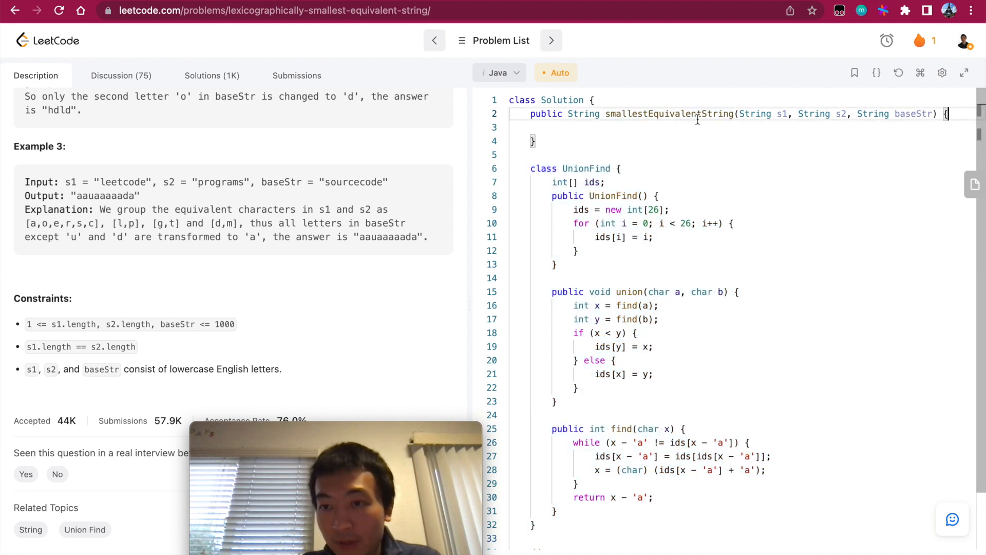
# Open a for loop with index i running over the length of s1.
pyautogui.write('for')
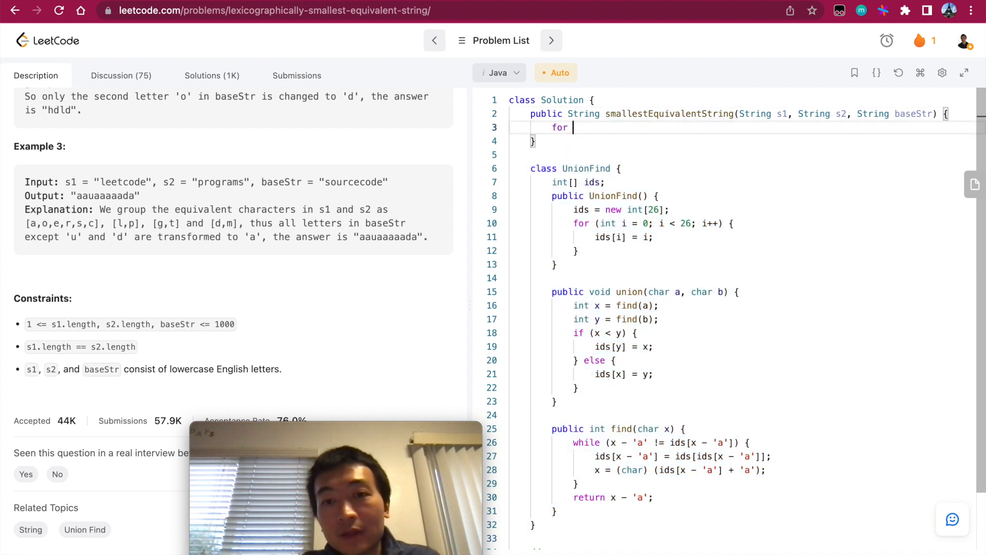
pyautogui.write('(int i = 0; i < s1.')
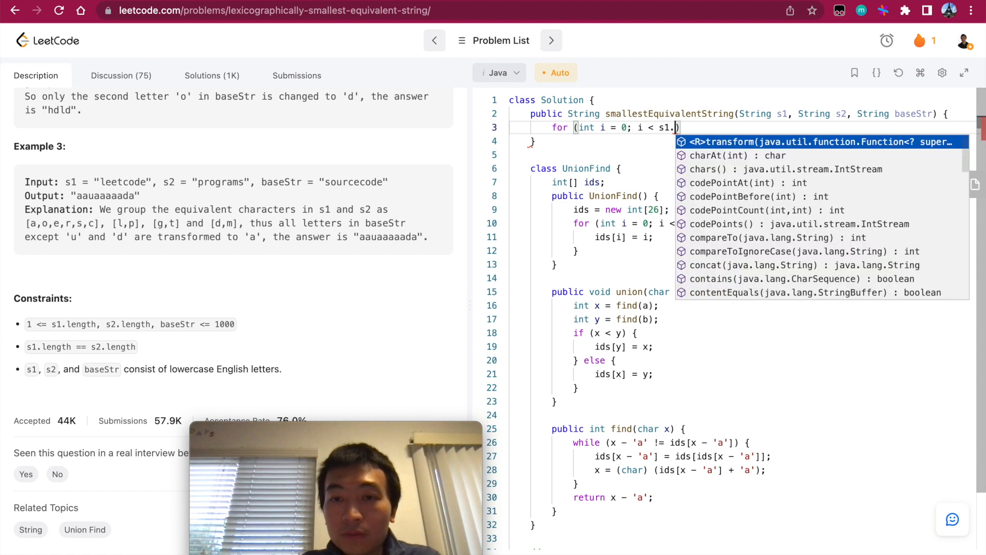
pyautogui.write('length;')
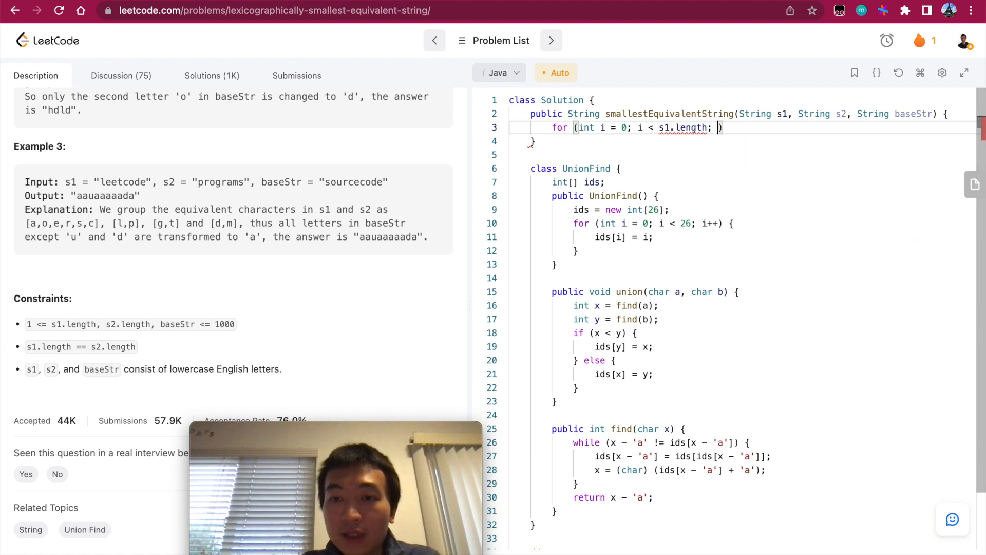
pyautogui.write('i++) {')
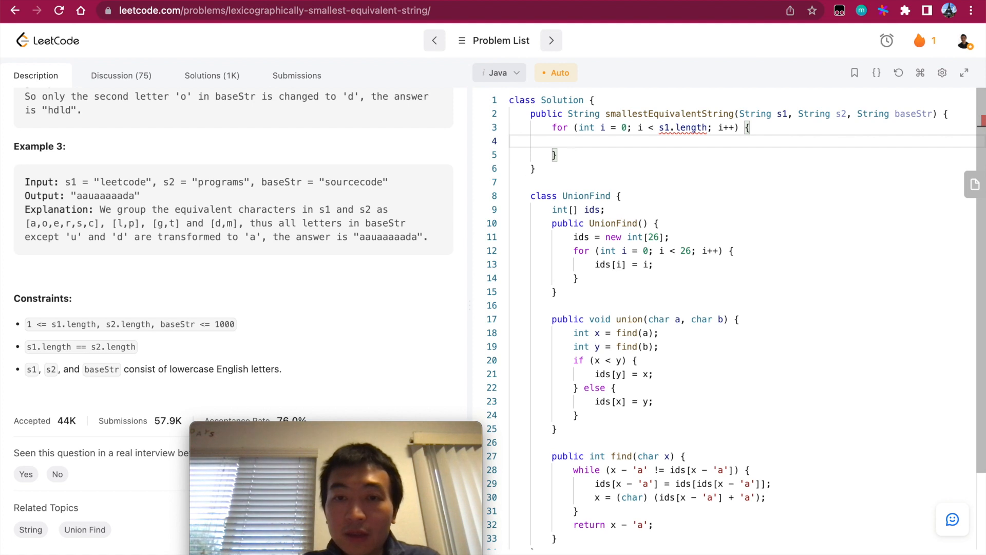
# Read char c1 = s1.charAt(i) and c2 = s2.charAt(i) inside the loop.
pyautogui.write('char c1 = s')
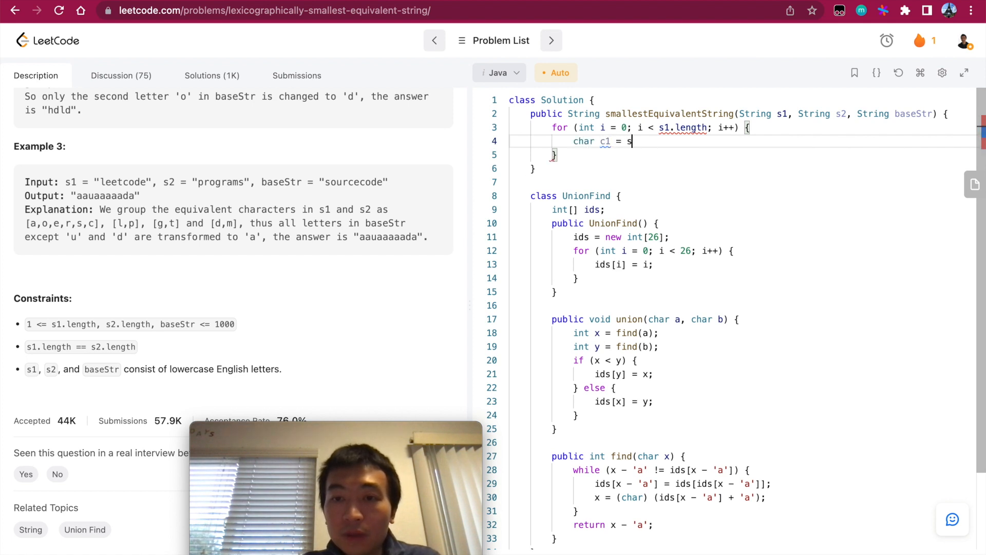
pyautogui.write('1.charAt(i)')
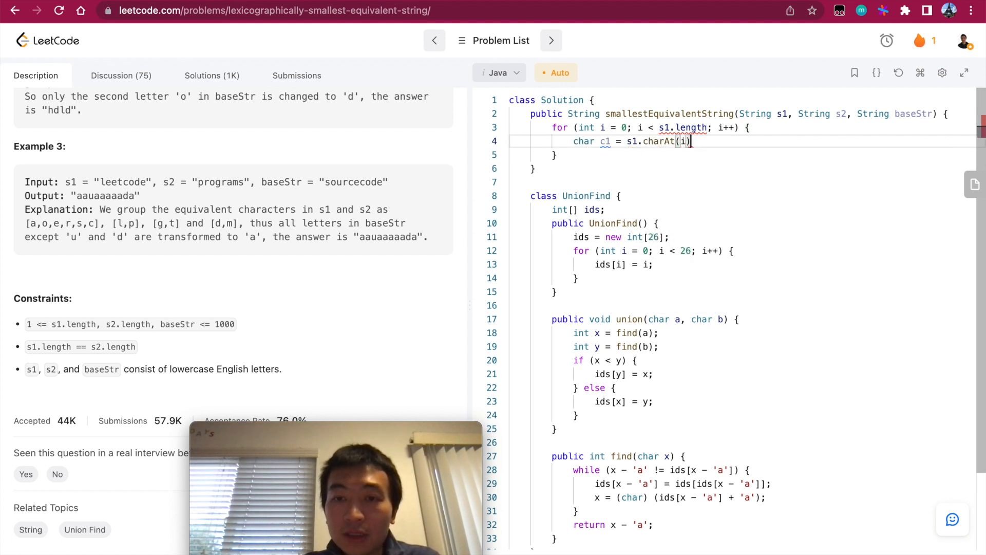
pyautogui.write('char c1 = s1.charAt(i);')
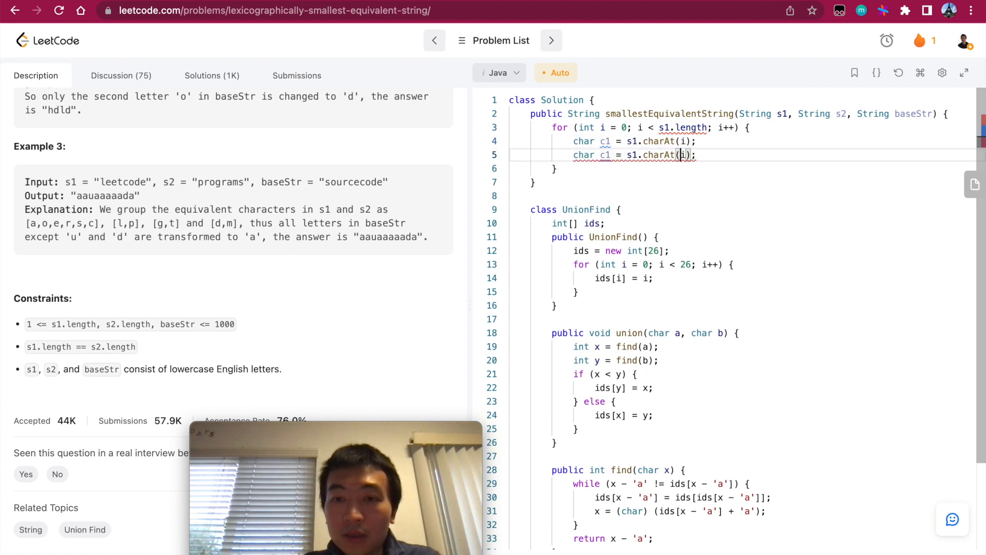
pyautogui.write('s2.charAt(i)')
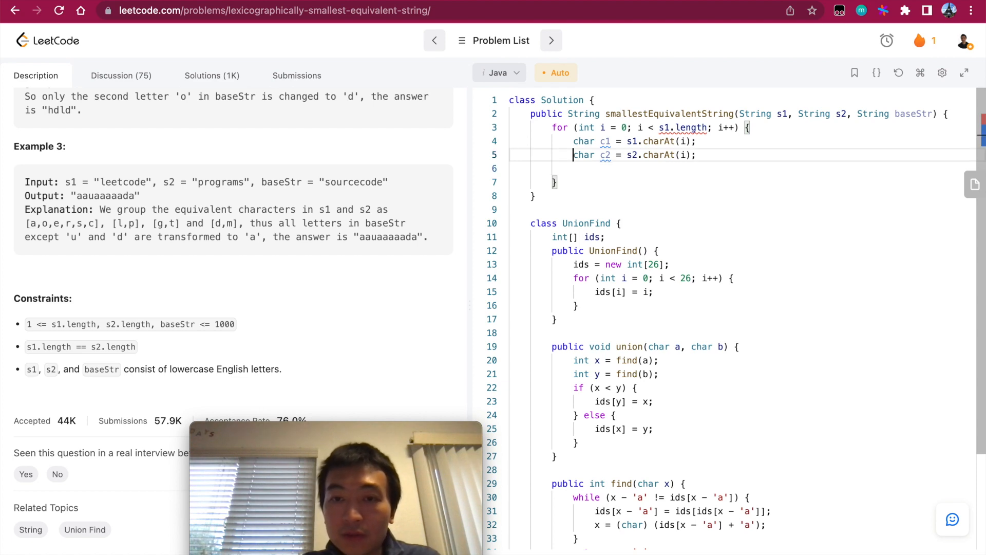
# Create a UnionFind instance uf before the loop, undoing a wrong Unicode autocomplete.
pyautogui.write('Uni')
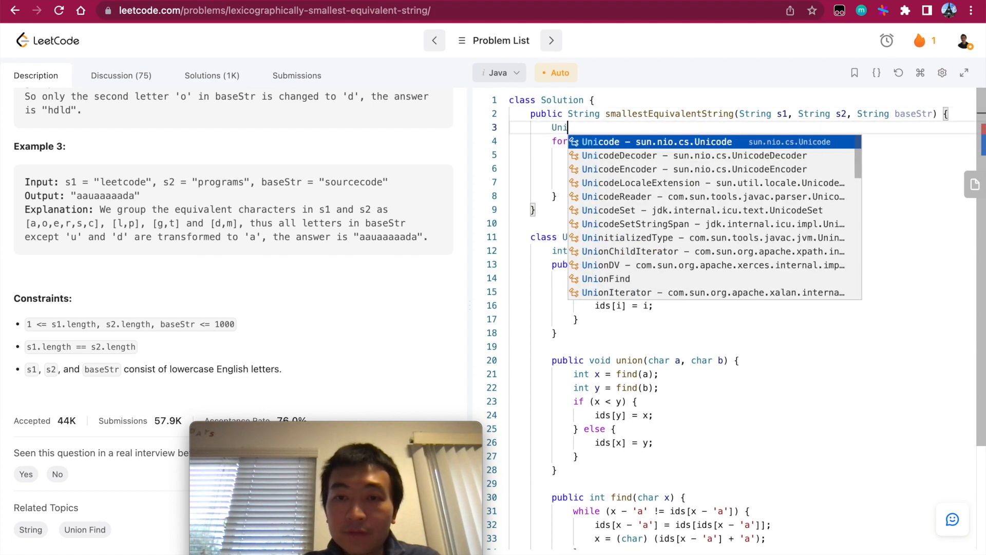
pyautogui.write('onFind')
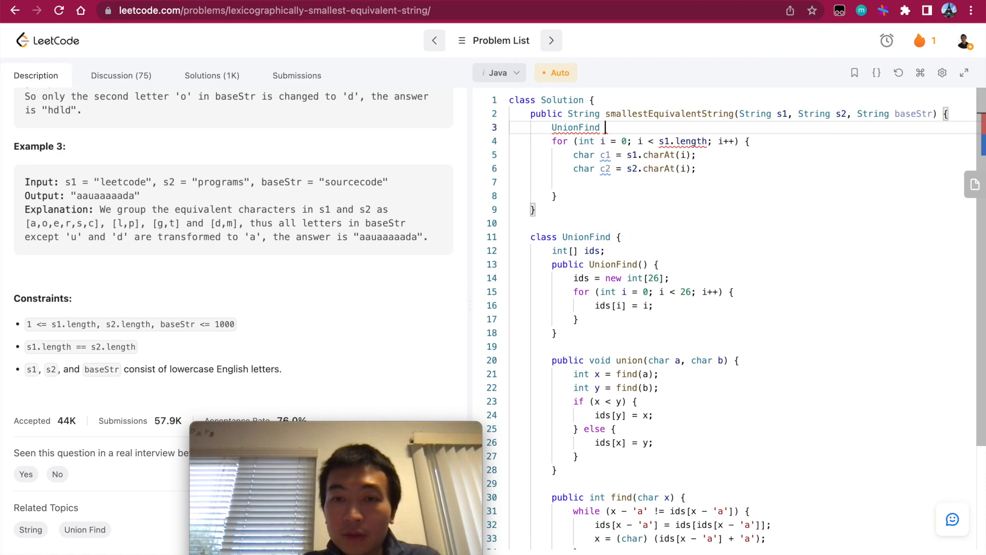
pyautogui.write('union = new')
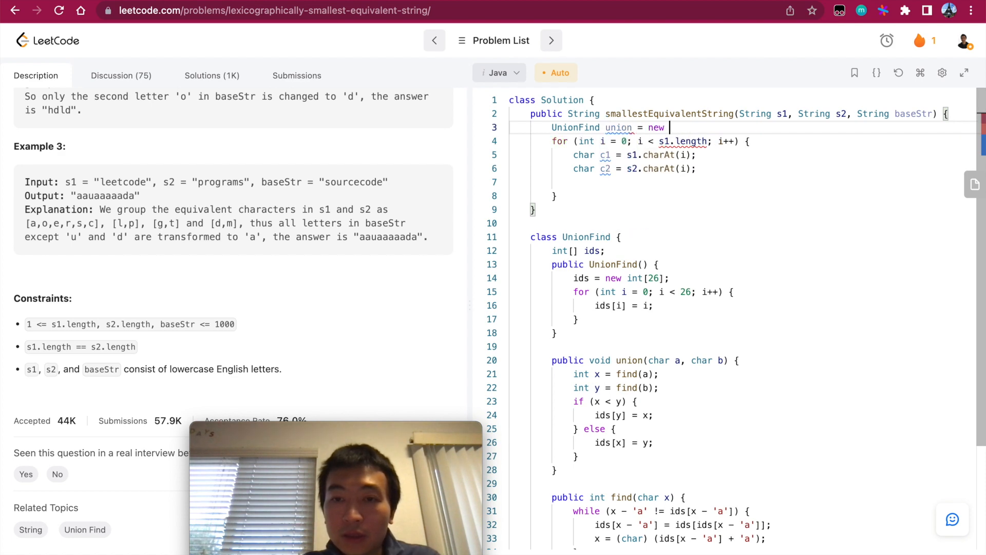
pyautogui.write('Unicode')
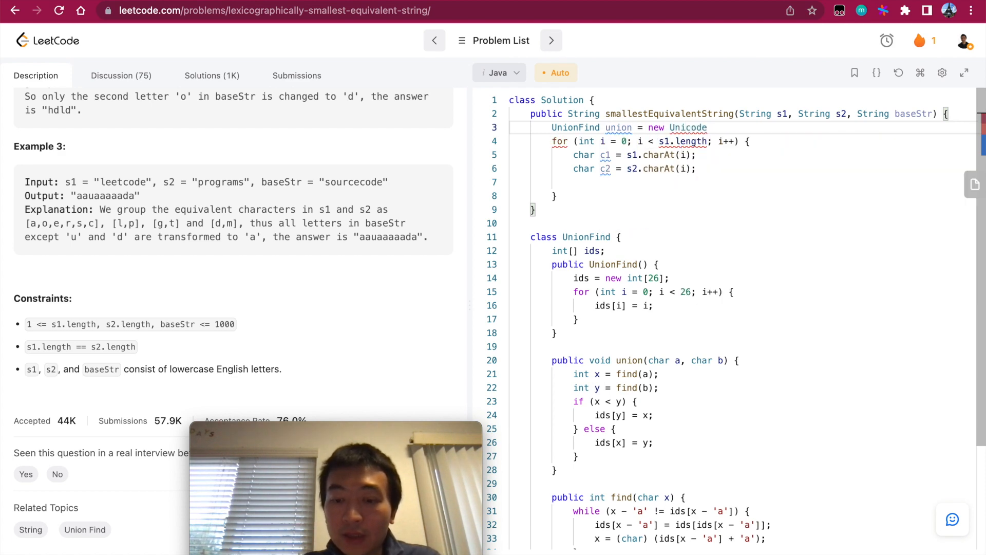
pyautogui.press('Backspace')
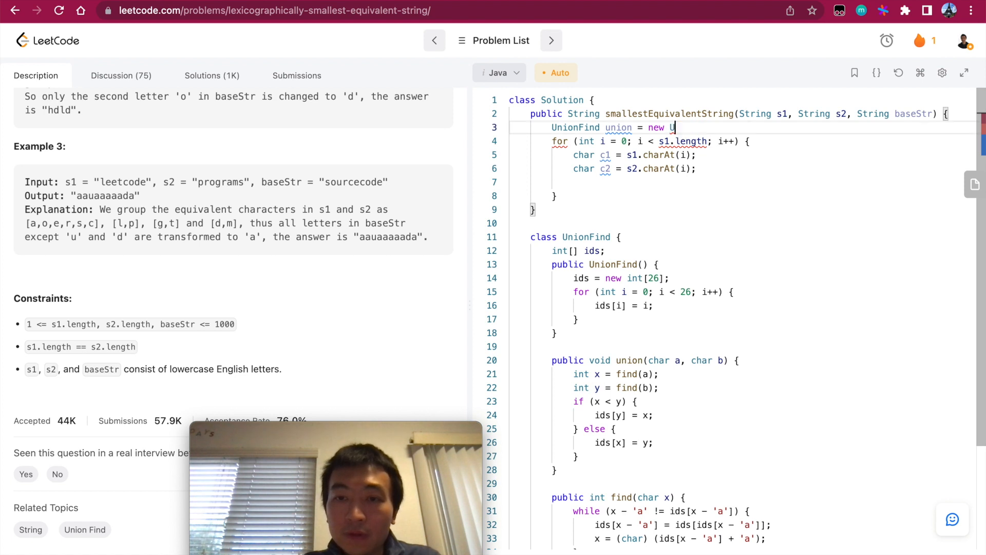
pyautogui.write('S')
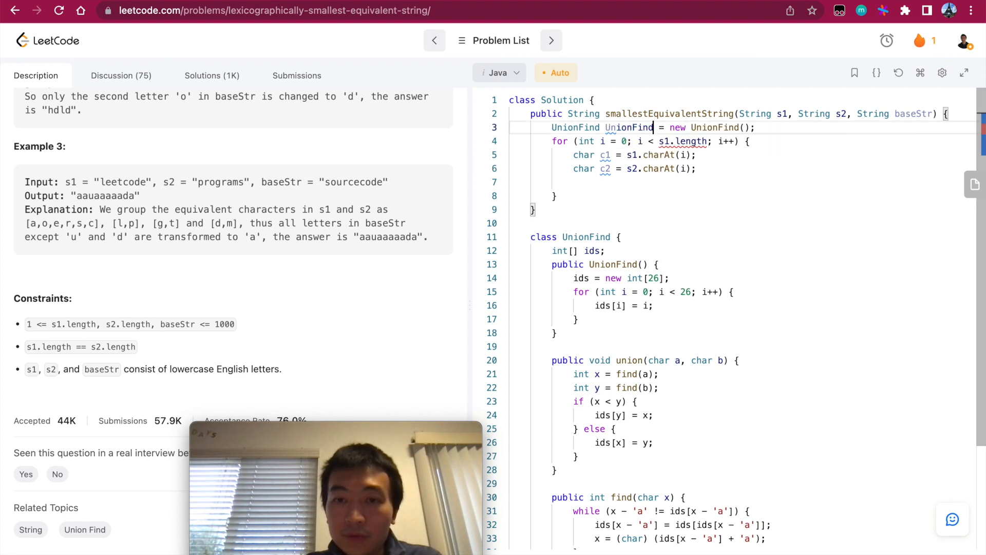
# Call uf.union(c1, c2) inside the loop for each character pair.
pyautogui.write('uf')
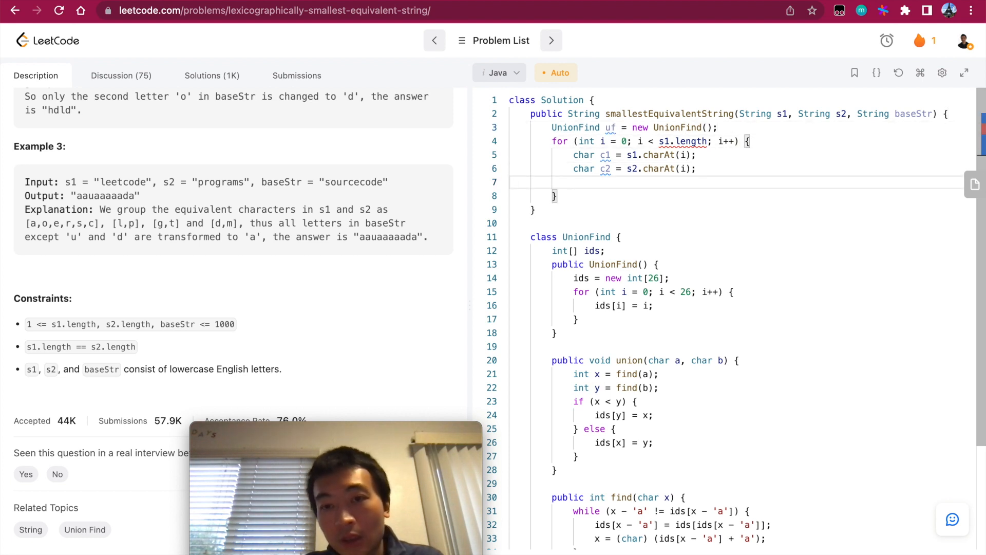
pyautogui.write('uf.')
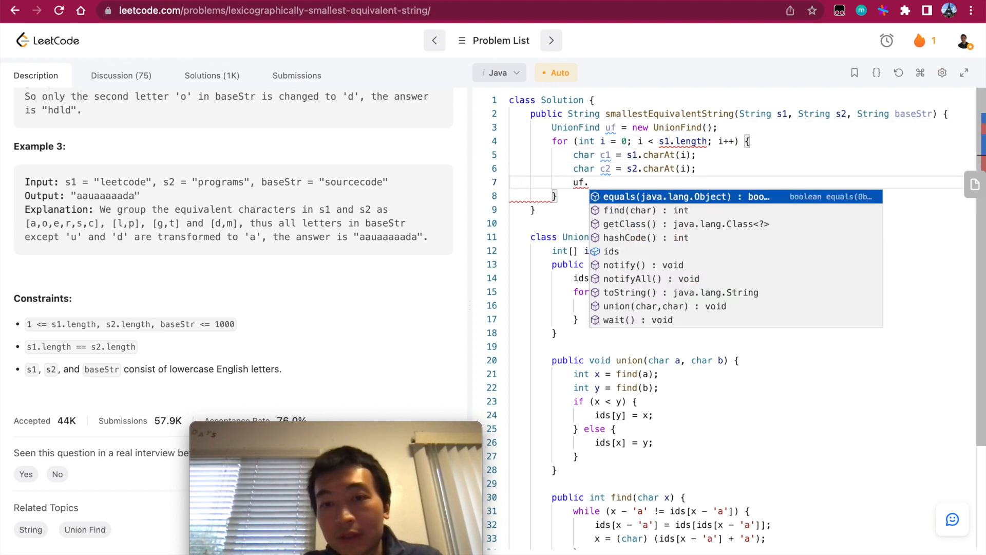
pyautogui.write('union()')
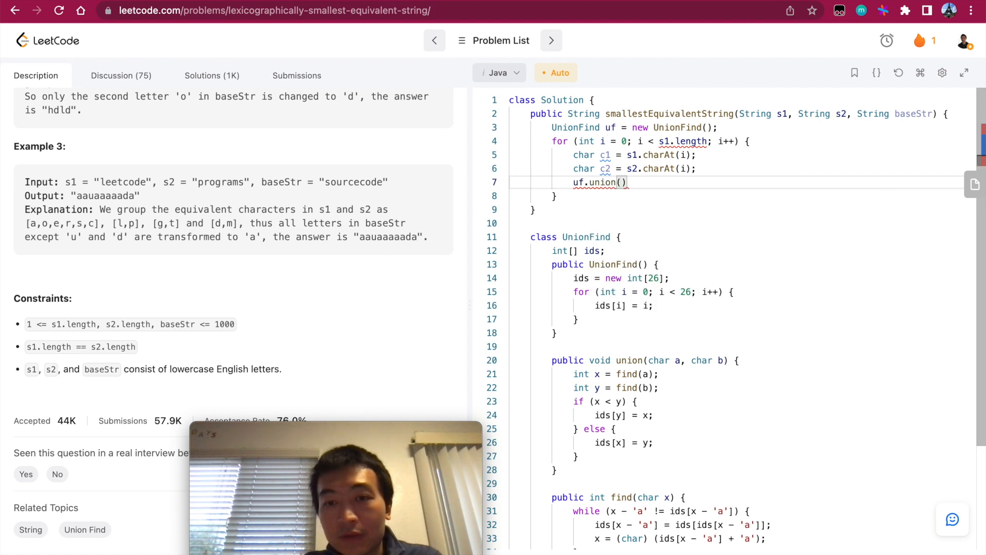
pyautogui.write('c1, c2')
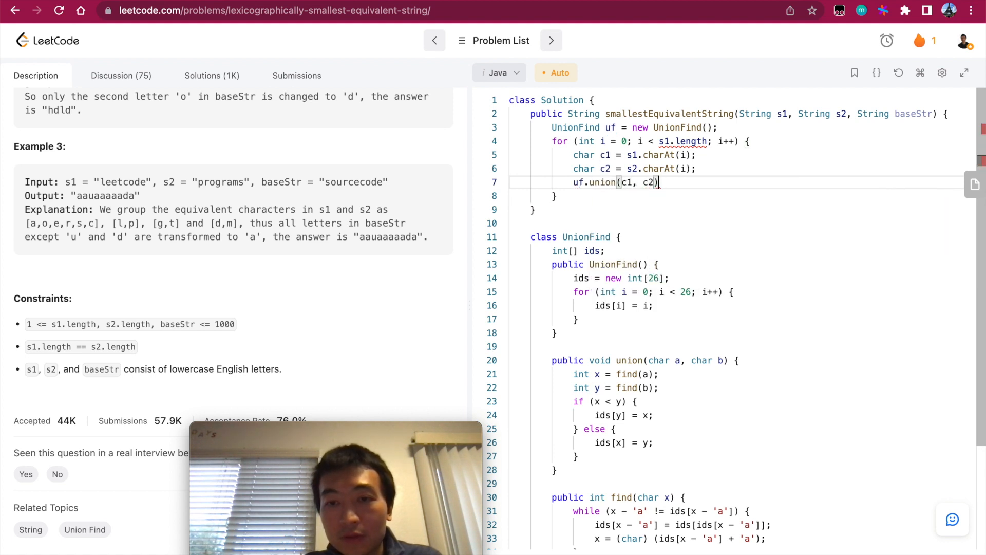
pyautogui.write(';')
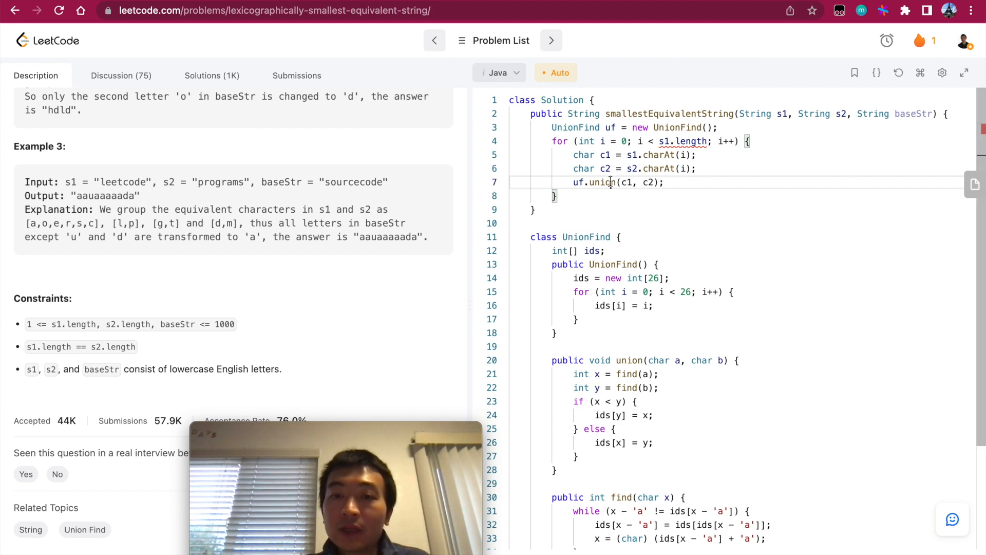
# Highlight the union call, ids array, union parameters and find calls to explain them.
pyautogui.doubleClick(601, 182)
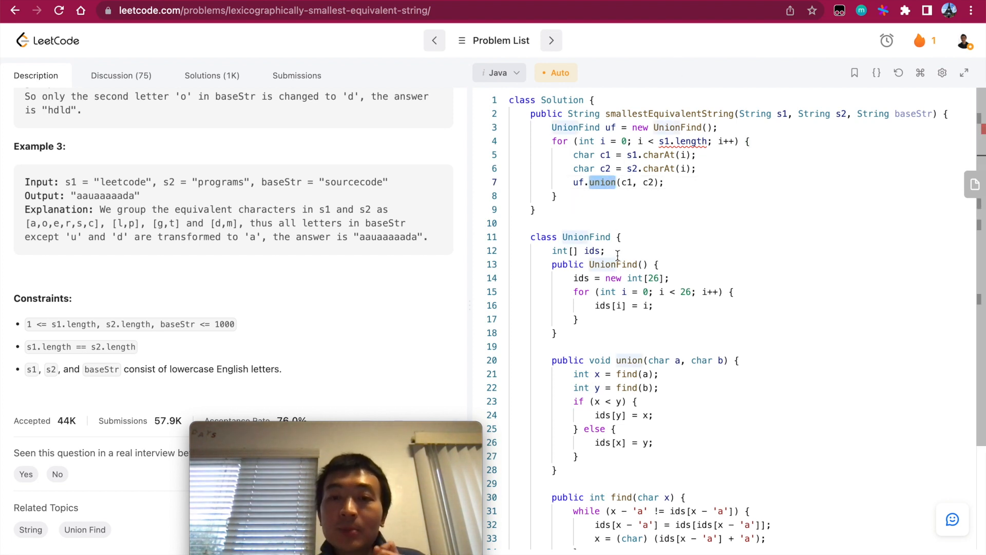
pyautogui.doubleClick(600, 250)
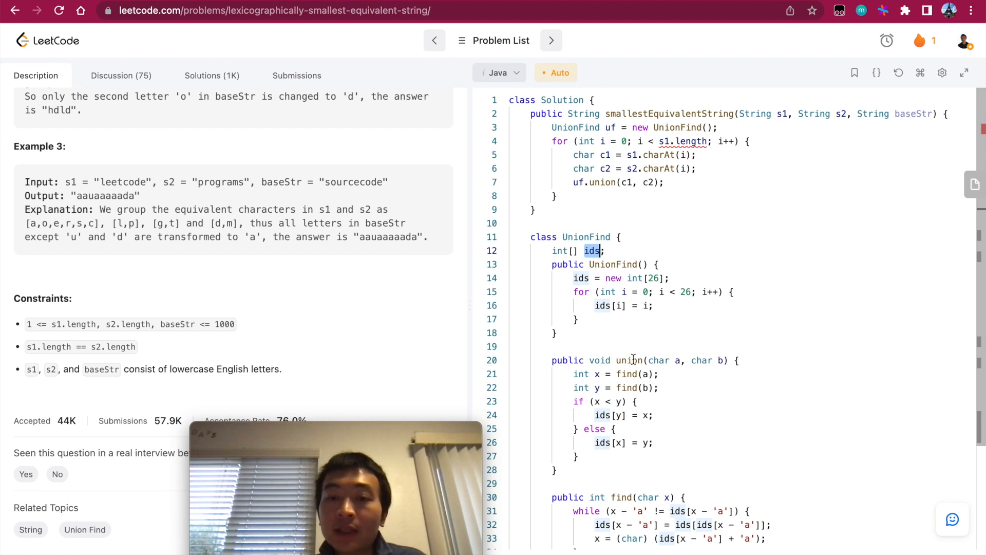
pyautogui.doubleClick(629, 360)
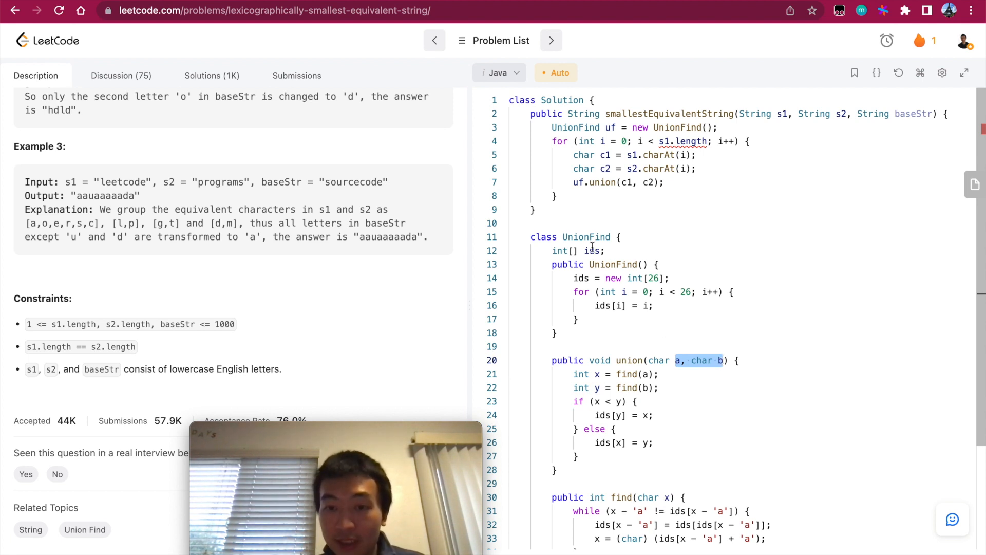
pyautogui.doubleClick(591, 250)
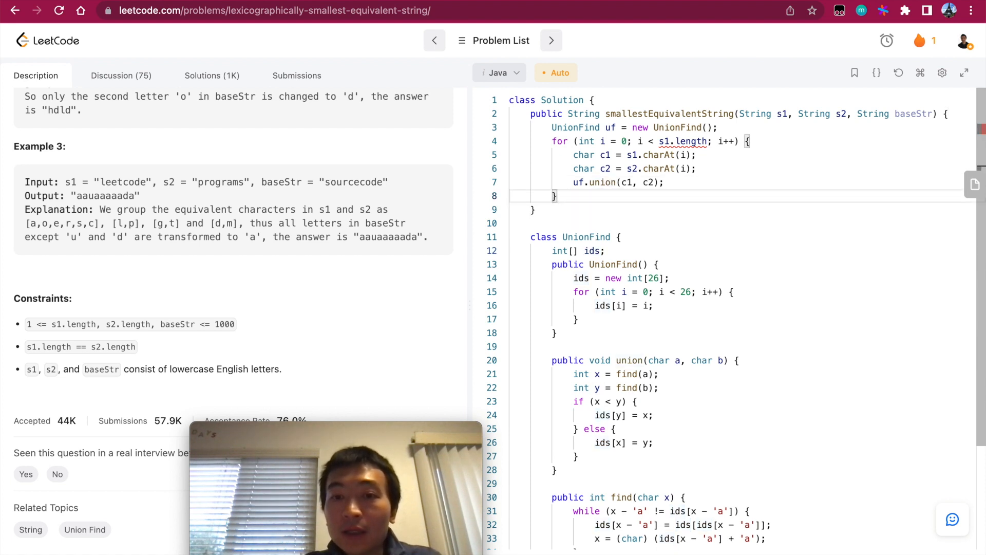
pyautogui.doubleClick(677, 127)
pyautogui.write('()')
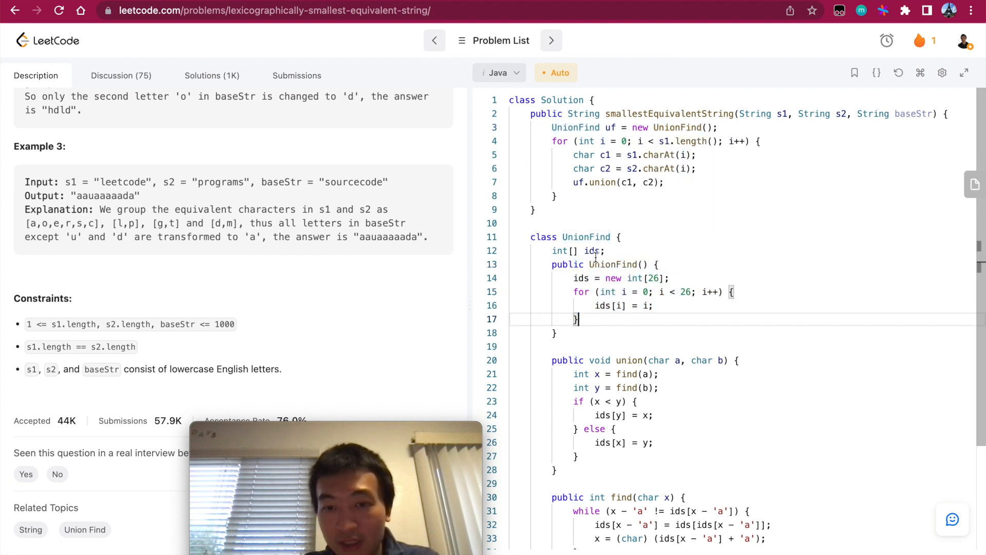
pyautogui.doubleClick(590, 250)
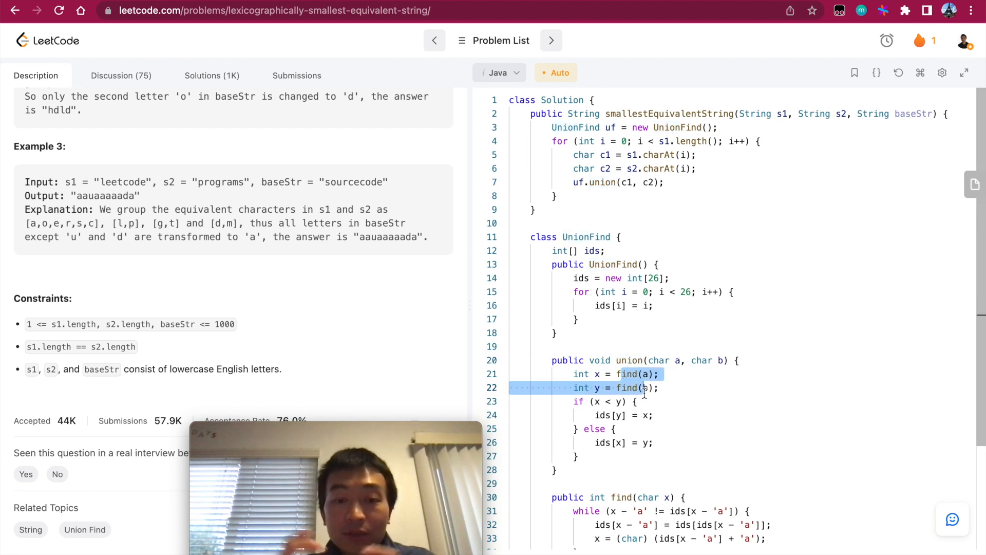
pyautogui.click(556, 196)
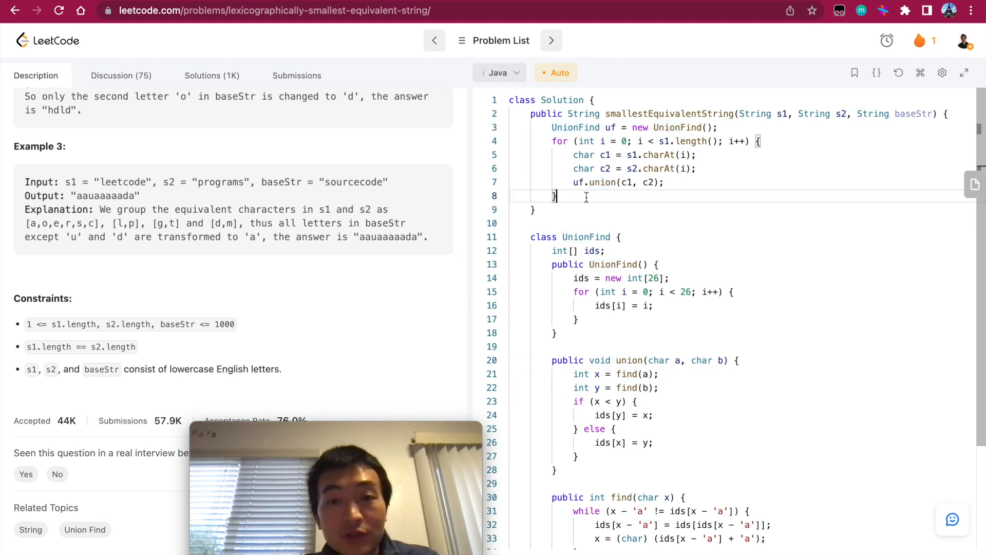
# Start a for-each loop over baseStr.toCharArray() and declare the StringBuilder sb.
pyautogui.write('for (')
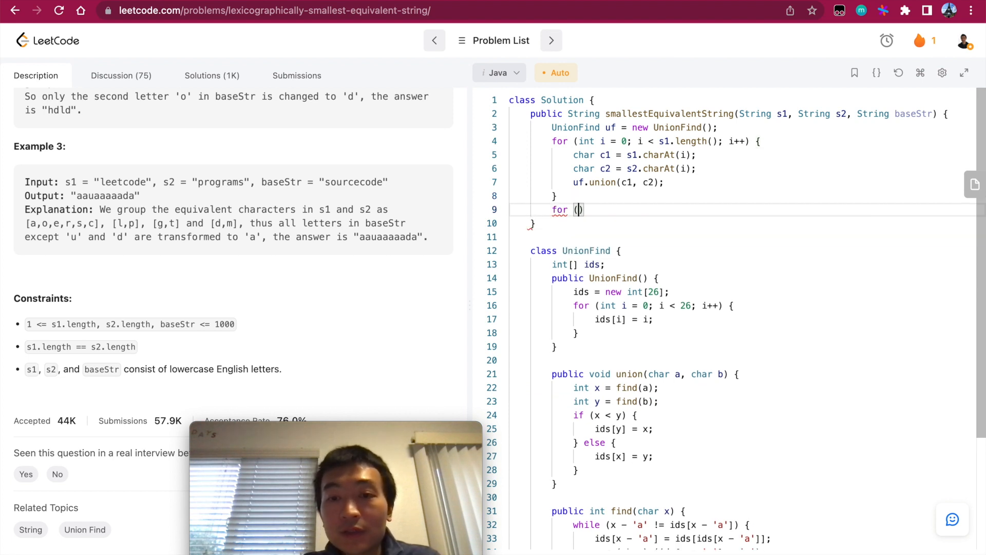
pyautogui.write('int')
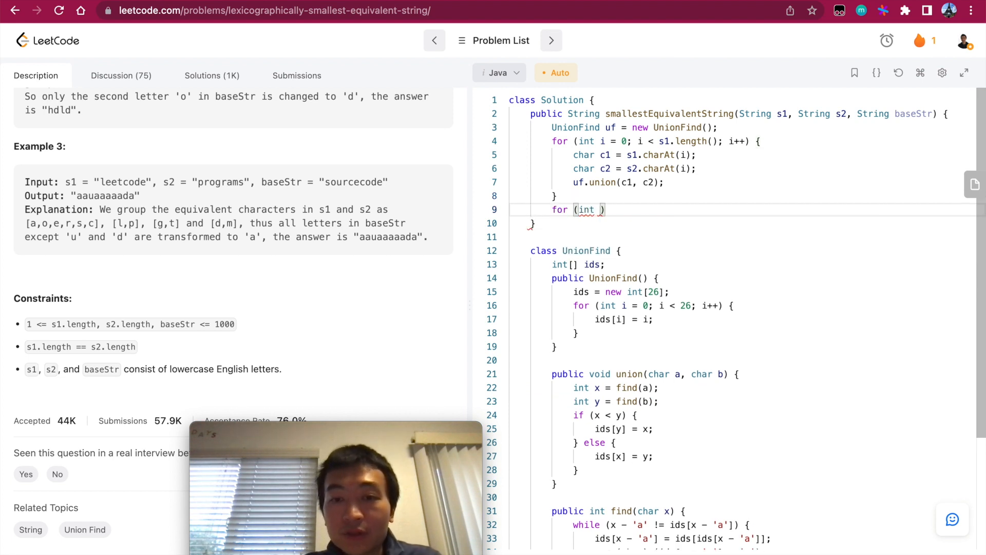
pyautogui.write('char c :')
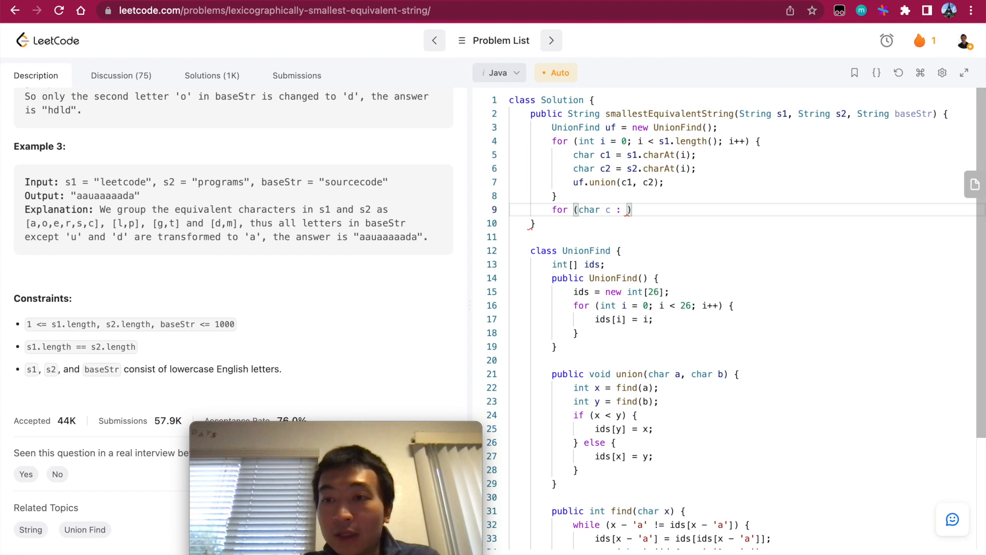
pyautogui.write('baseStr.to')
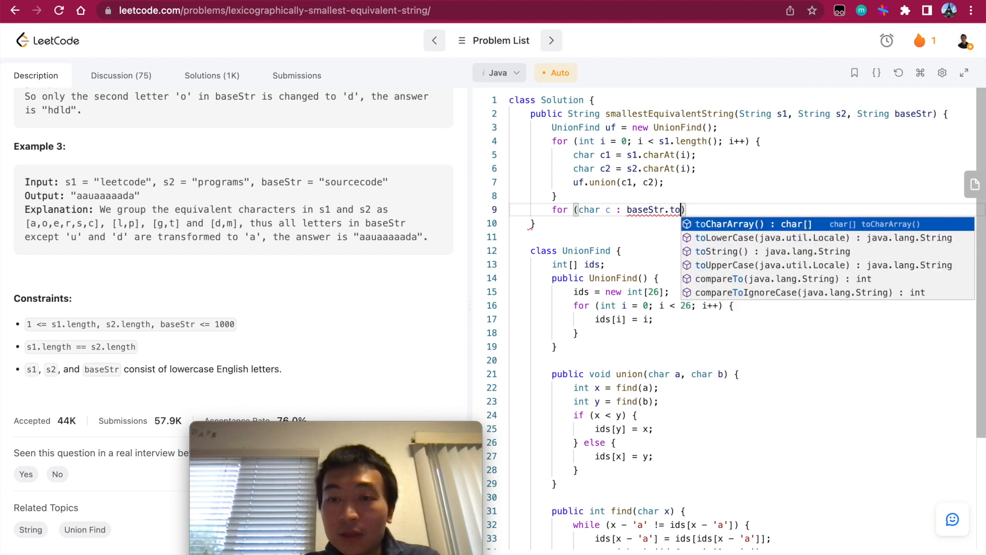
pyautogui.press('Enter')
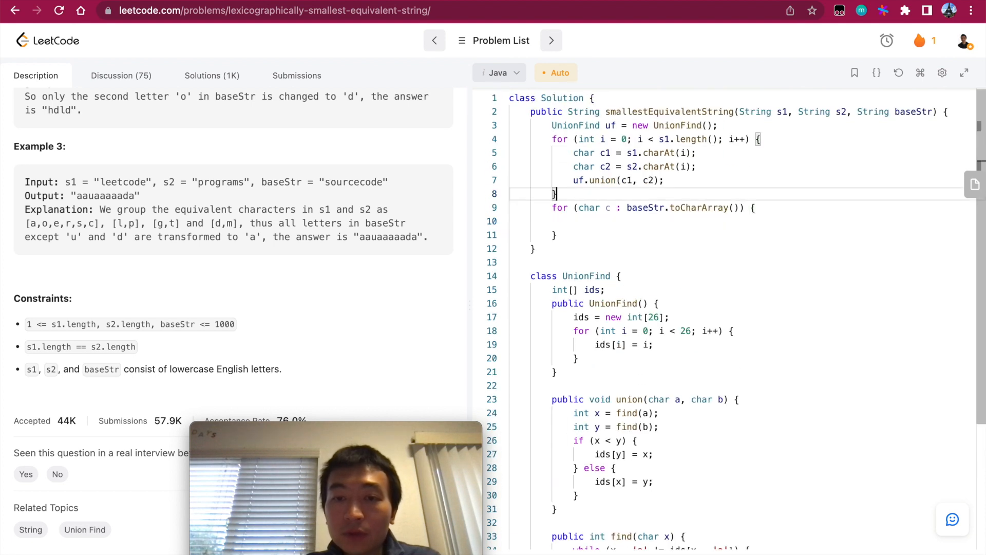
pyautogui.write('s')
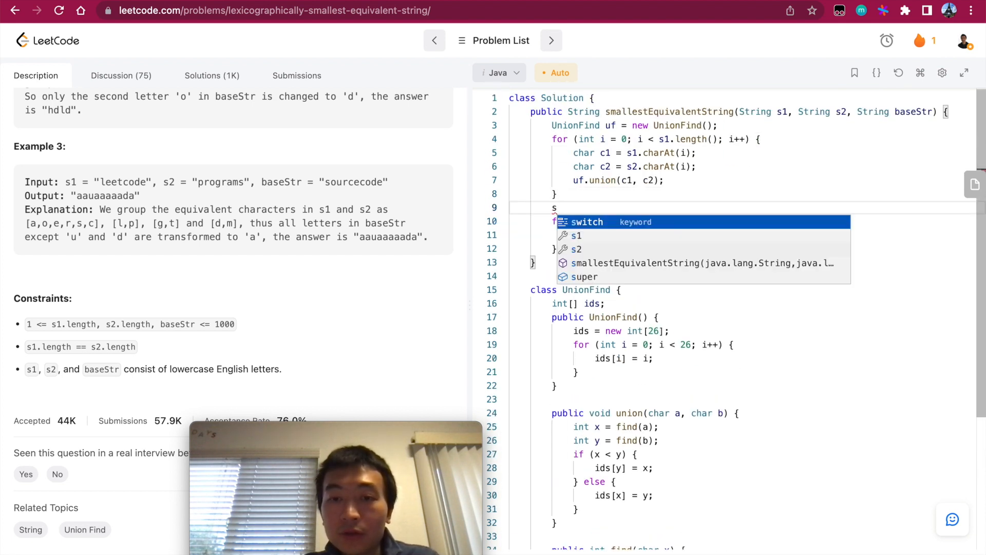
pyautogui.write('tringBuilder sb = new StringBuilder;')
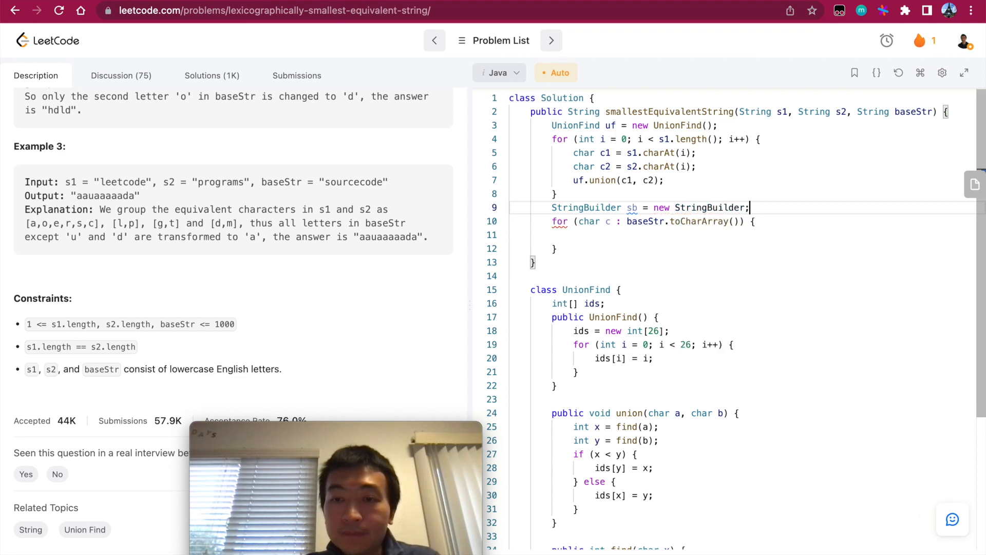
pyautogui.press('enter')
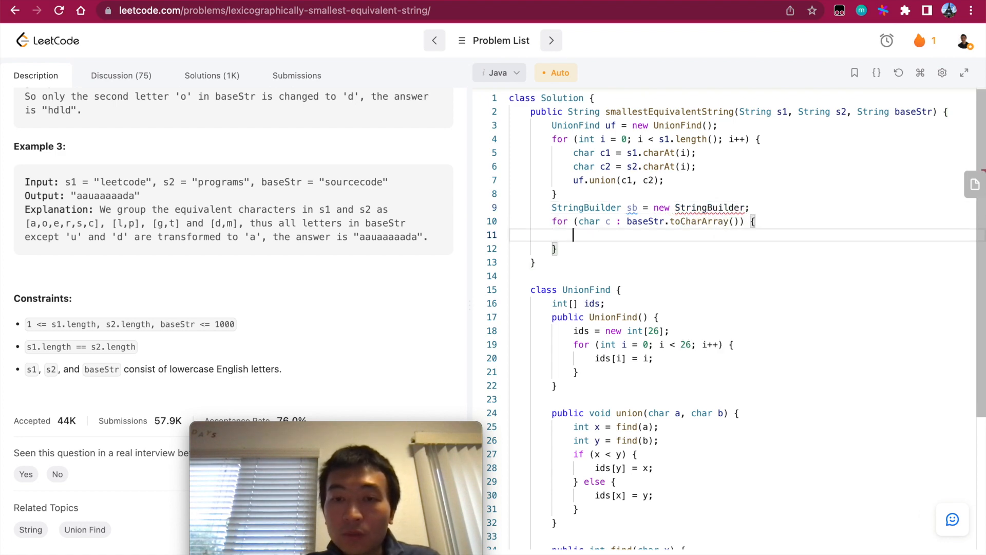
# Append (char)('a' + uf.find(c)) to sb, replacing a mistyped union.fin reference.
pyautogui.write("sb.append('")
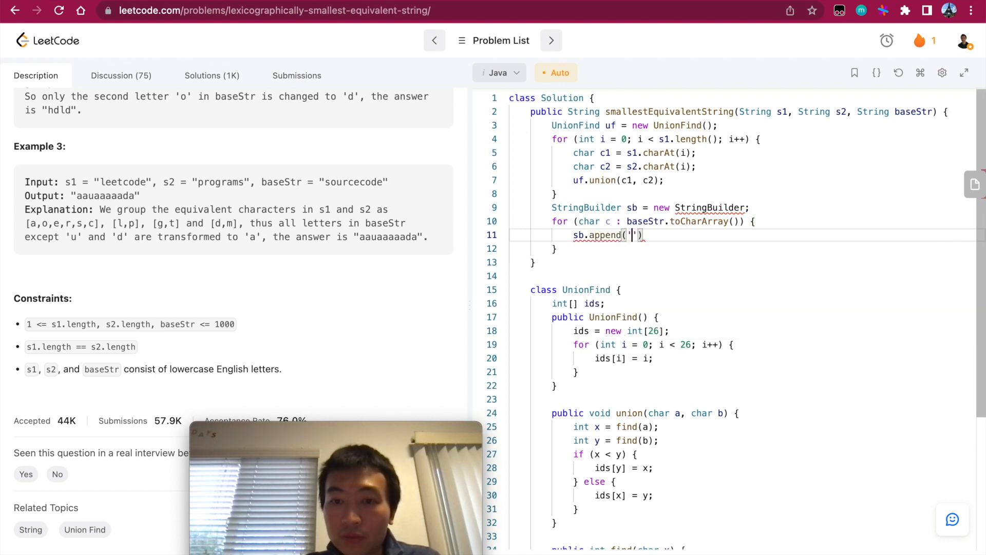
pyautogui.write("'a'")
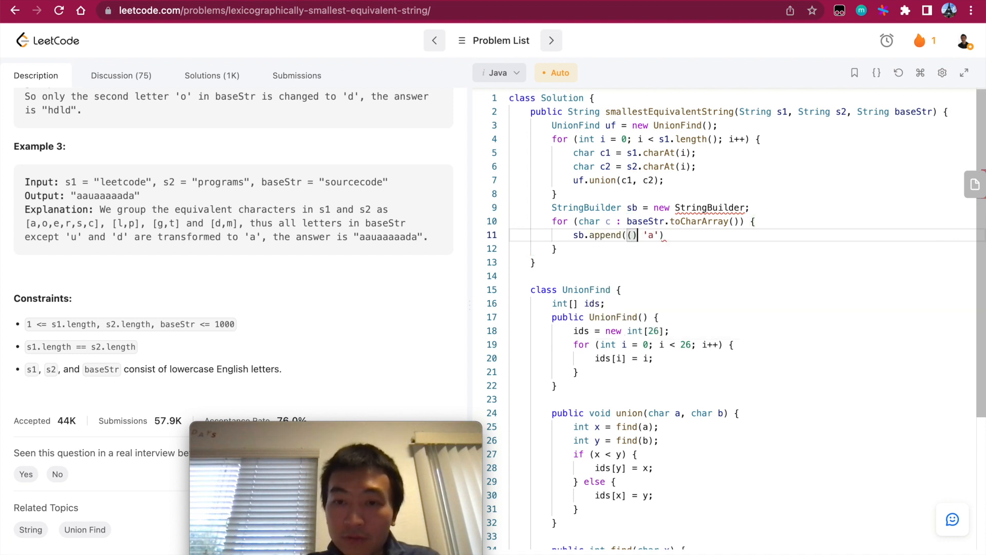
pyautogui.write('(char)')
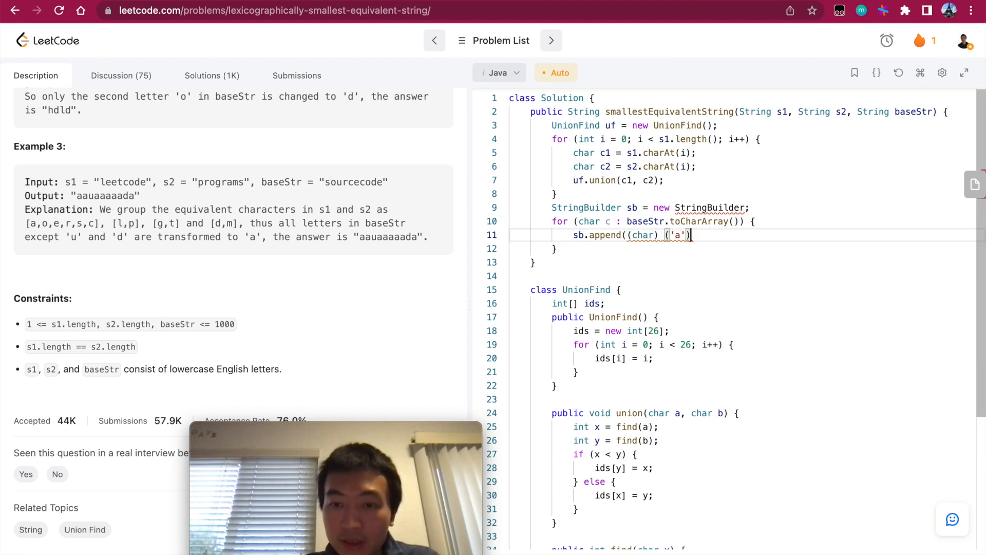
pyautogui.write(');')
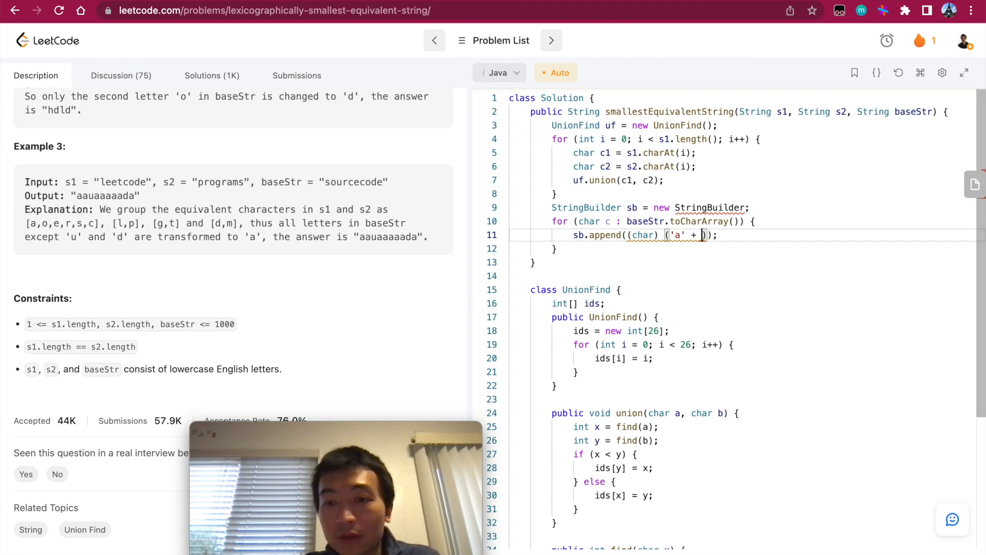
pyautogui.write('union.fi')
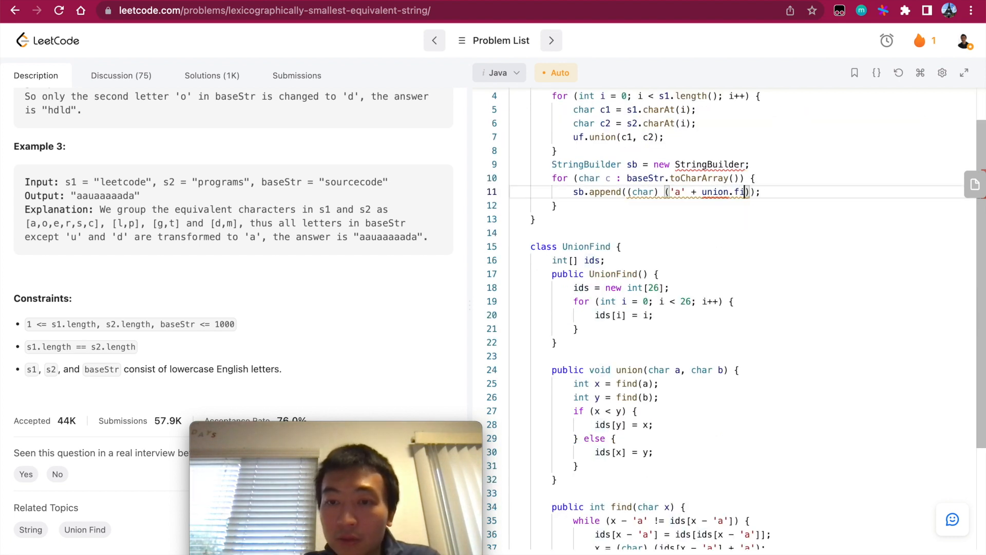
pyautogui.write('n')
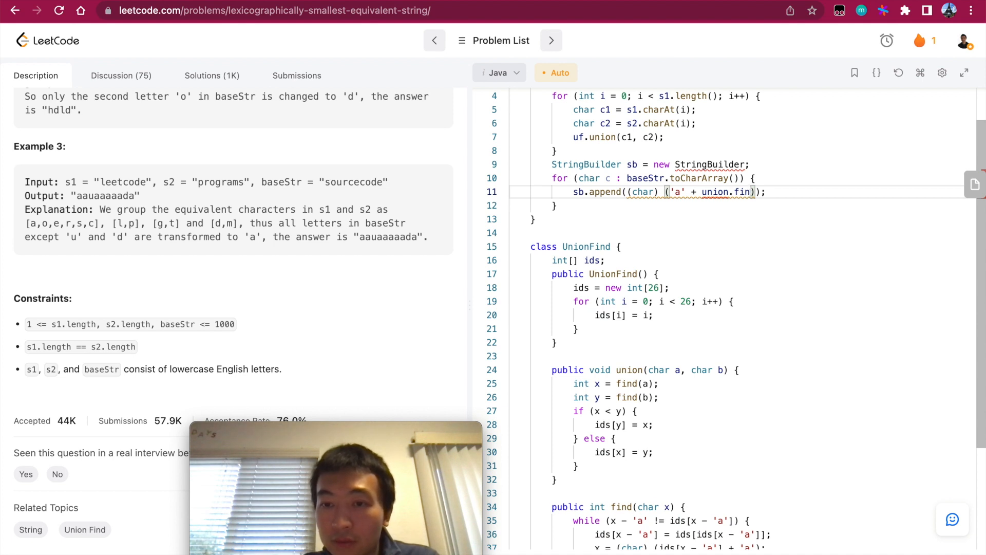
pyautogui.doubleClick(726, 191)
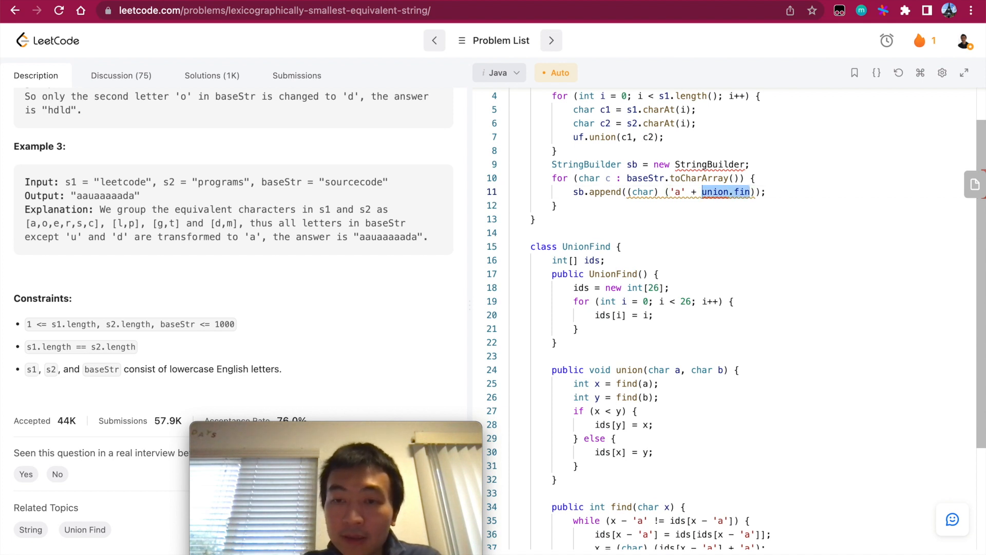
pyautogui.write('uf.fin')
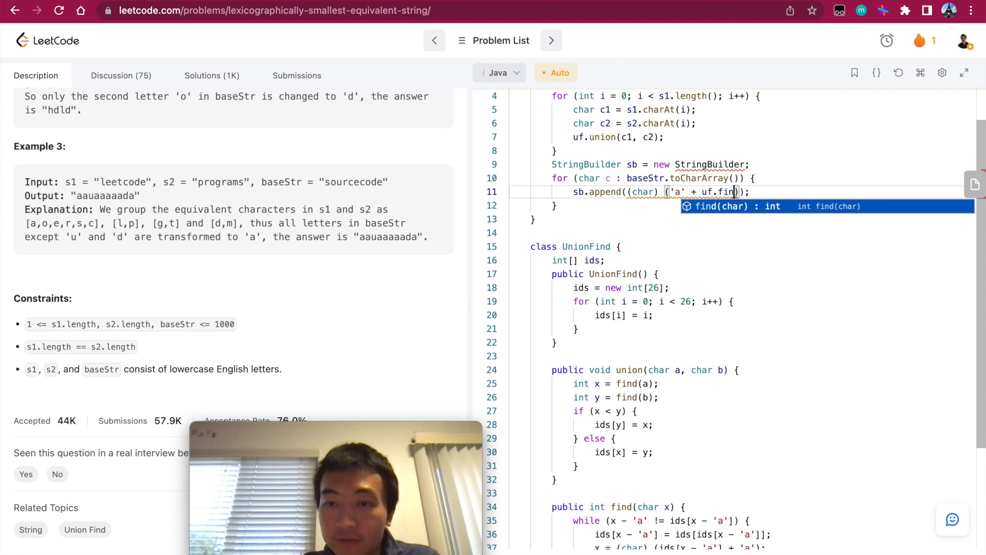
pyautogui.write('(c')
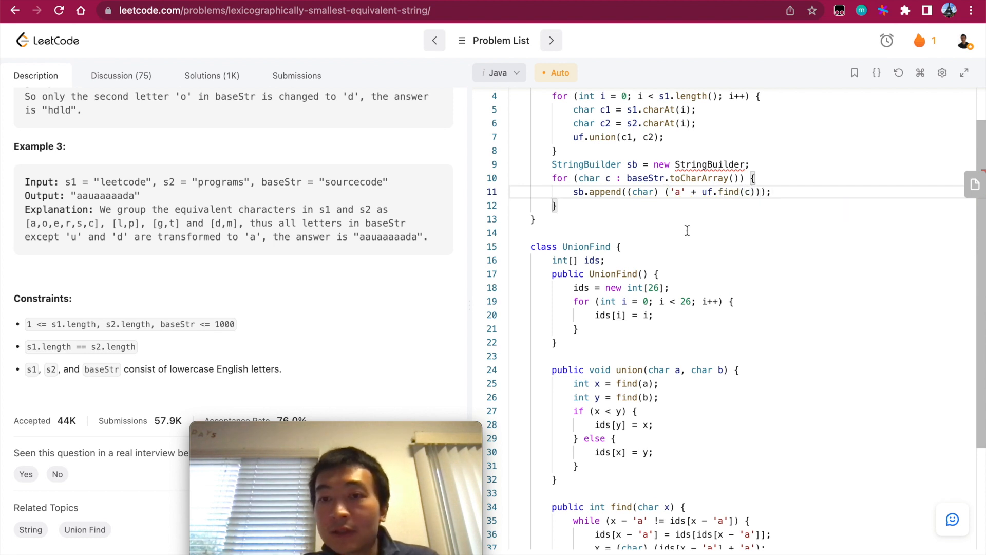
pyautogui.write('()')
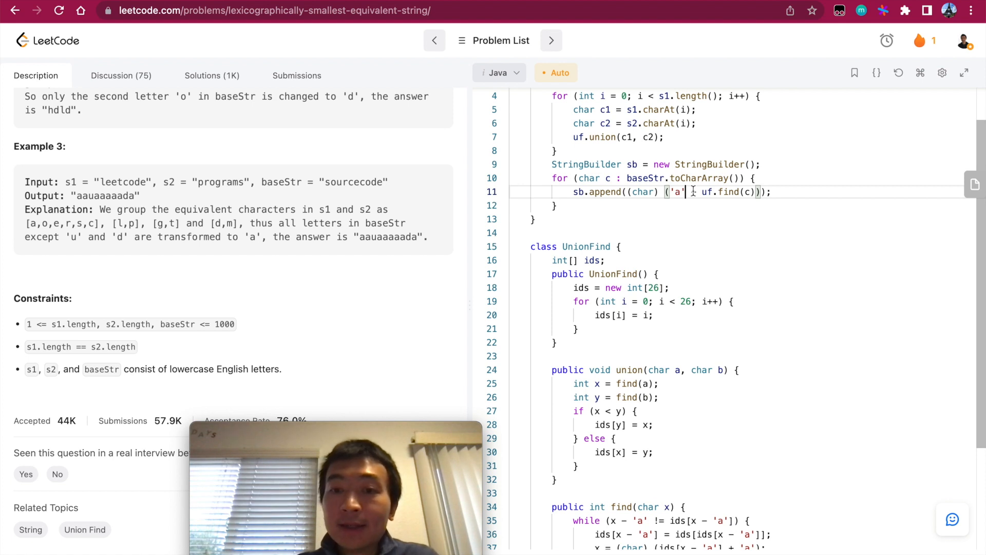
# Return sb.toString() after the loop.
pyautogui.doubleClick(642, 192)
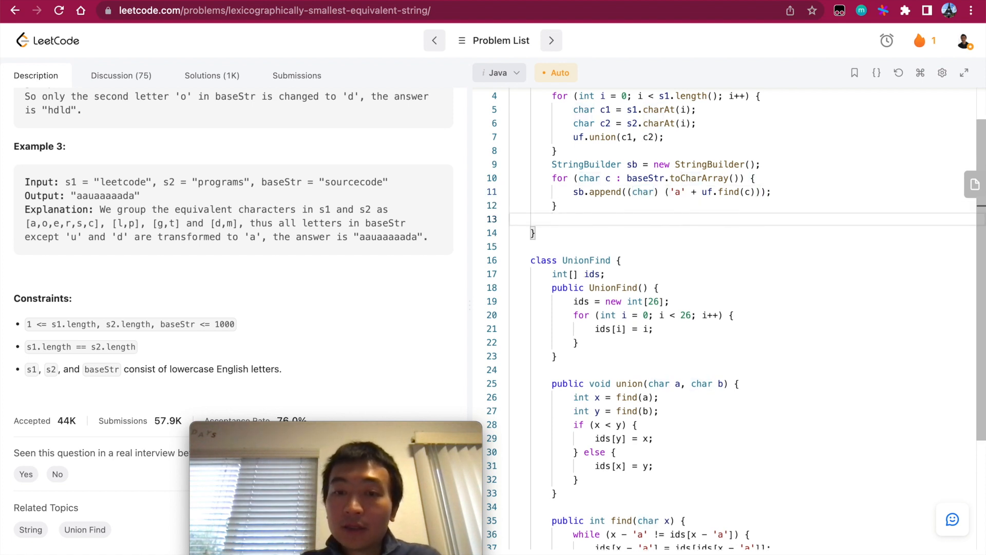
pyautogui.write('return sb')
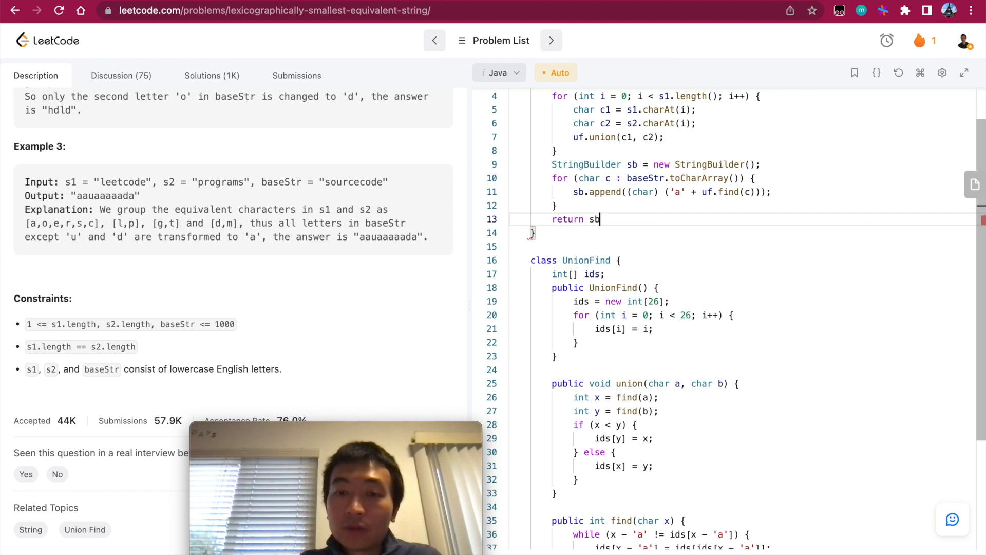
pyautogui.write('.toString();')
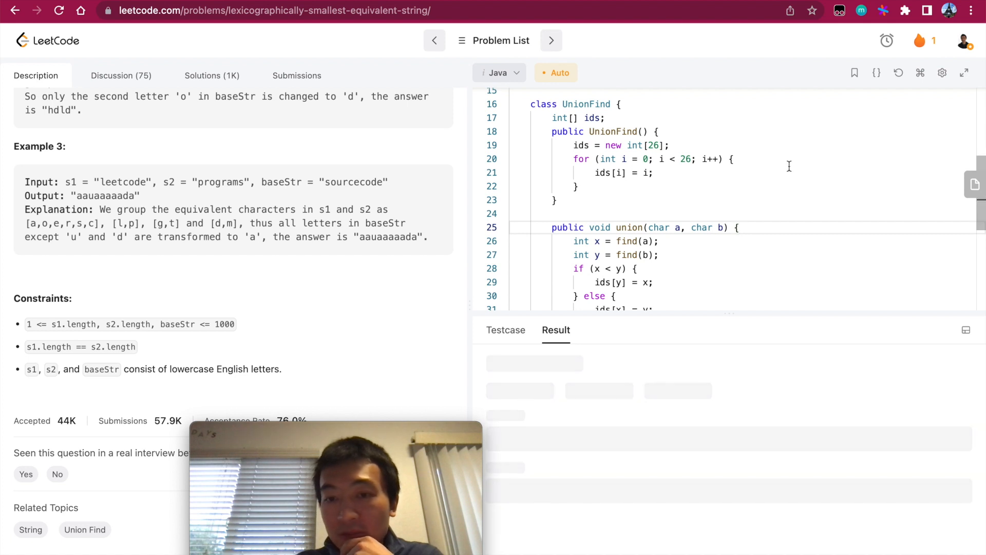
# Submit the Java solution, see it Accepted (3 ms, 42.3 MB), and return to the description.
pyautogui.click(297, 75)
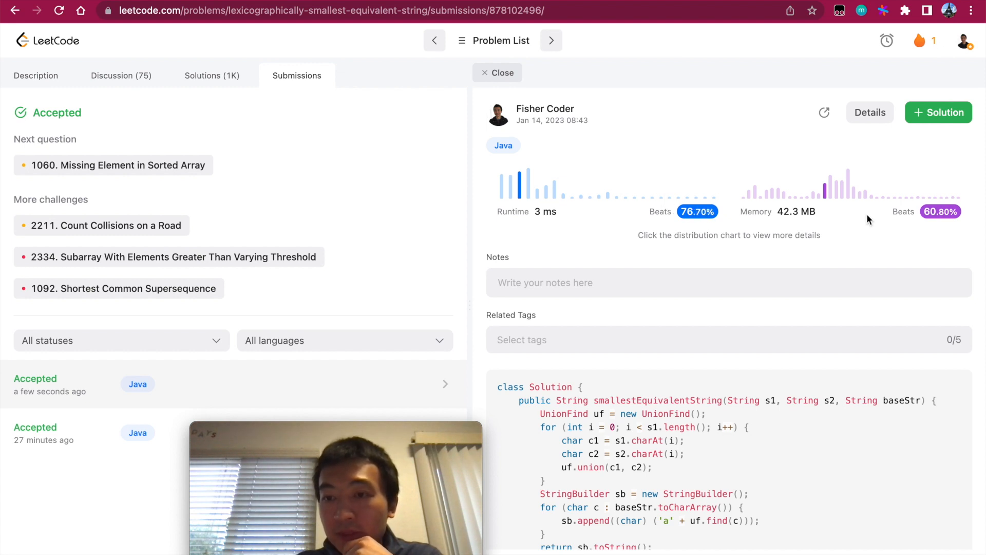
pyautogui.moveTo(919, 221)
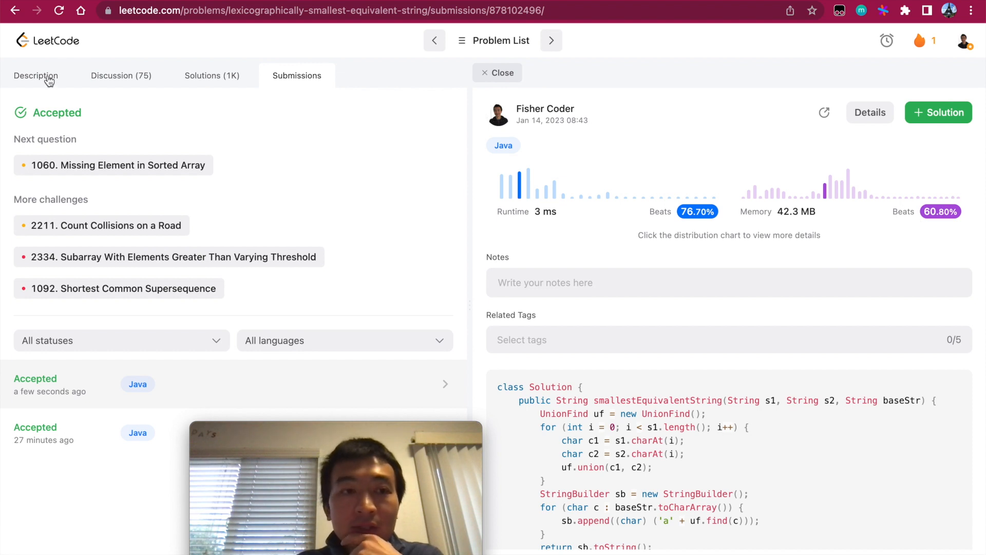
pyautogui.click(35, 75)
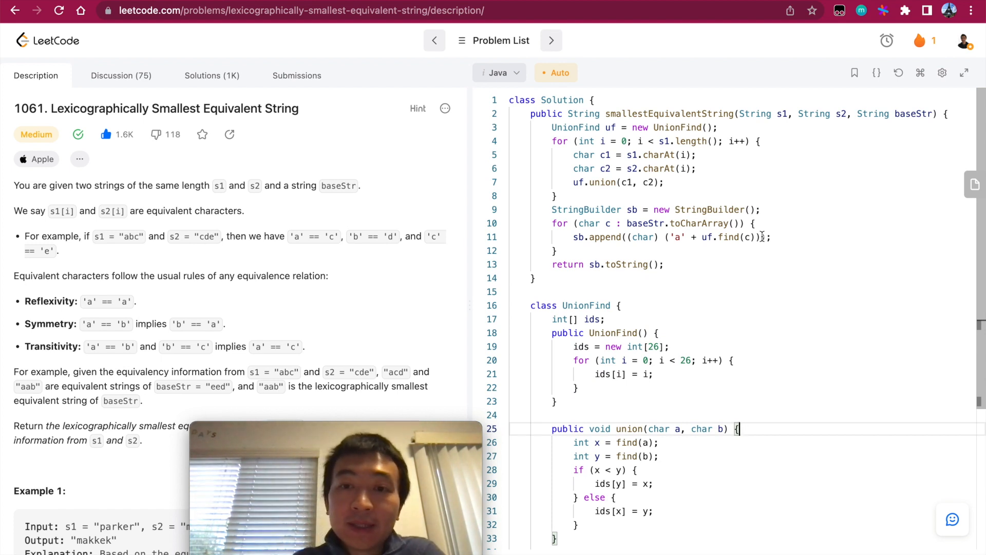
# Walk through the UnionFind class, highlighting its constructor and union method.
pyautogui.scroll(-3)
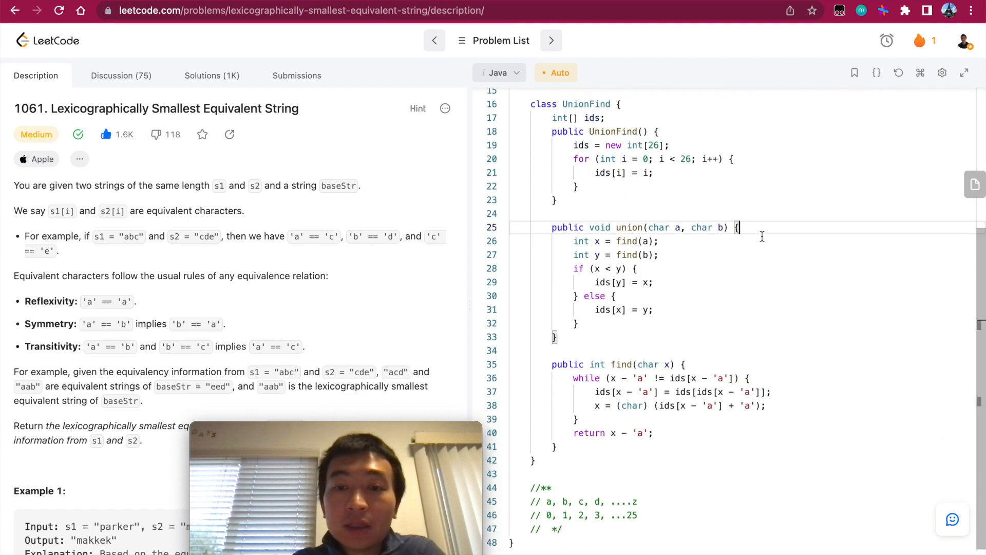
pyautogui.scroll(-3)
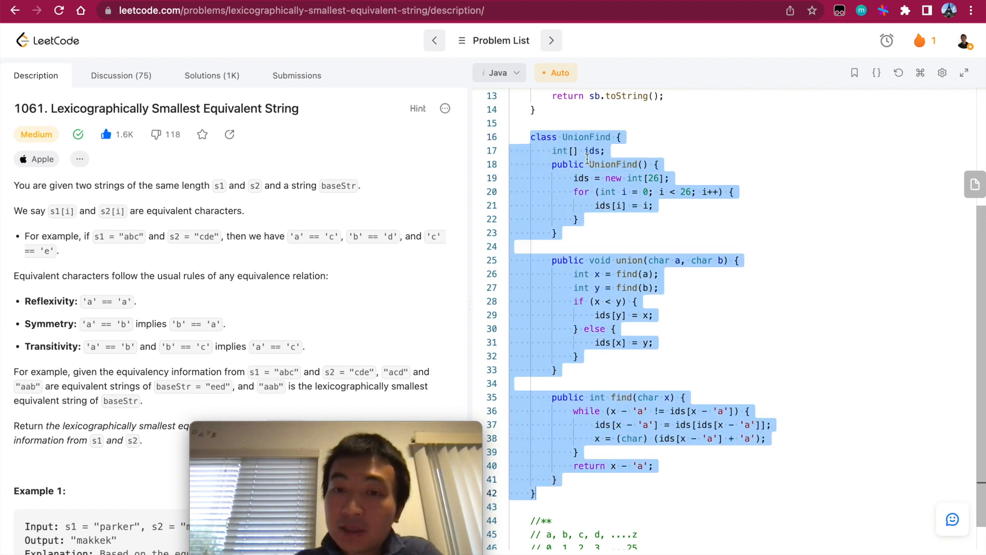
pyautogui.click(553, 151)
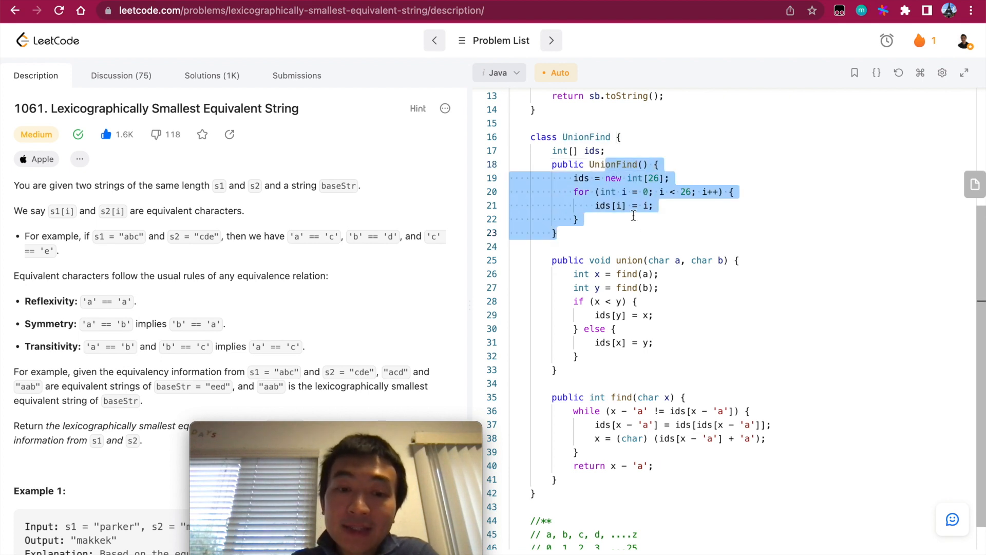
pyautogui.click(619, 204)
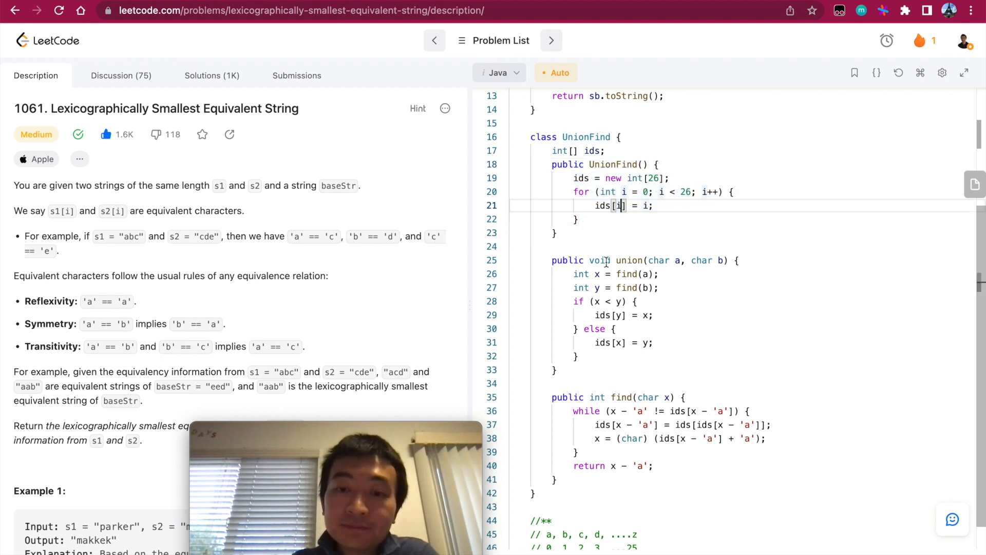
pyautogui.moveTo(552, 260); pyautogui.dragTo(577, 356)
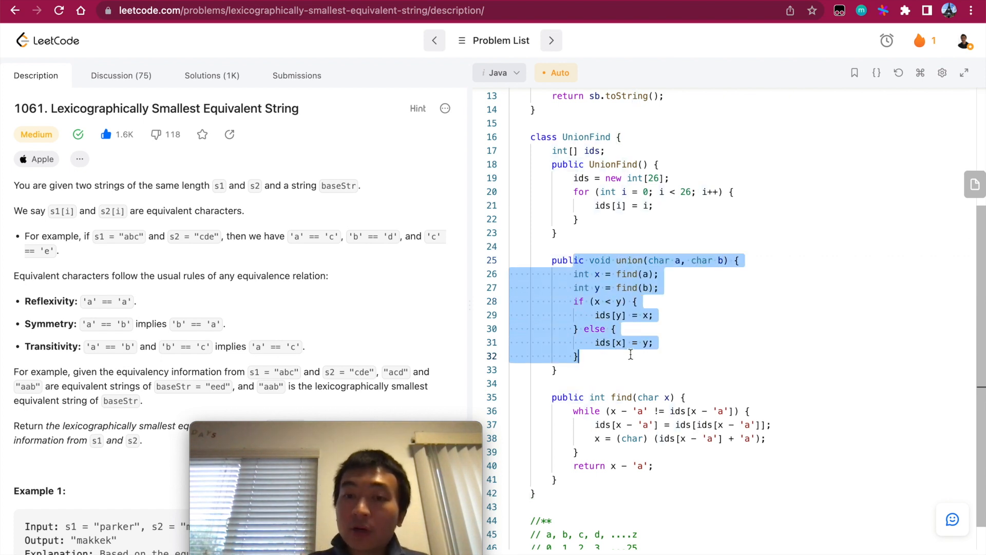
pyautogui.click(610, 314)
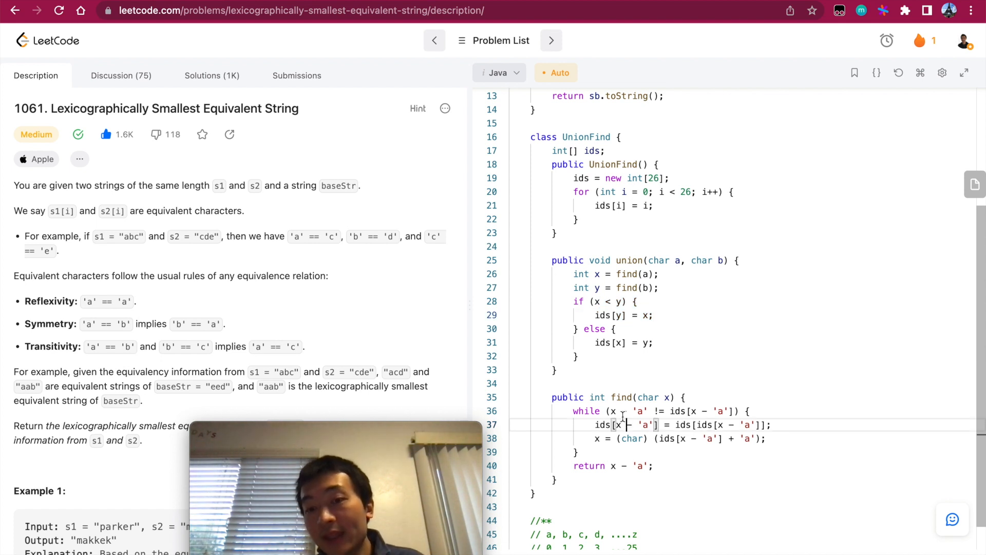
# Highlight and explain the find method and its path-compressing while loop.
pyautogui.moveTo(591, 397); pyautogui.dragTo(636, 465)
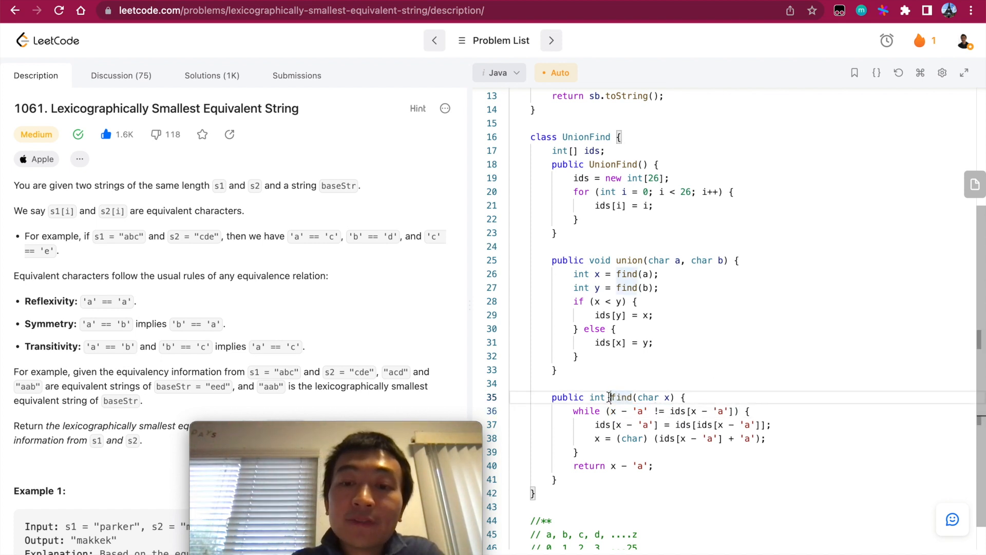
pyautogui.click(614, 328)
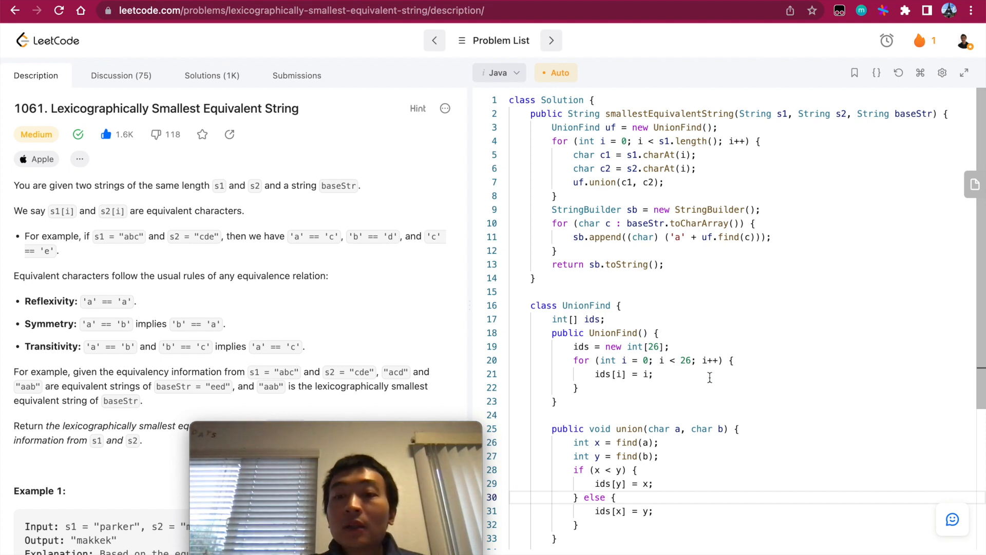
pyautogui.scroll(-3)
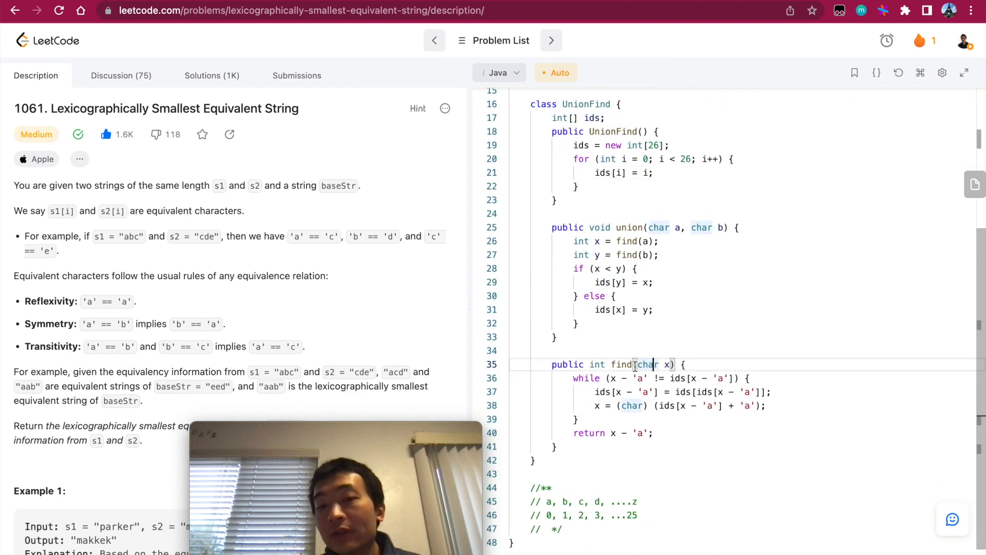
pyautogui.moveTo(607, 364); pyautogui.dragTo(576, 419)
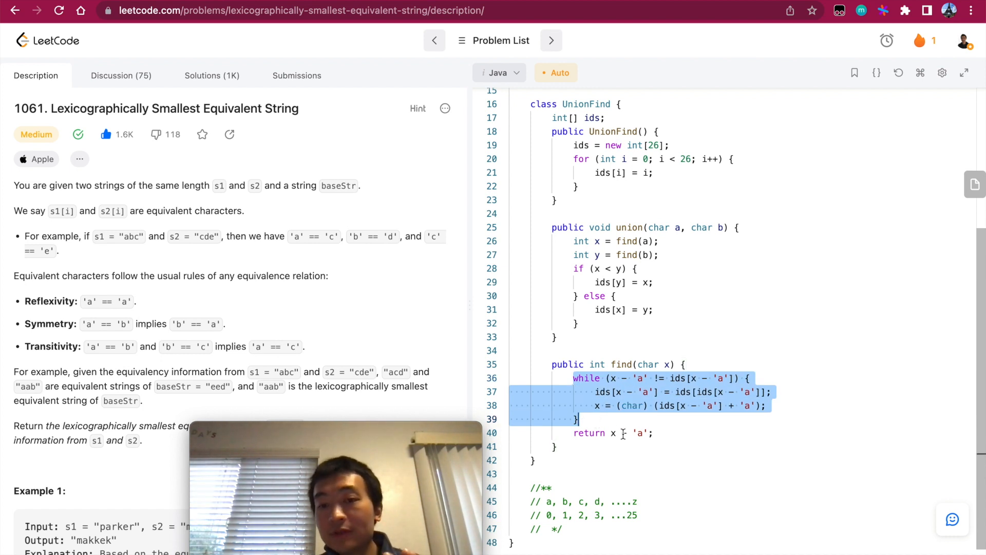
pyautogui.click(636, 433)
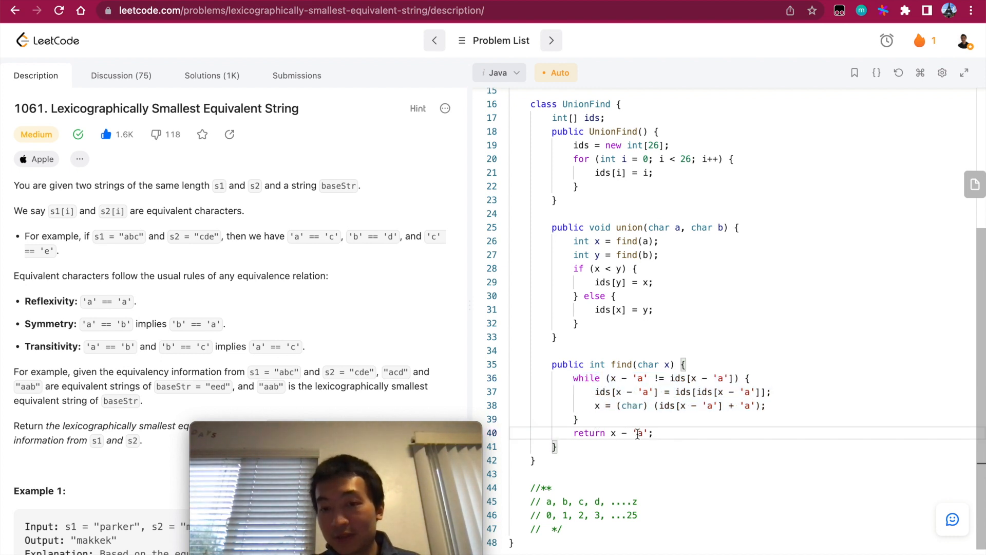